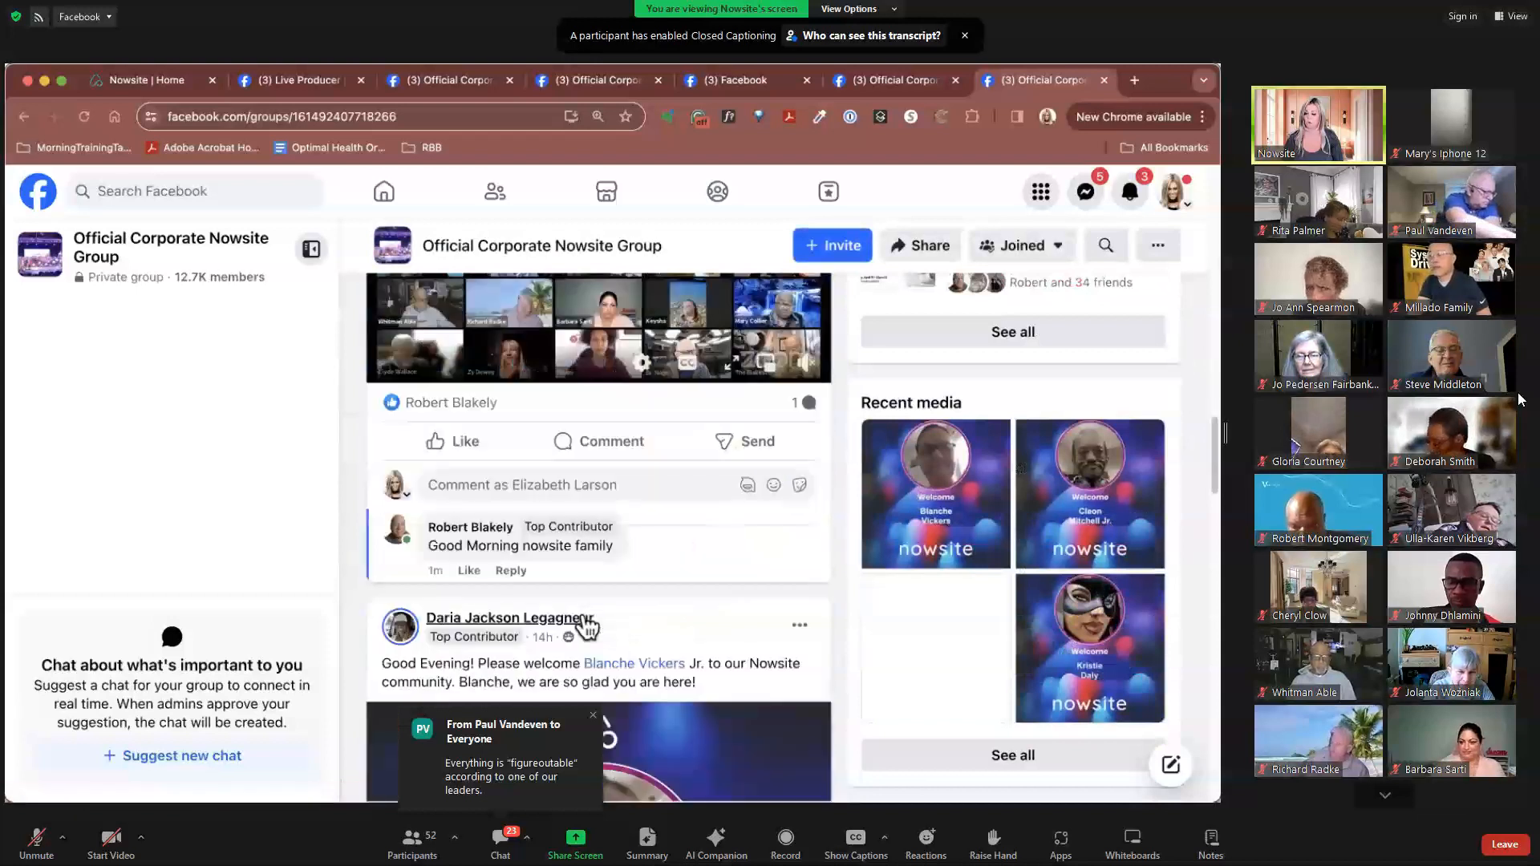
- Scroll past the Nowsite group posts and open the Facebook account menu
scroll("down", 3)
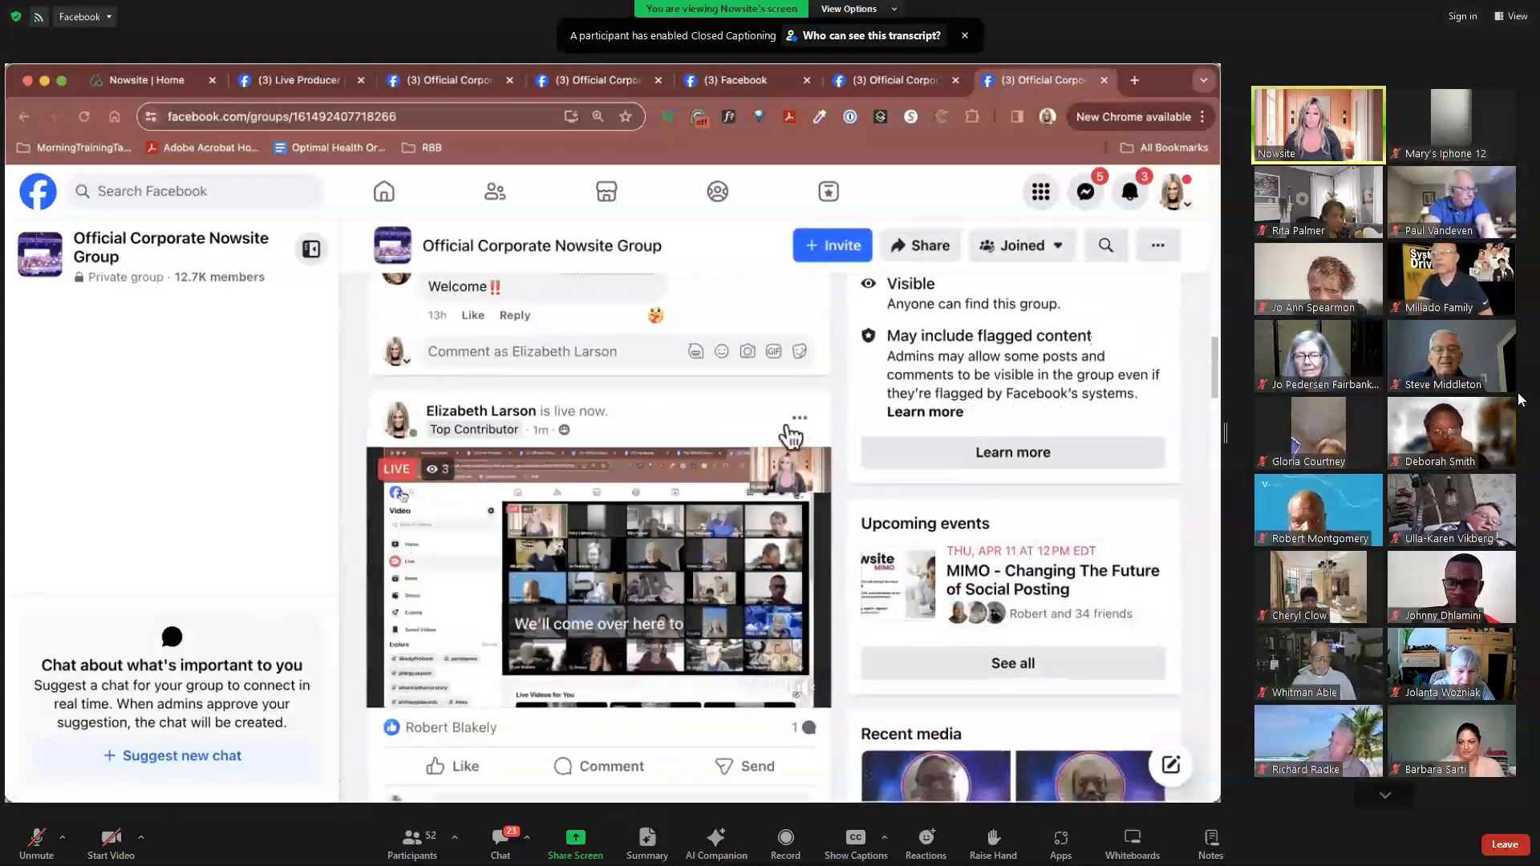
left_click(1172, 191)
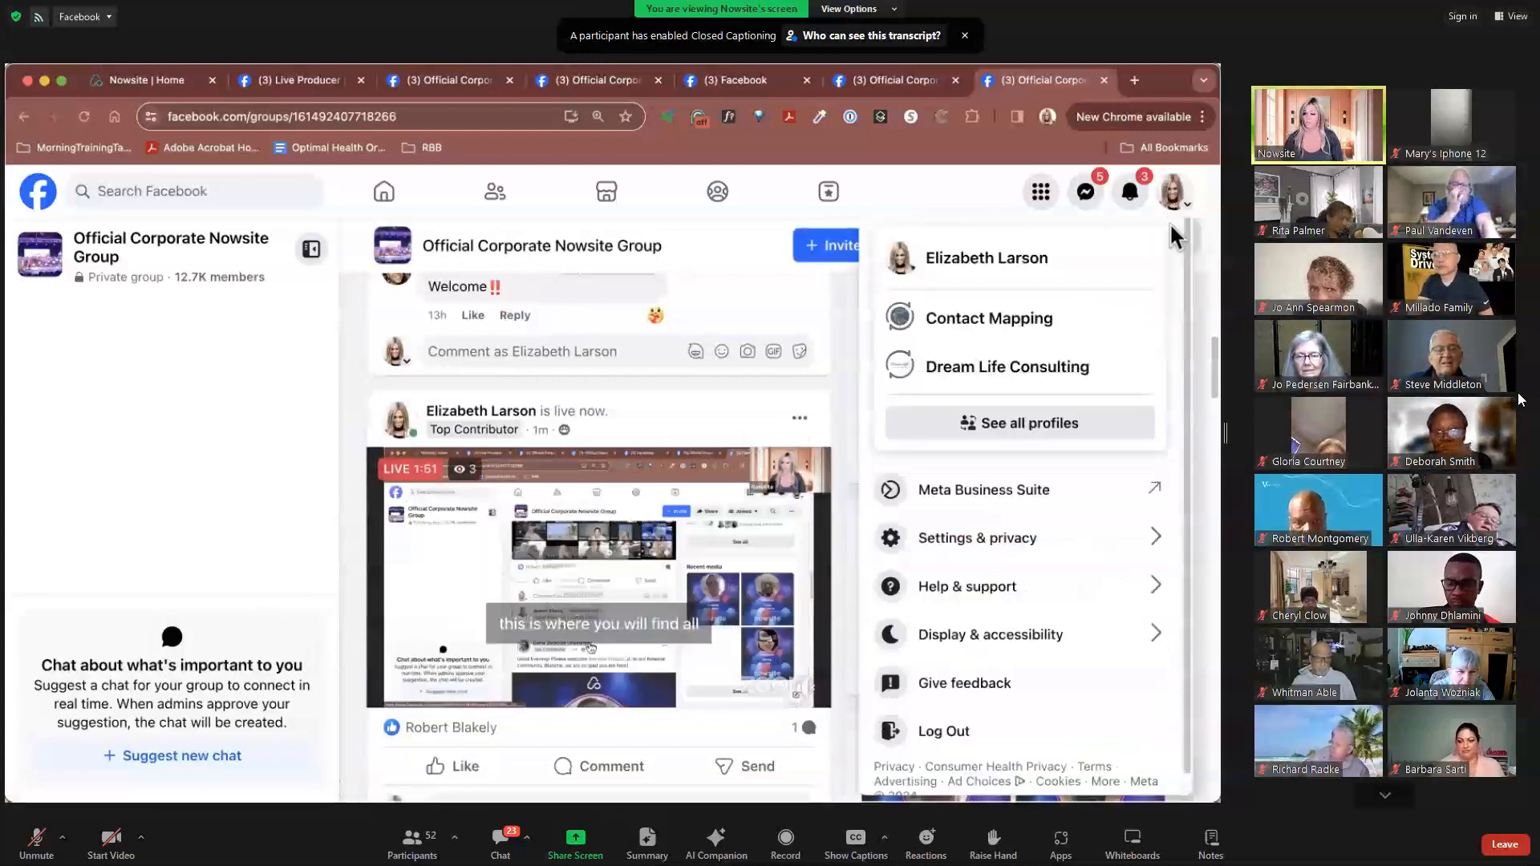
- Go to your own Facebook profile page showing cover photo and follower counts
left_click(985, 258)
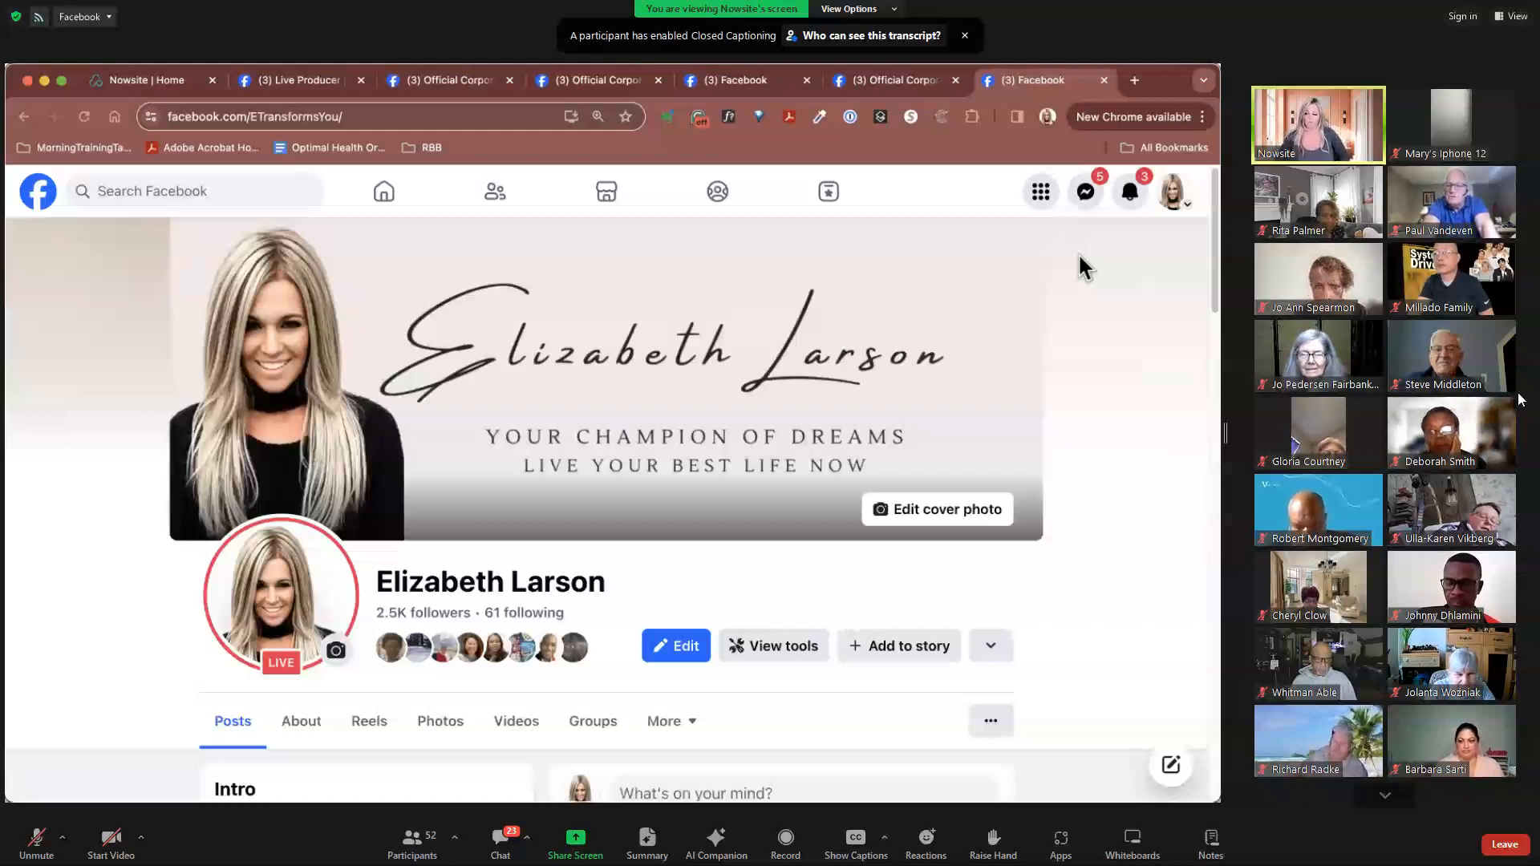
mouse_move(908, 240)
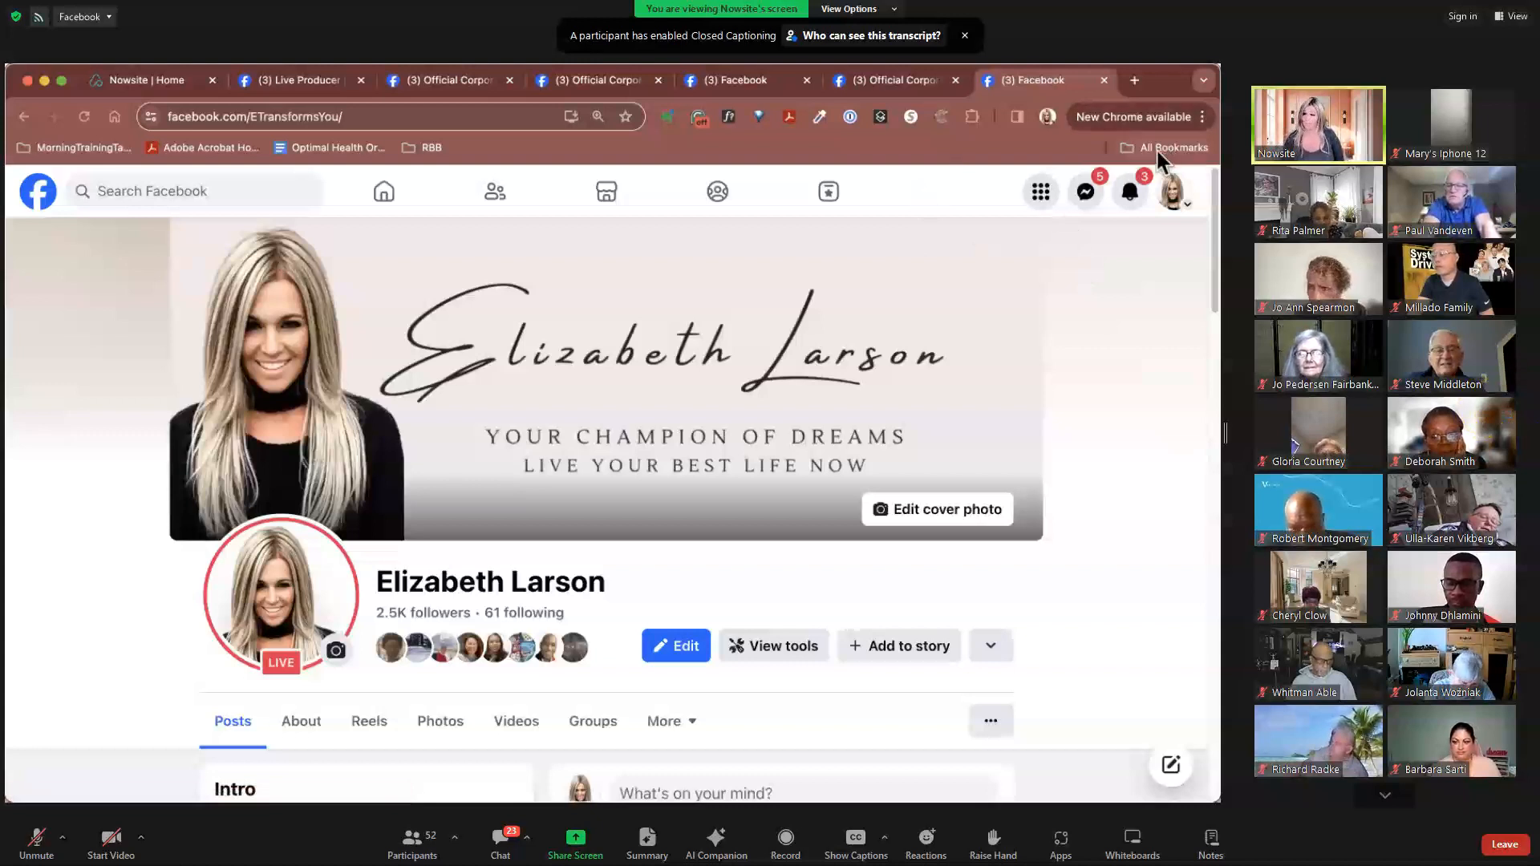
mouse_move(1164, 147)
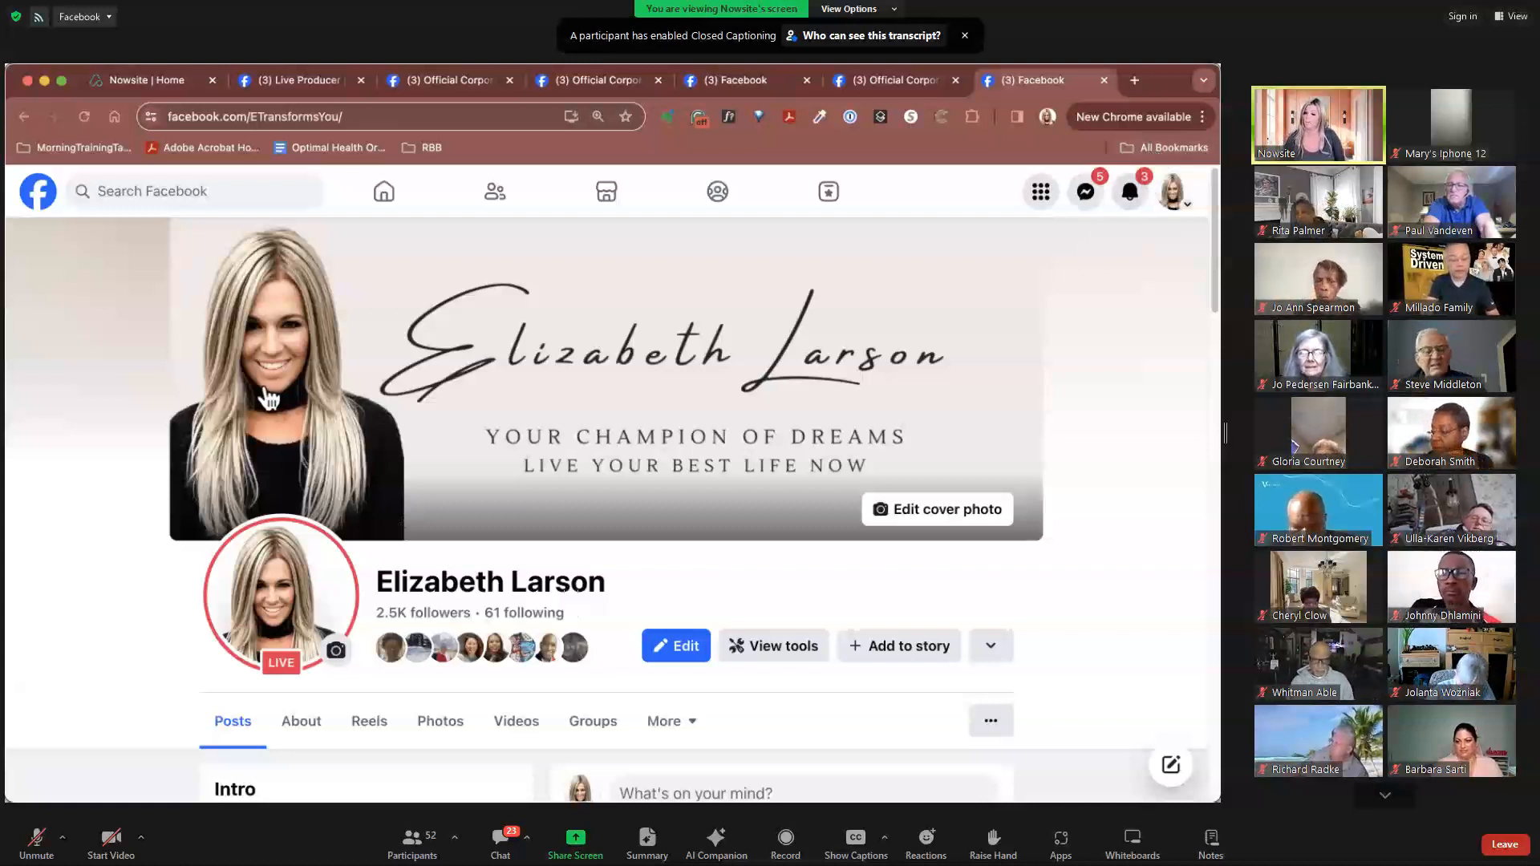
left_click(250, 115)
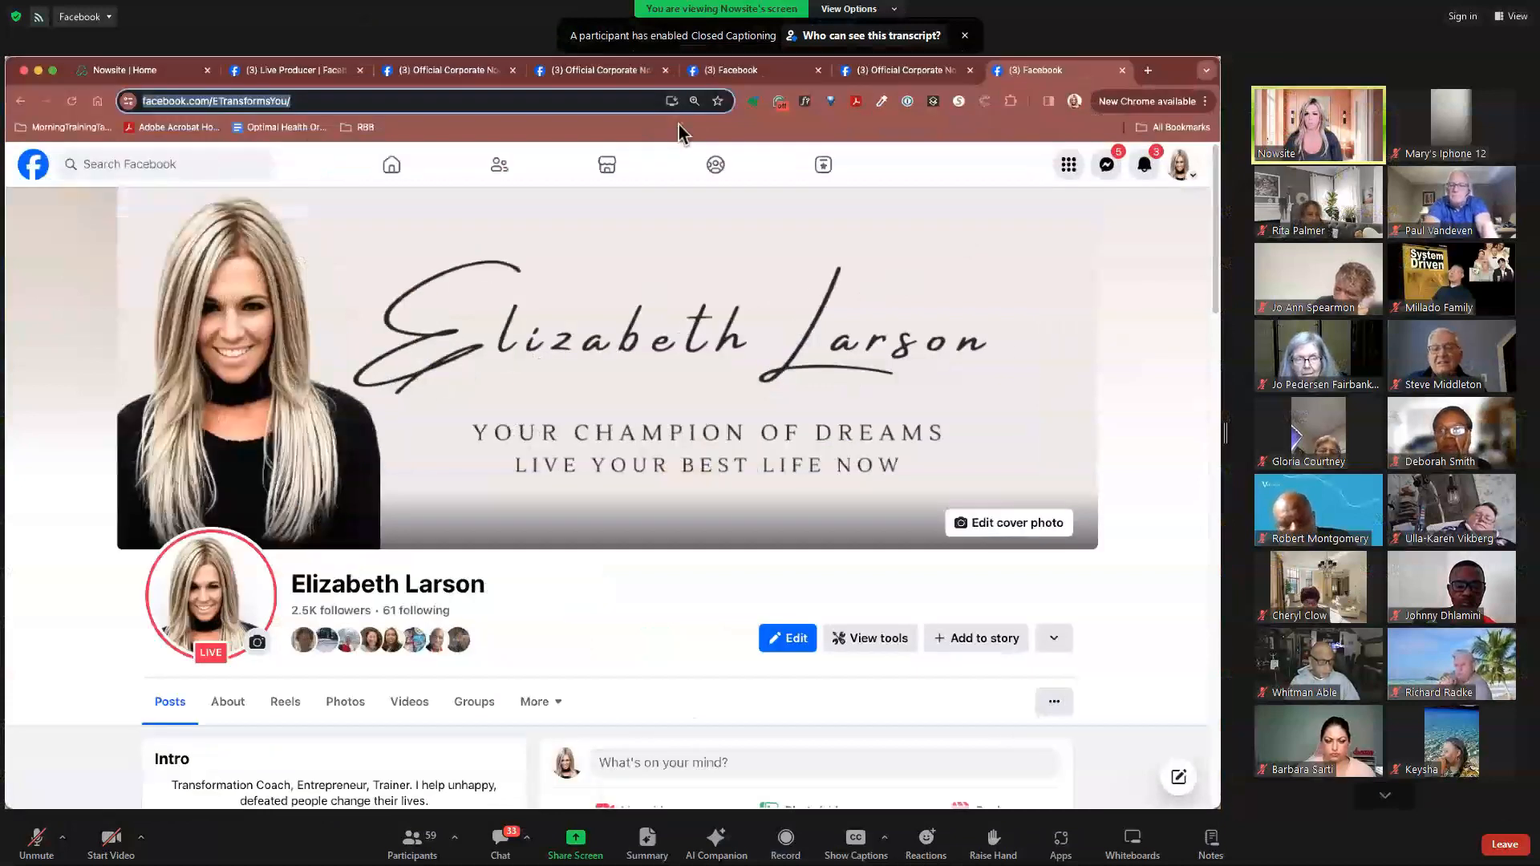
- Switch to the Nowsite | Home tab to see the getting-started dashboard
left_click(137, 70)
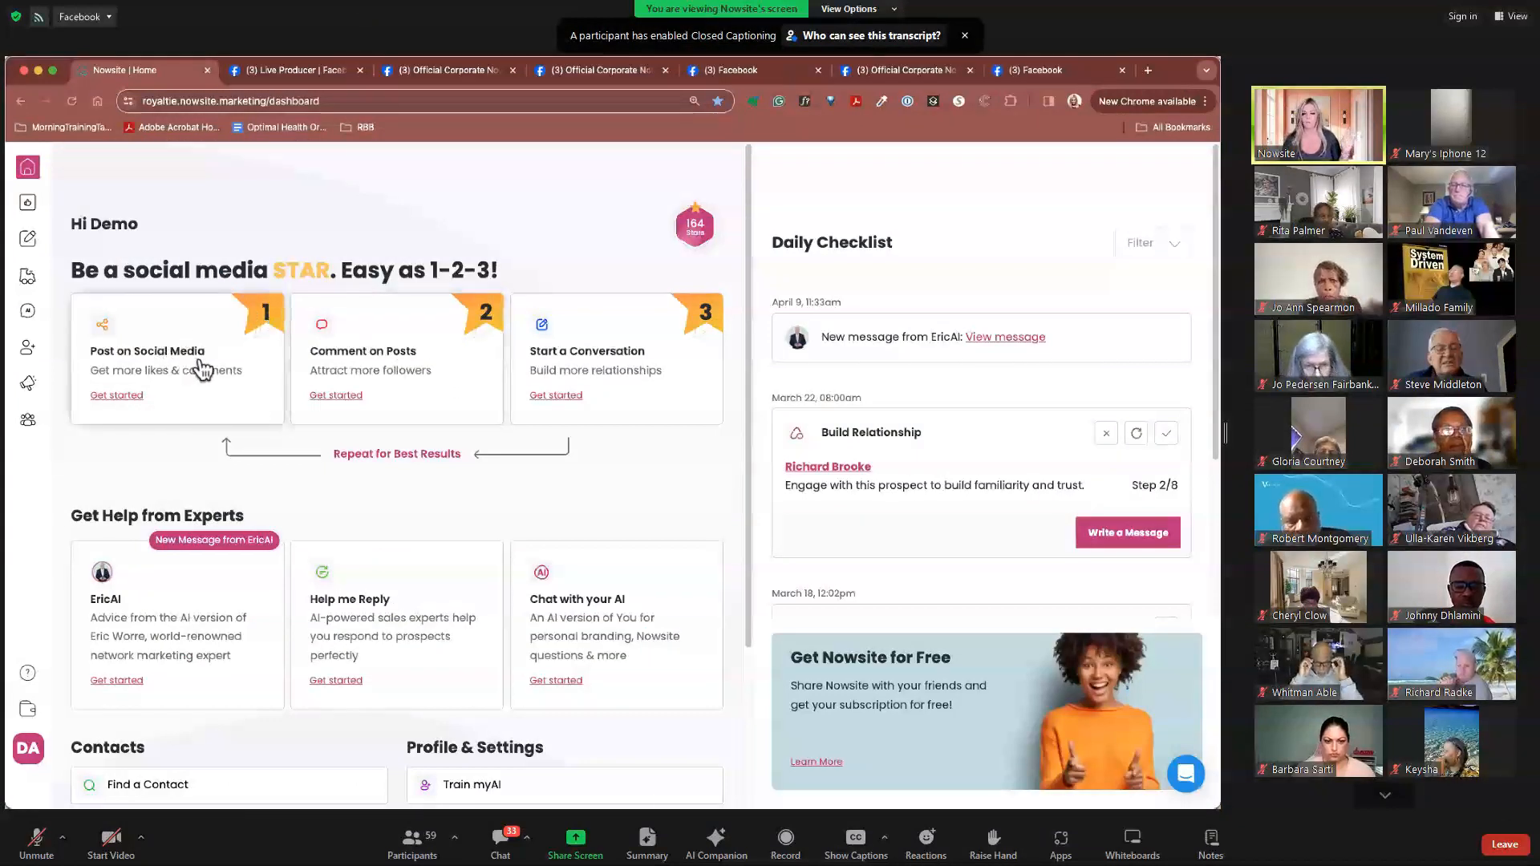
mouse_move(757, 338)
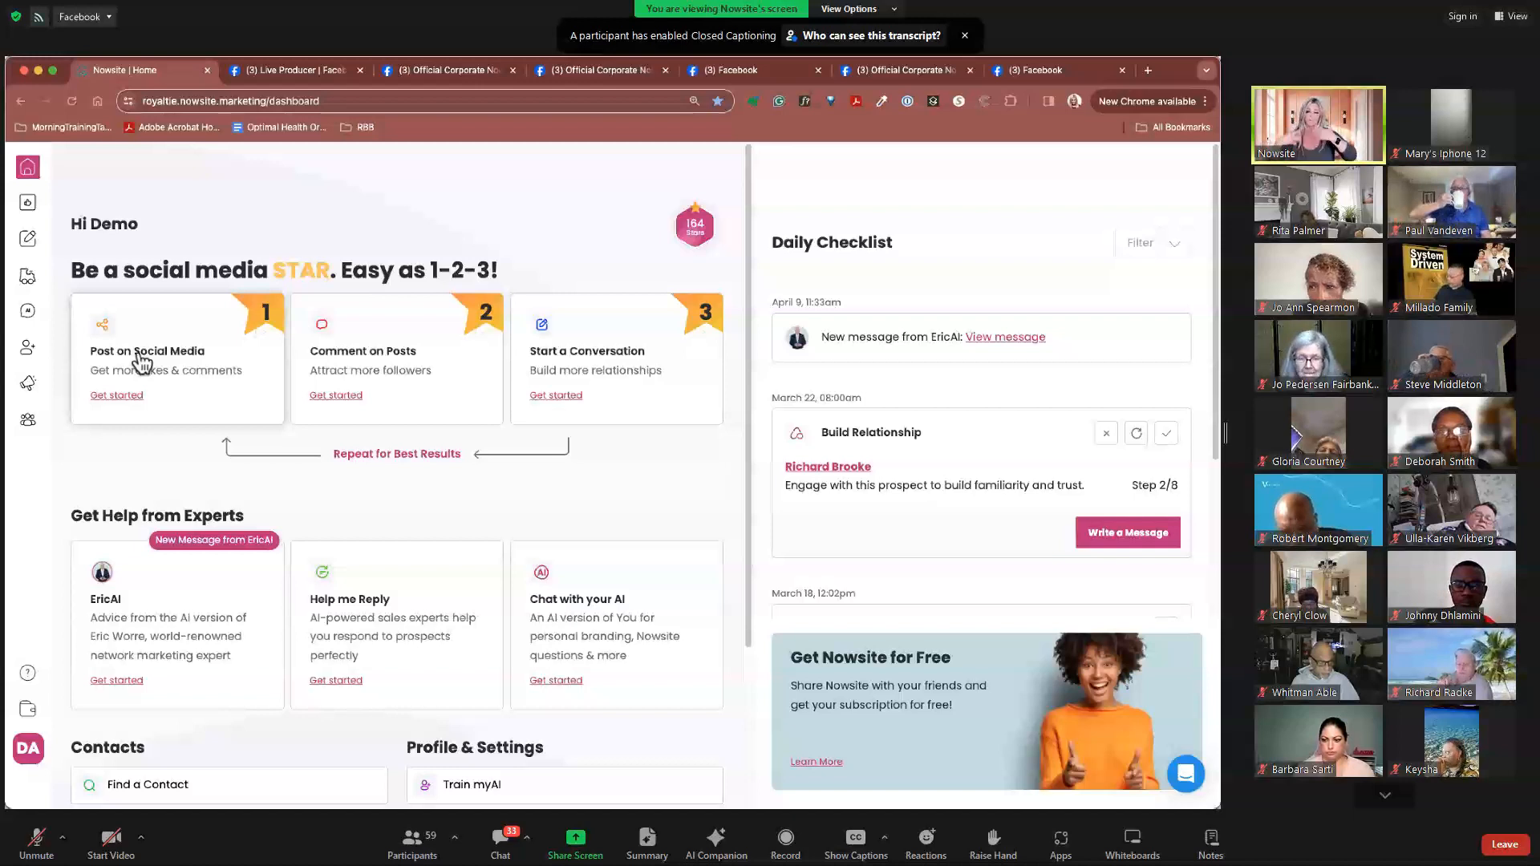
mouse_move(443, 390)
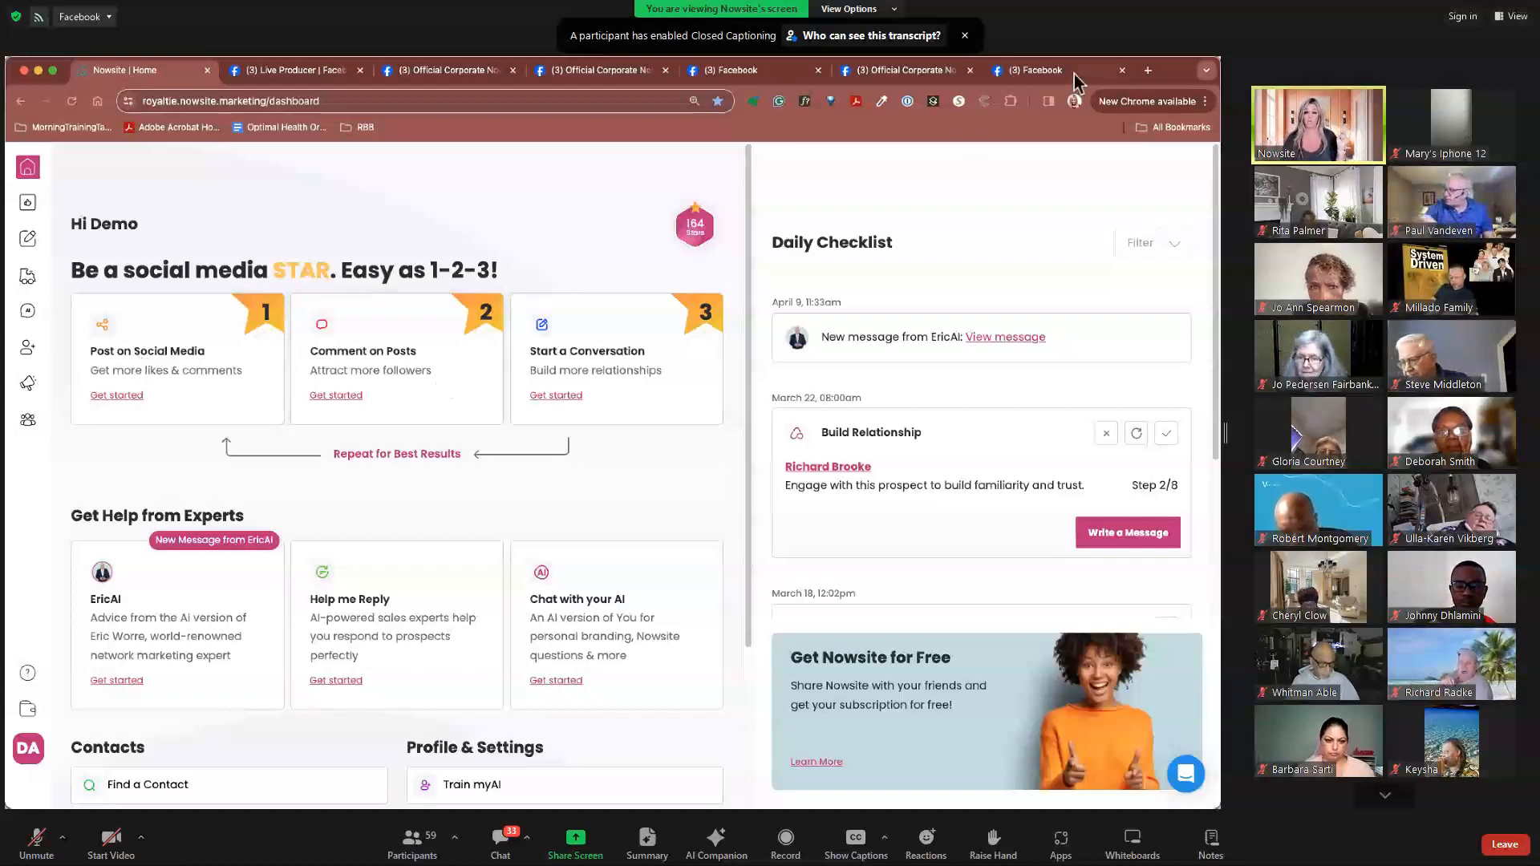
left_click(1146, 70)
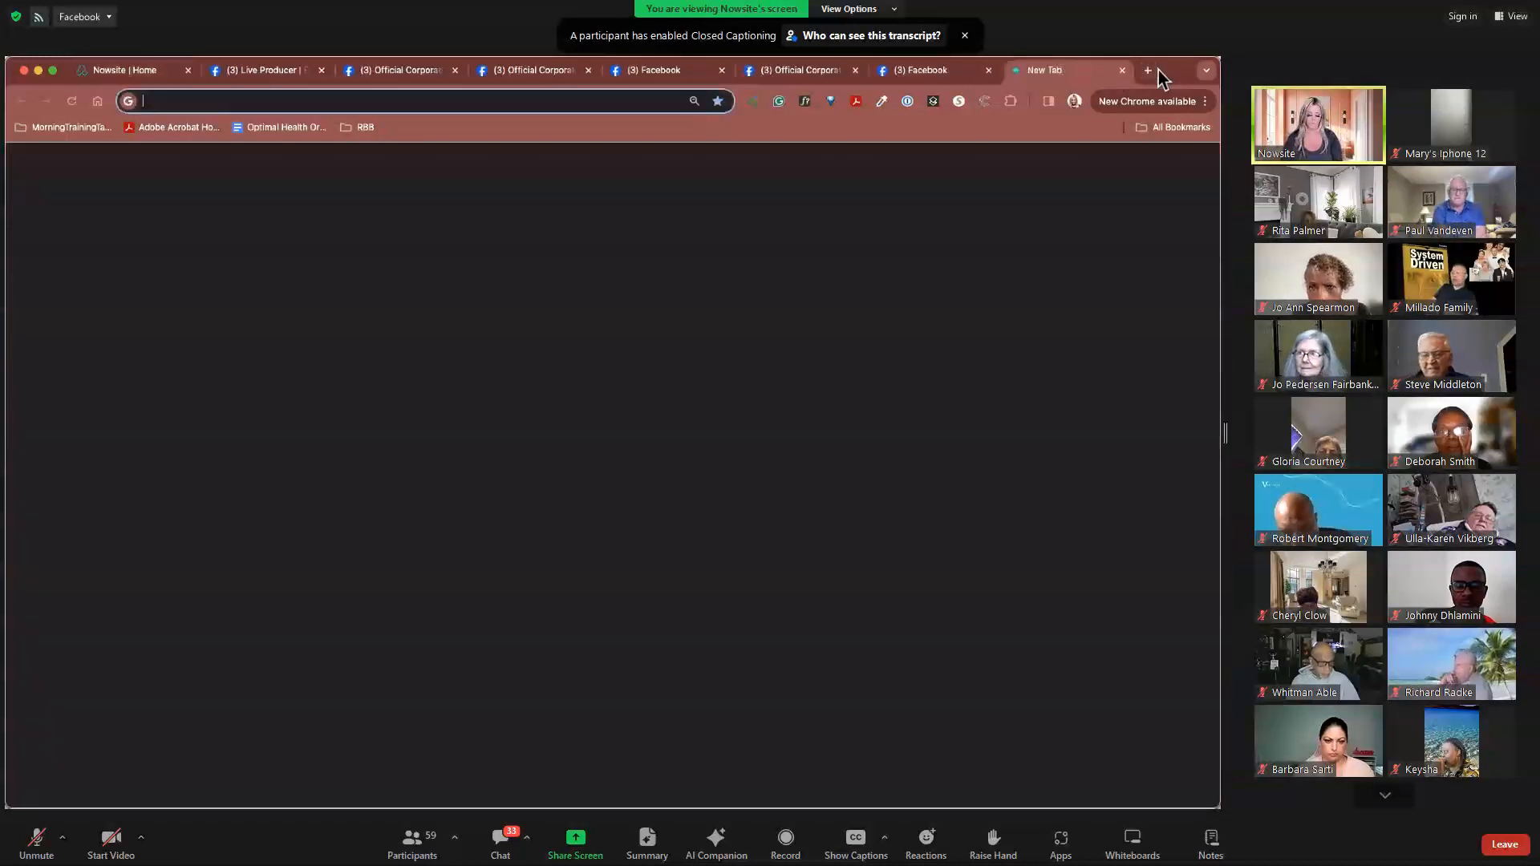
type("instagram.com")
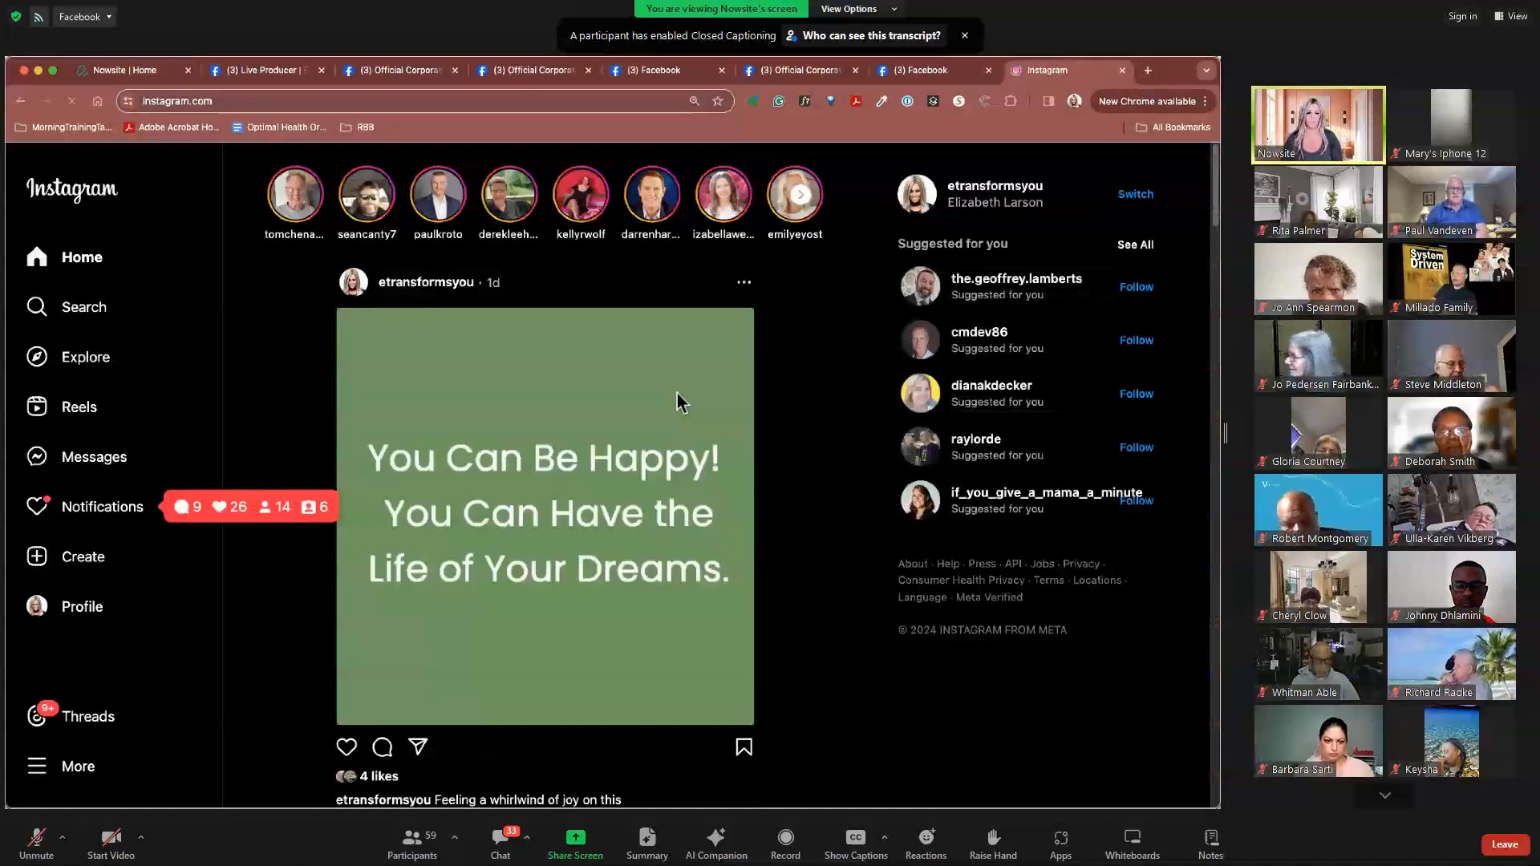
scroll("down", 3)
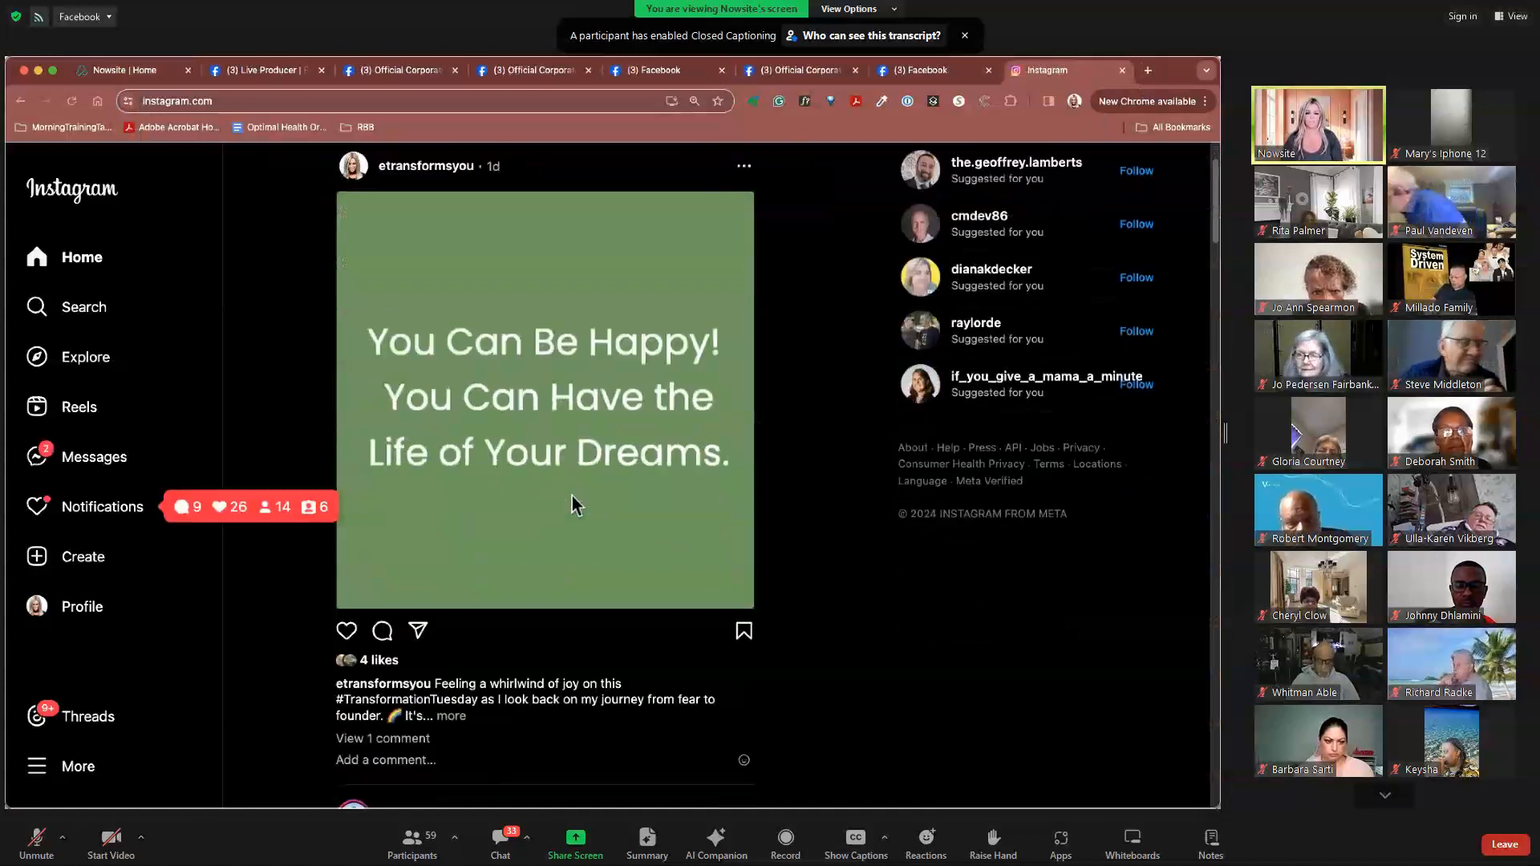
scroll("down", 3)
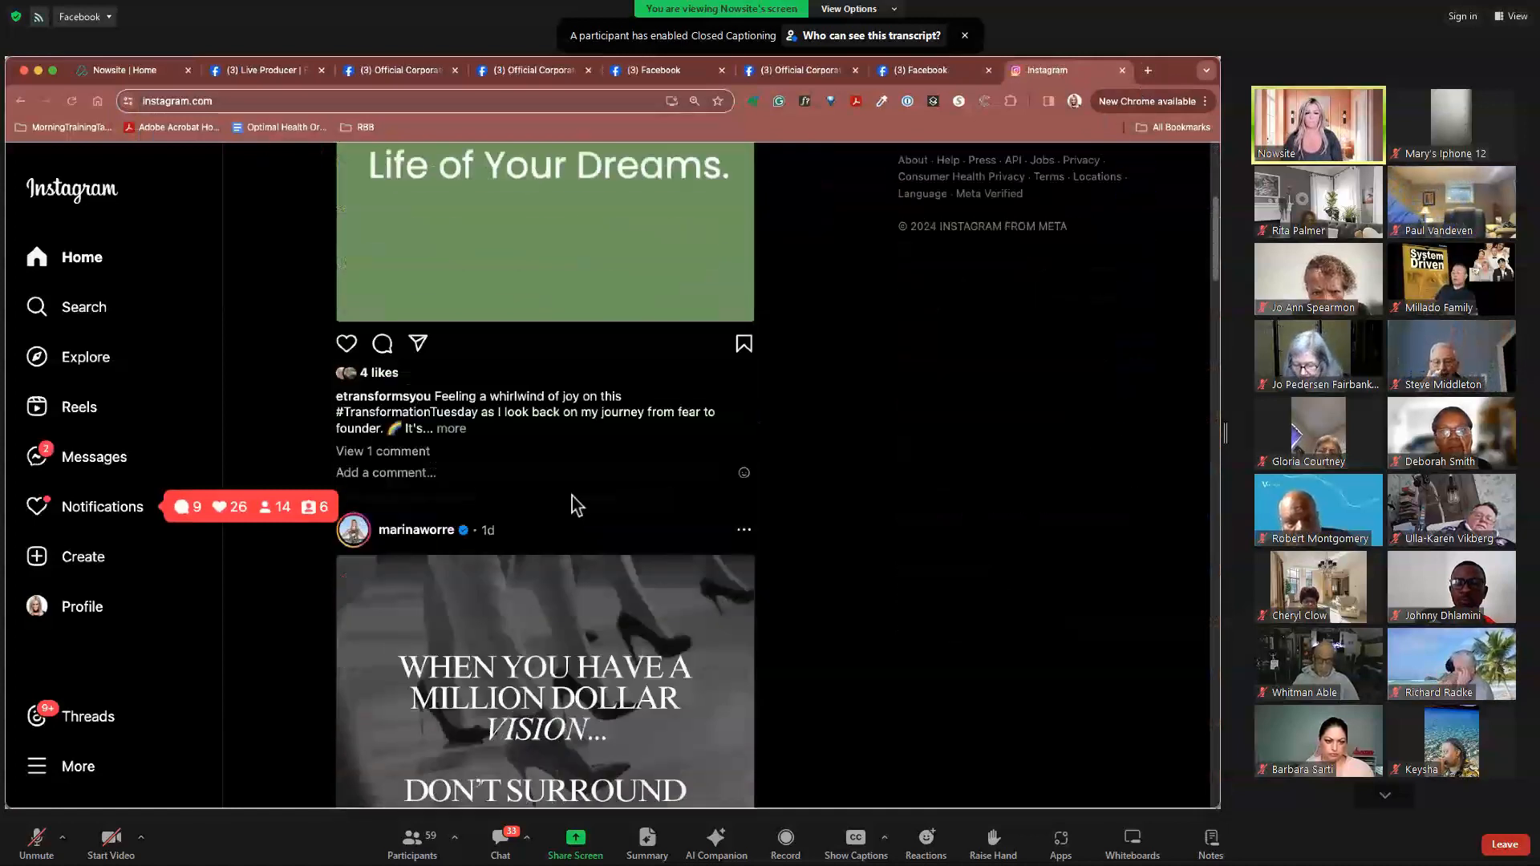
scroll("down", 3)
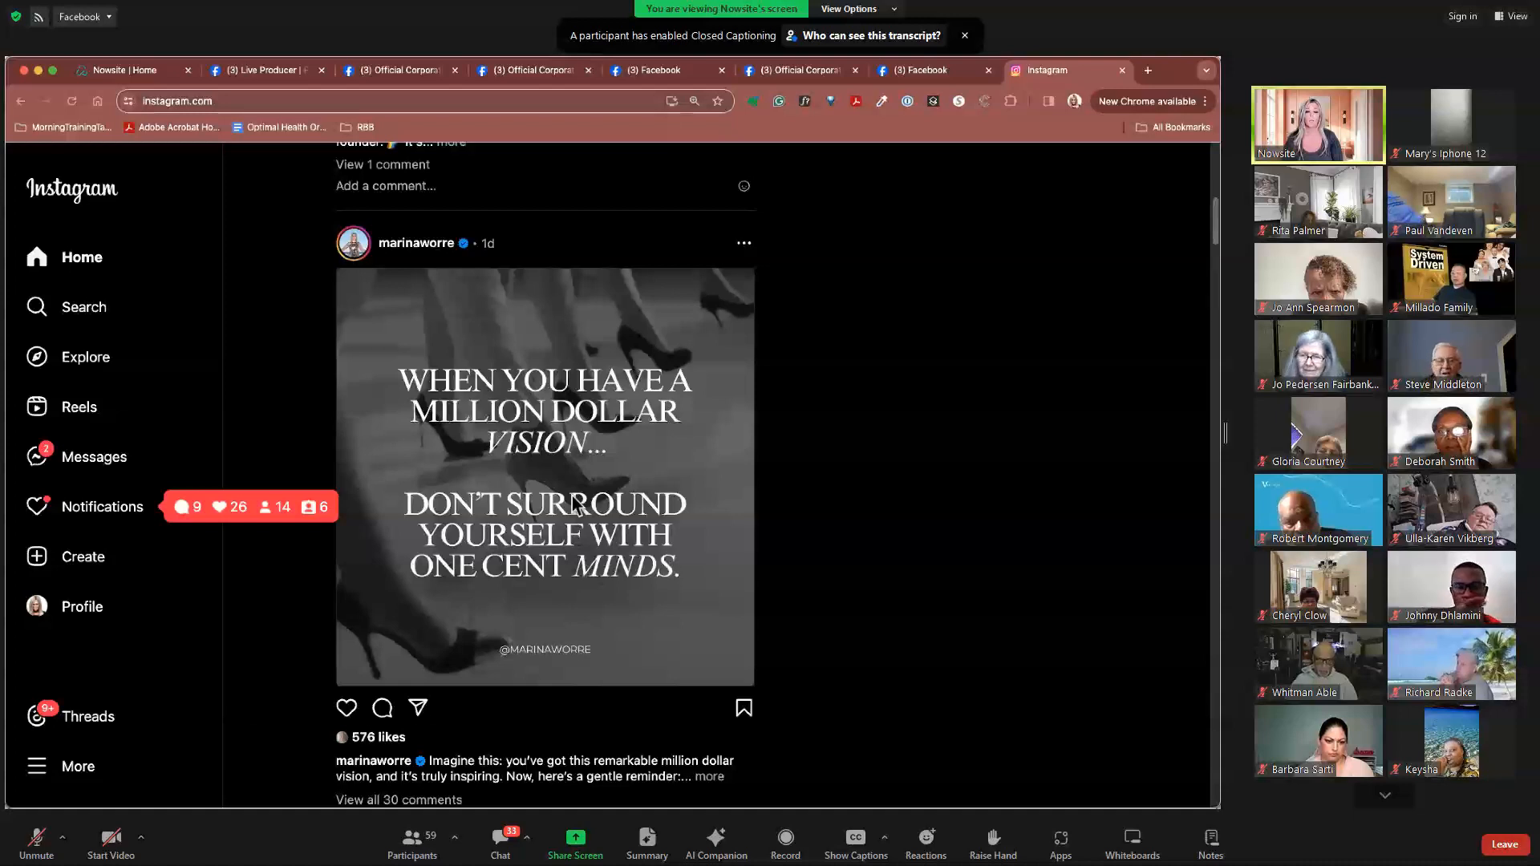
scroll("down", 3)
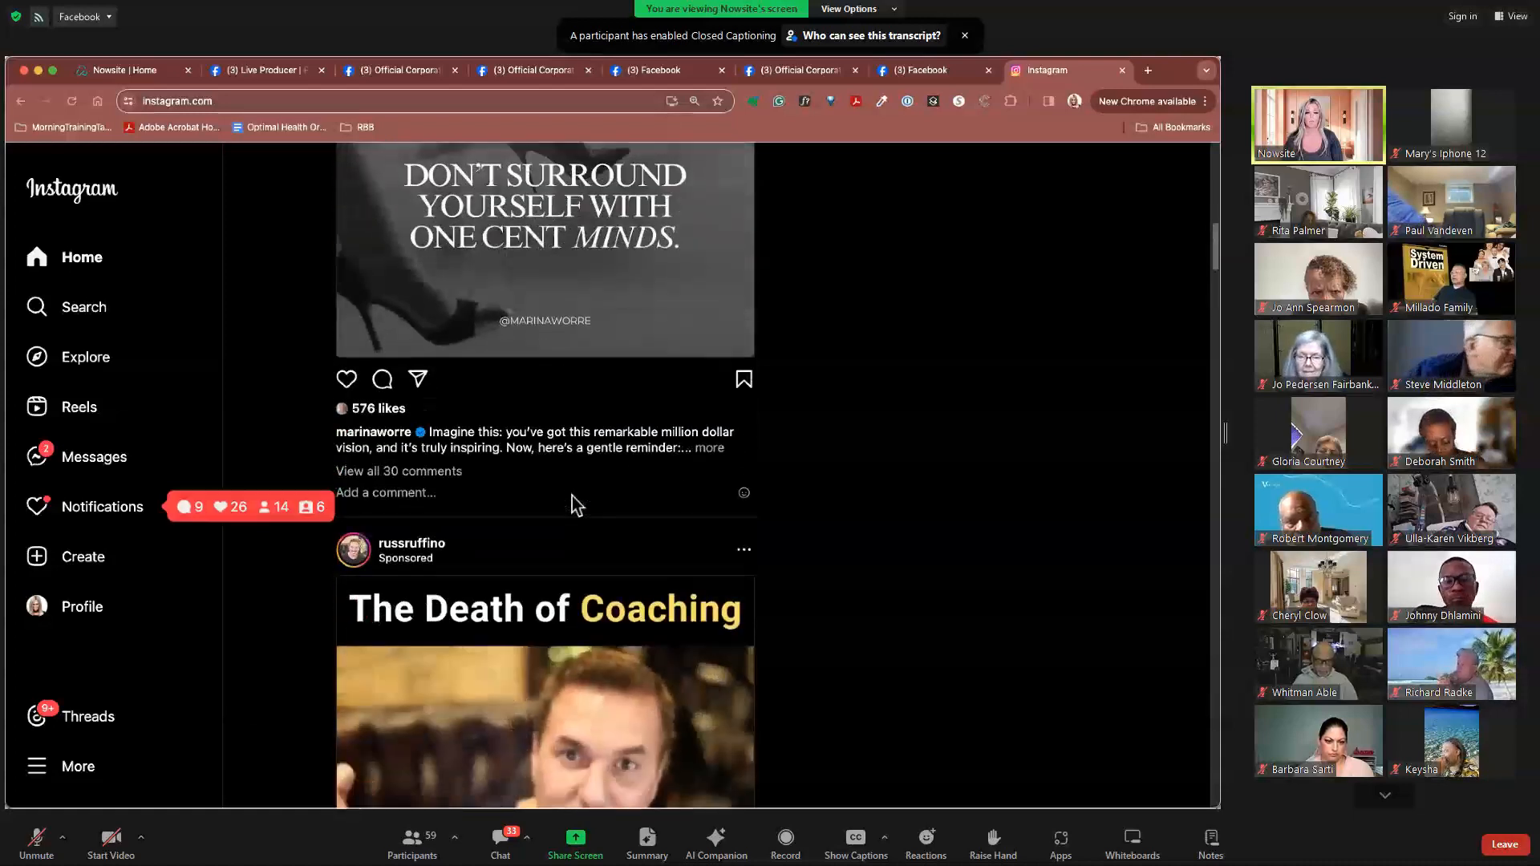
scroll("down", 3)
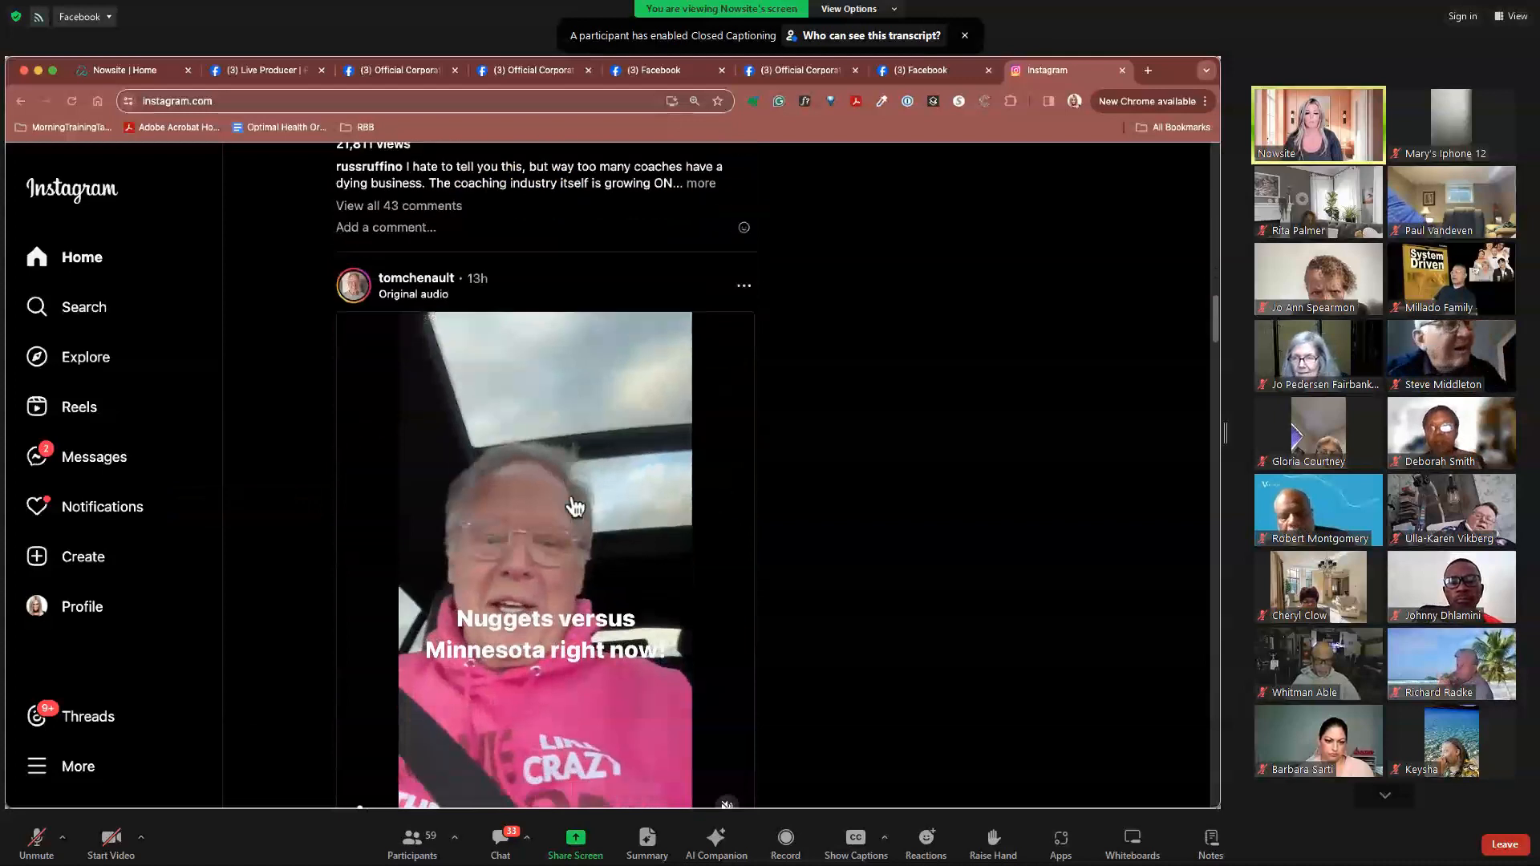
scroll("down", 3)
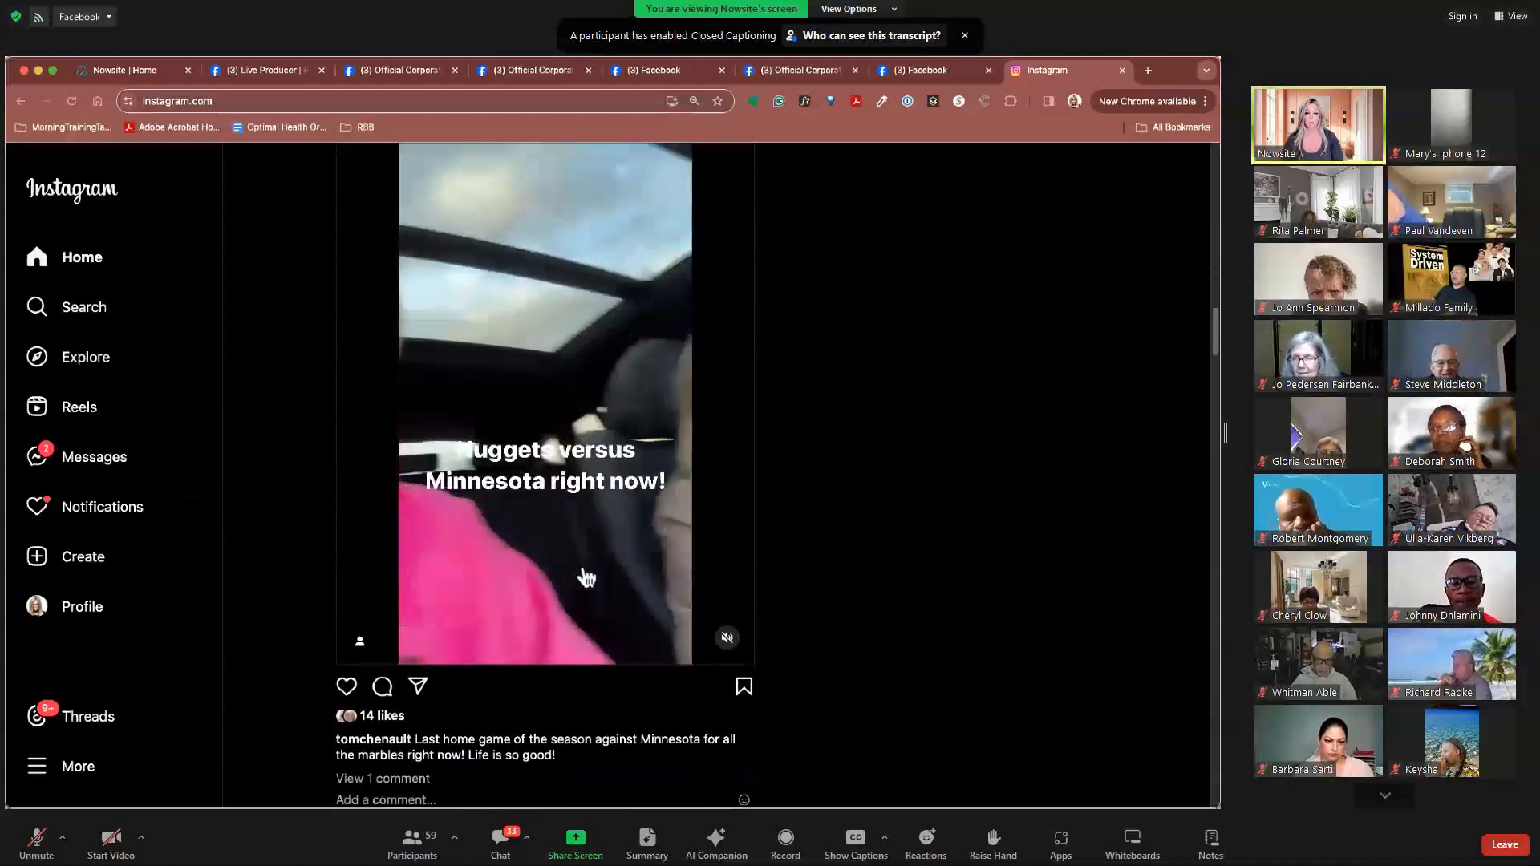
scroll("down", 3)
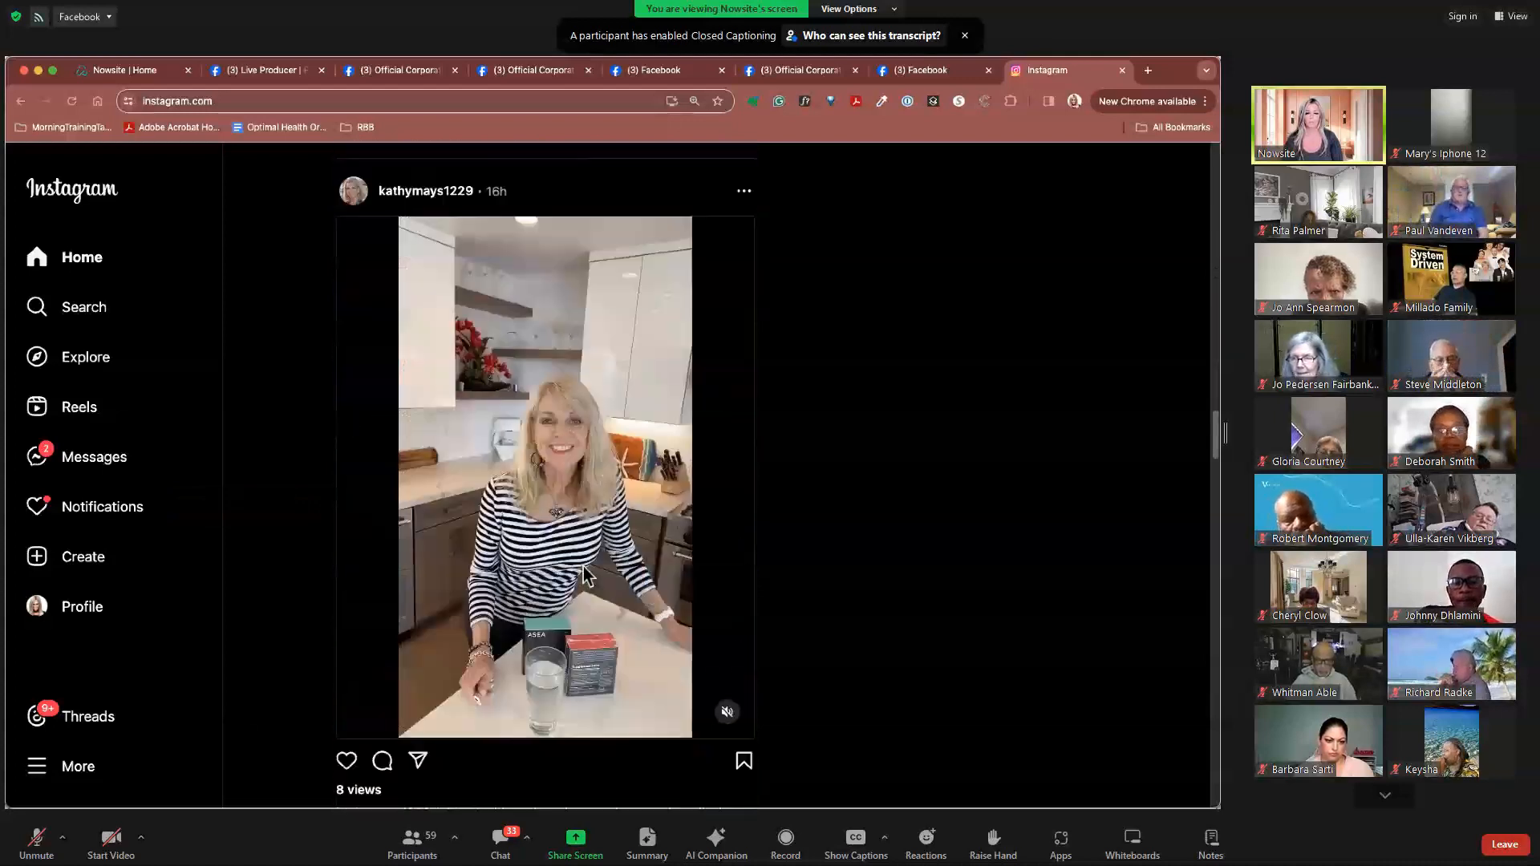
scroll("down", 3)
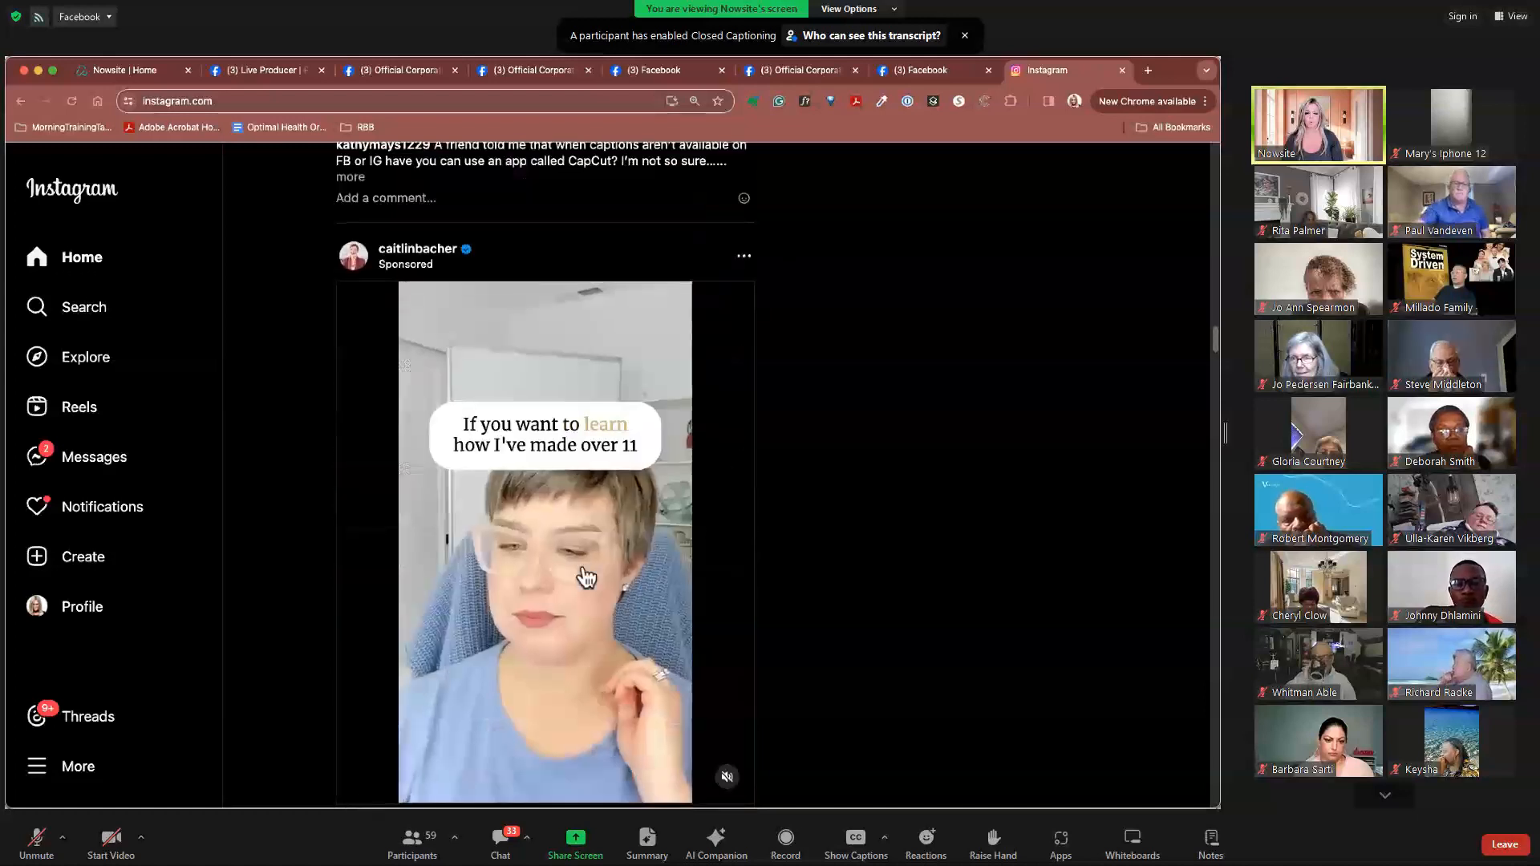
scroll("down", 3)
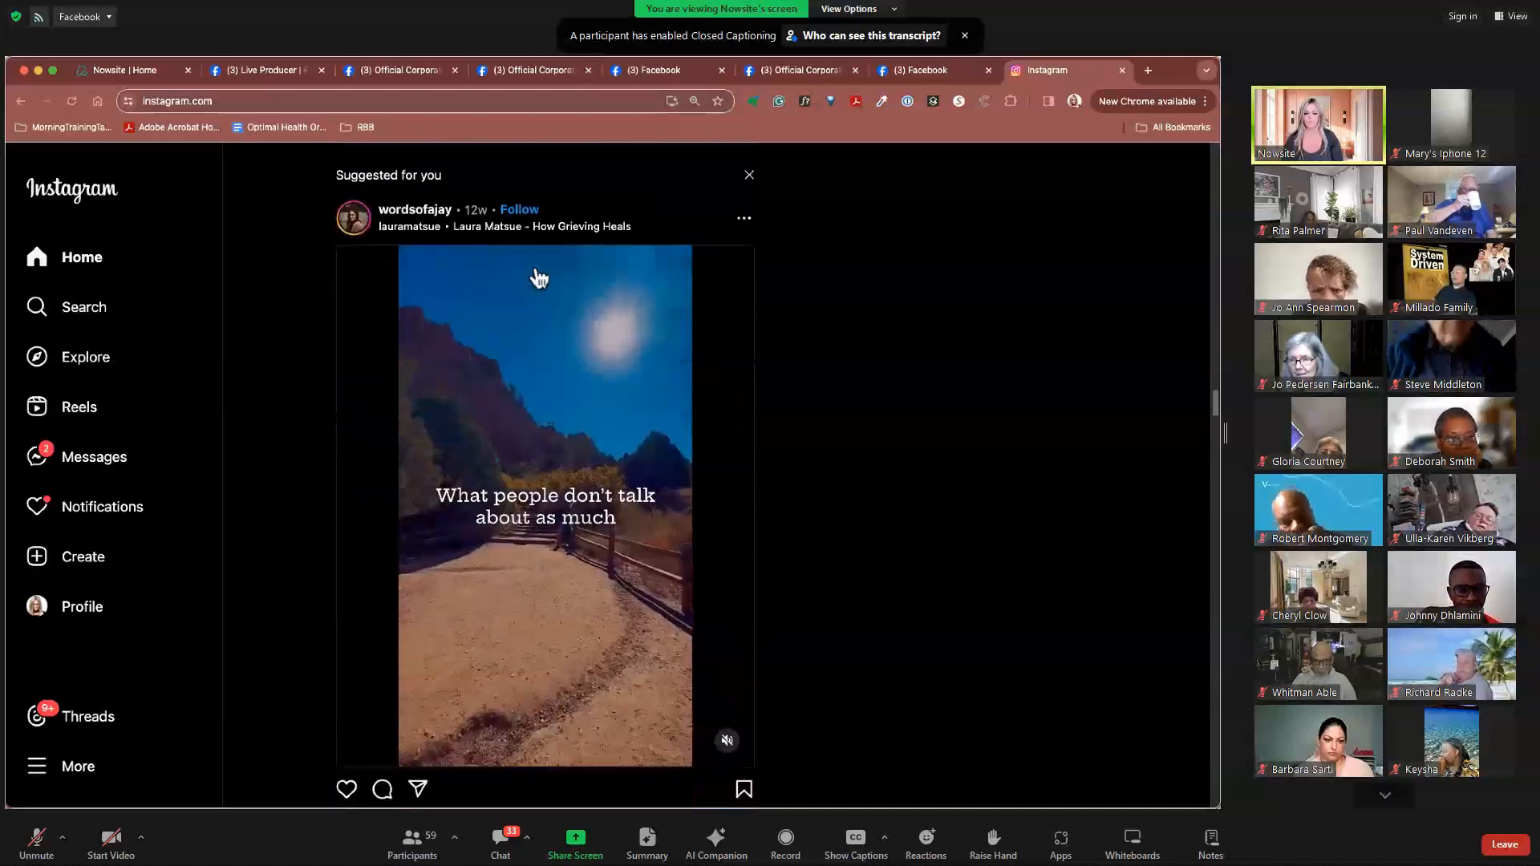
scroll("down", 3)
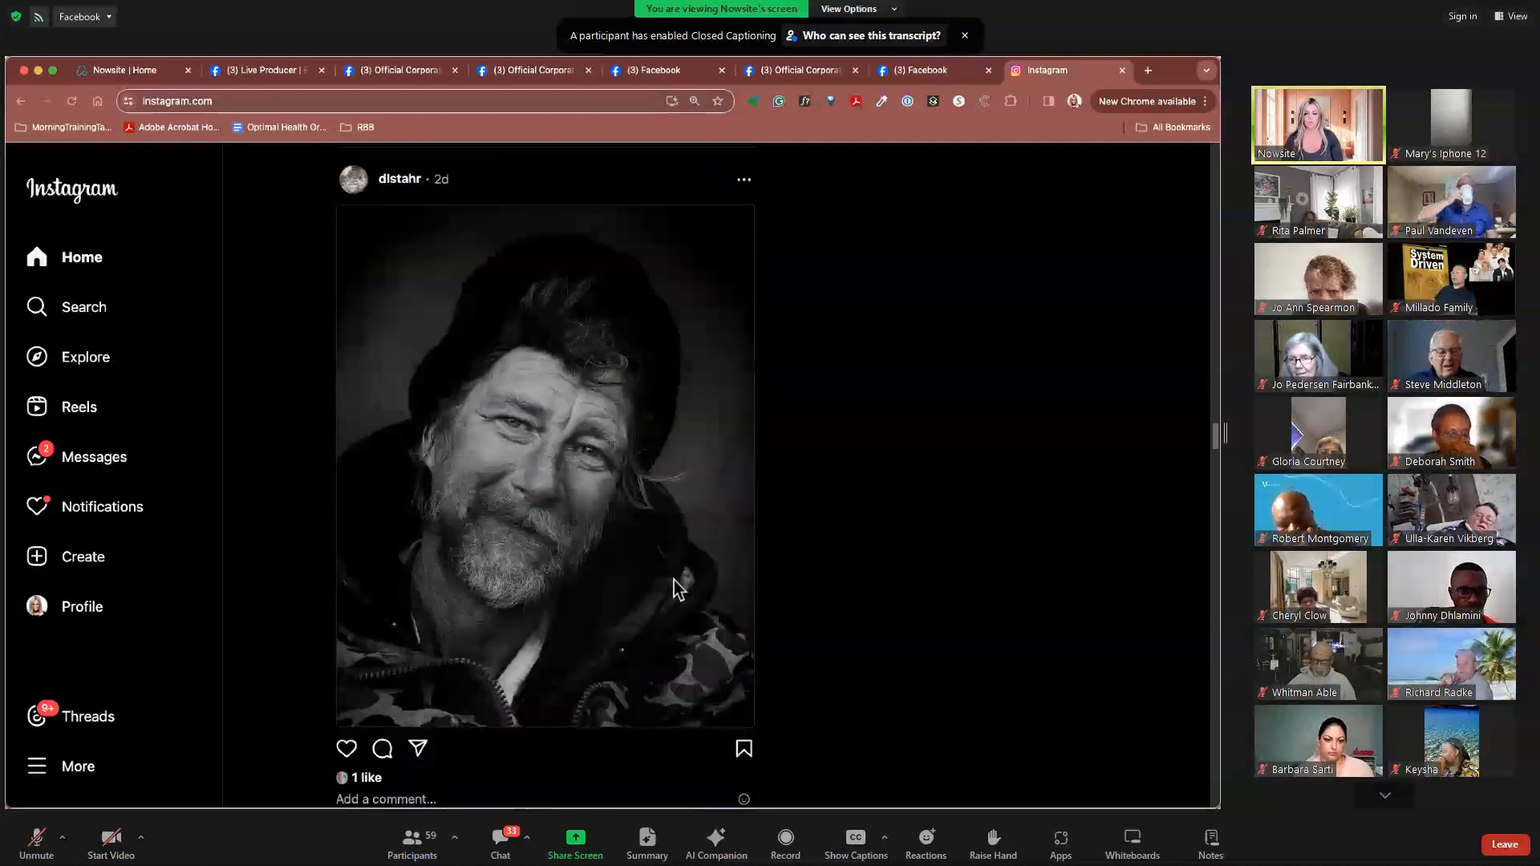
scroll("down", 3)
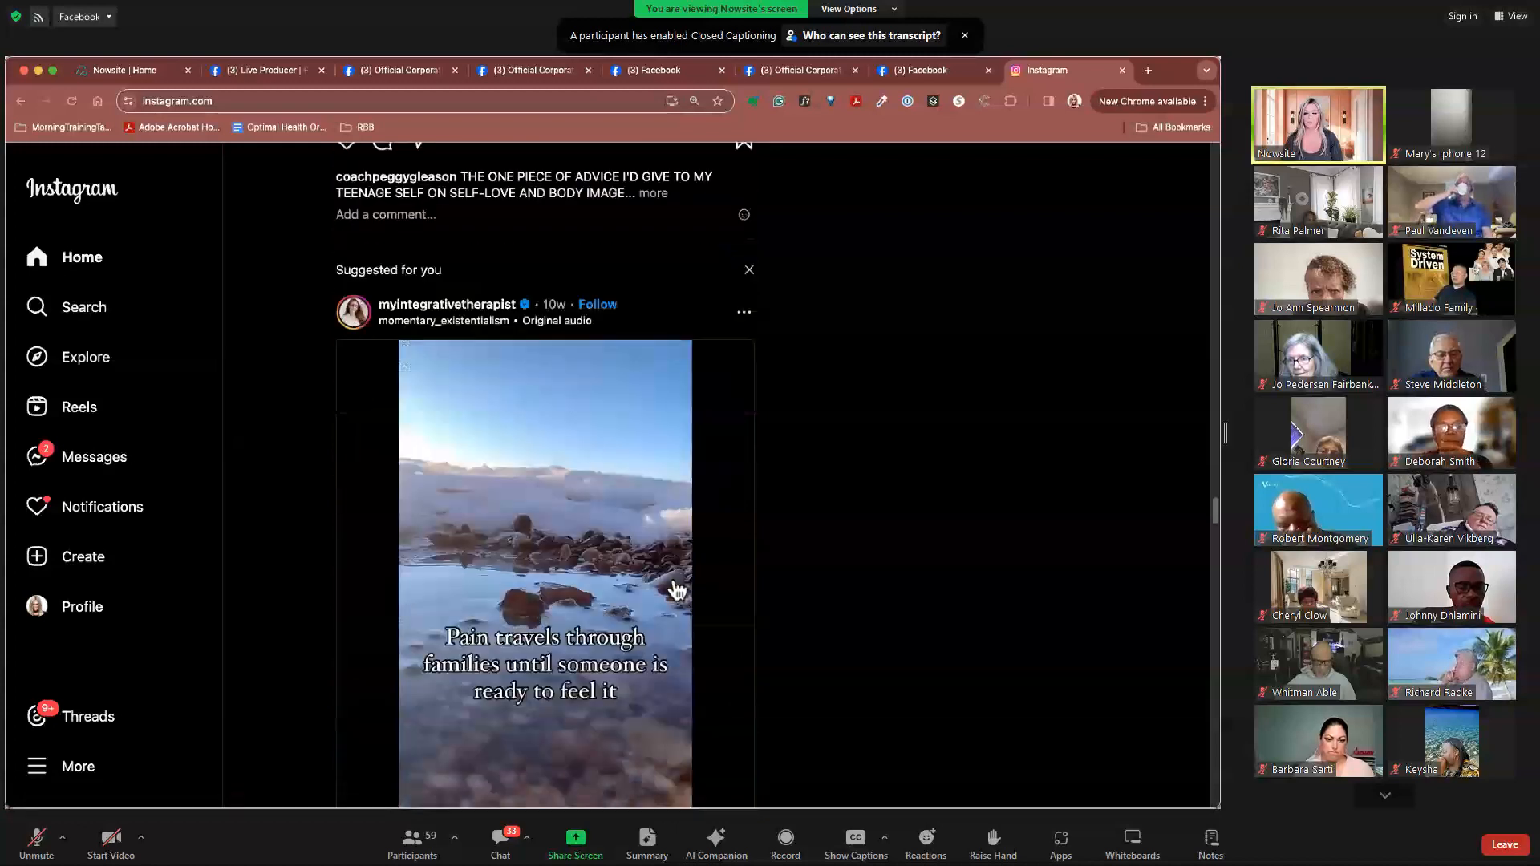
scroll("down", 3)
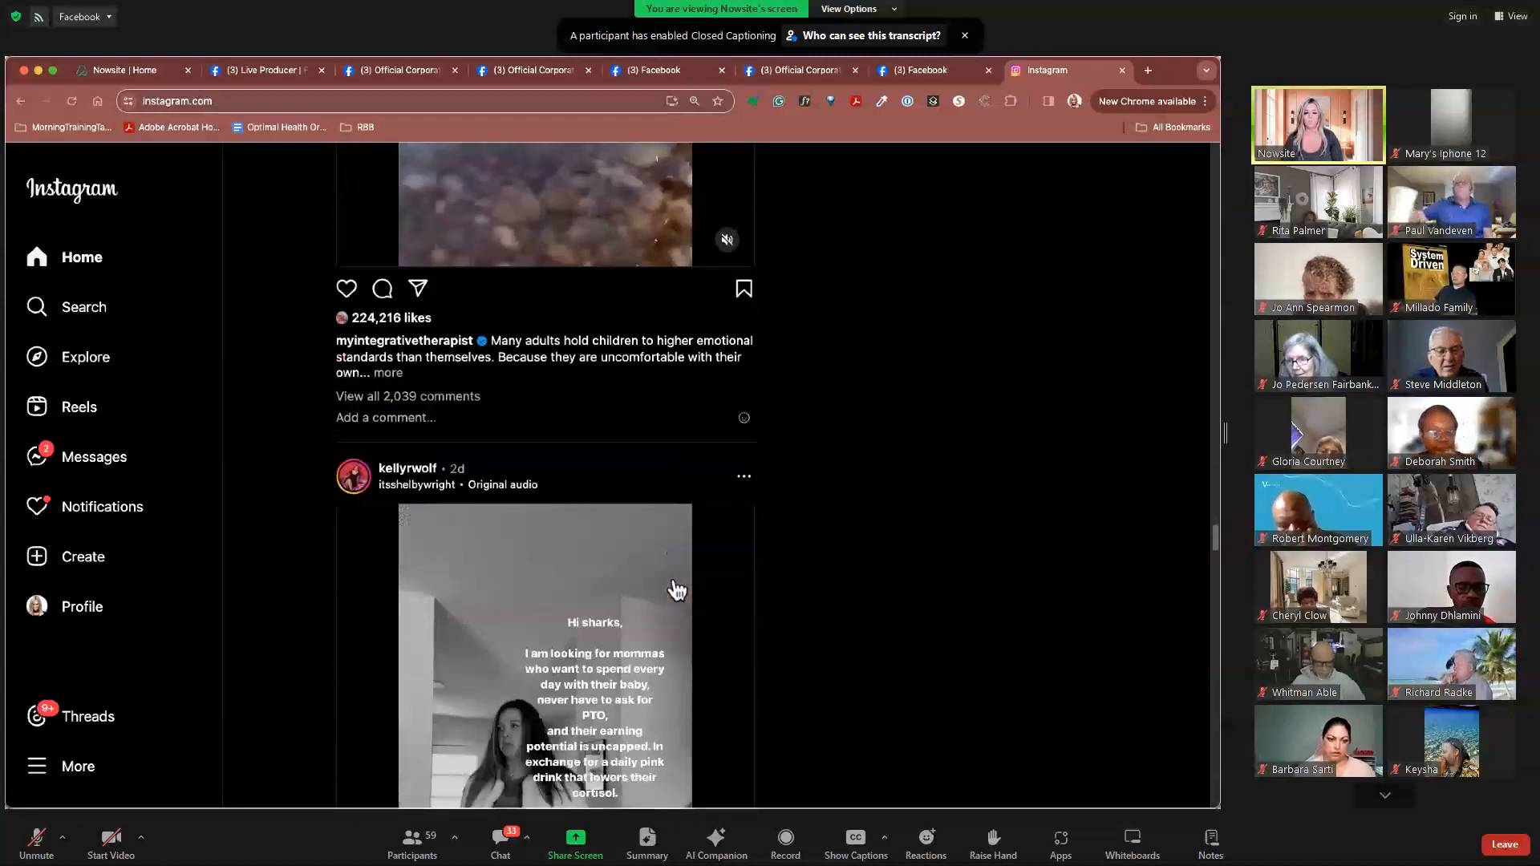
scroll("down", 3)
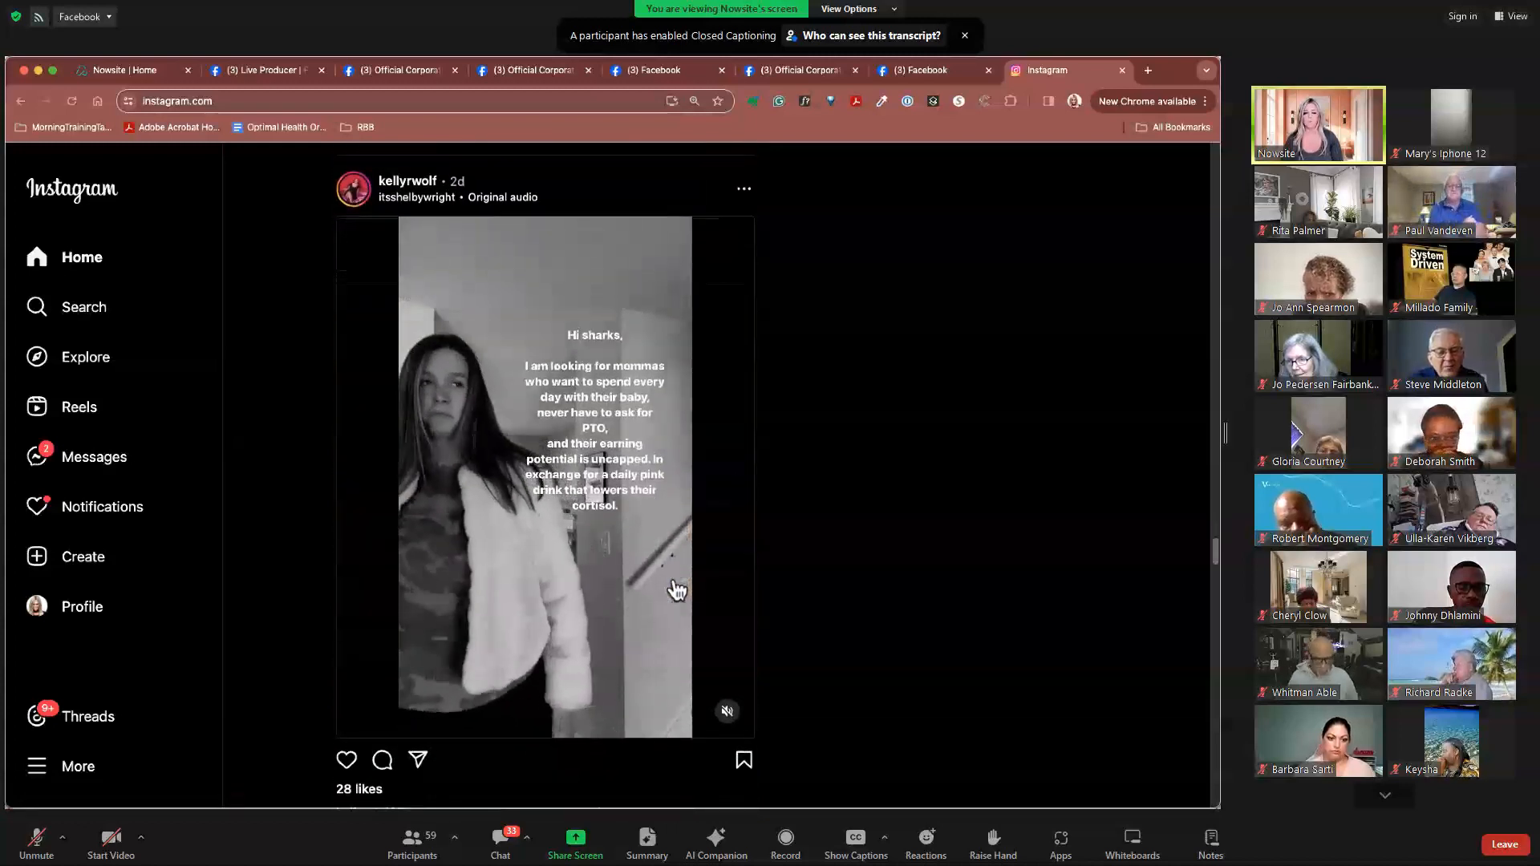
scroll("down", 3)
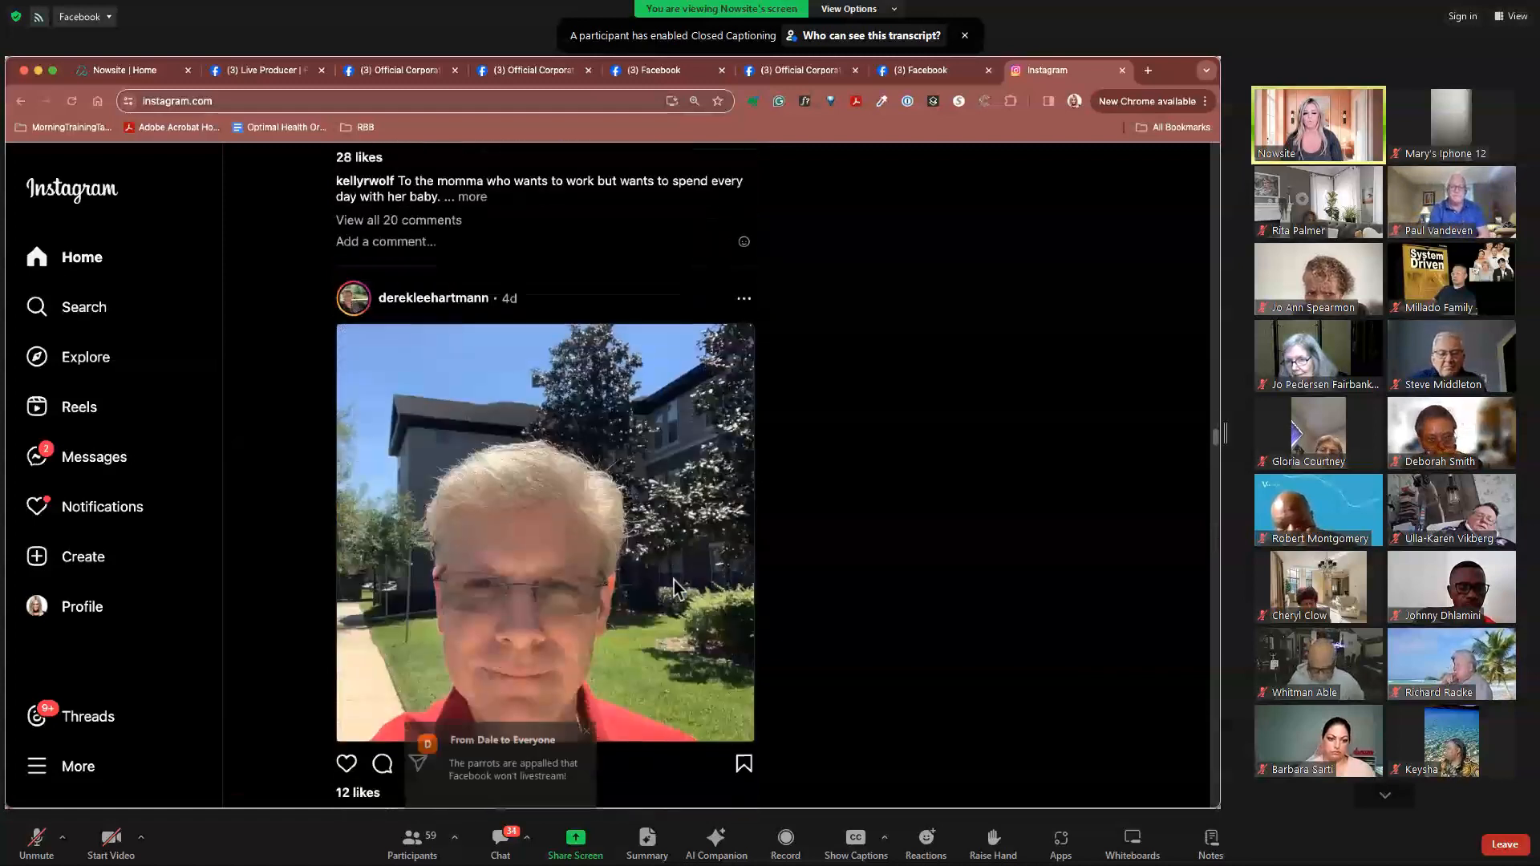
scroll("down", 3)
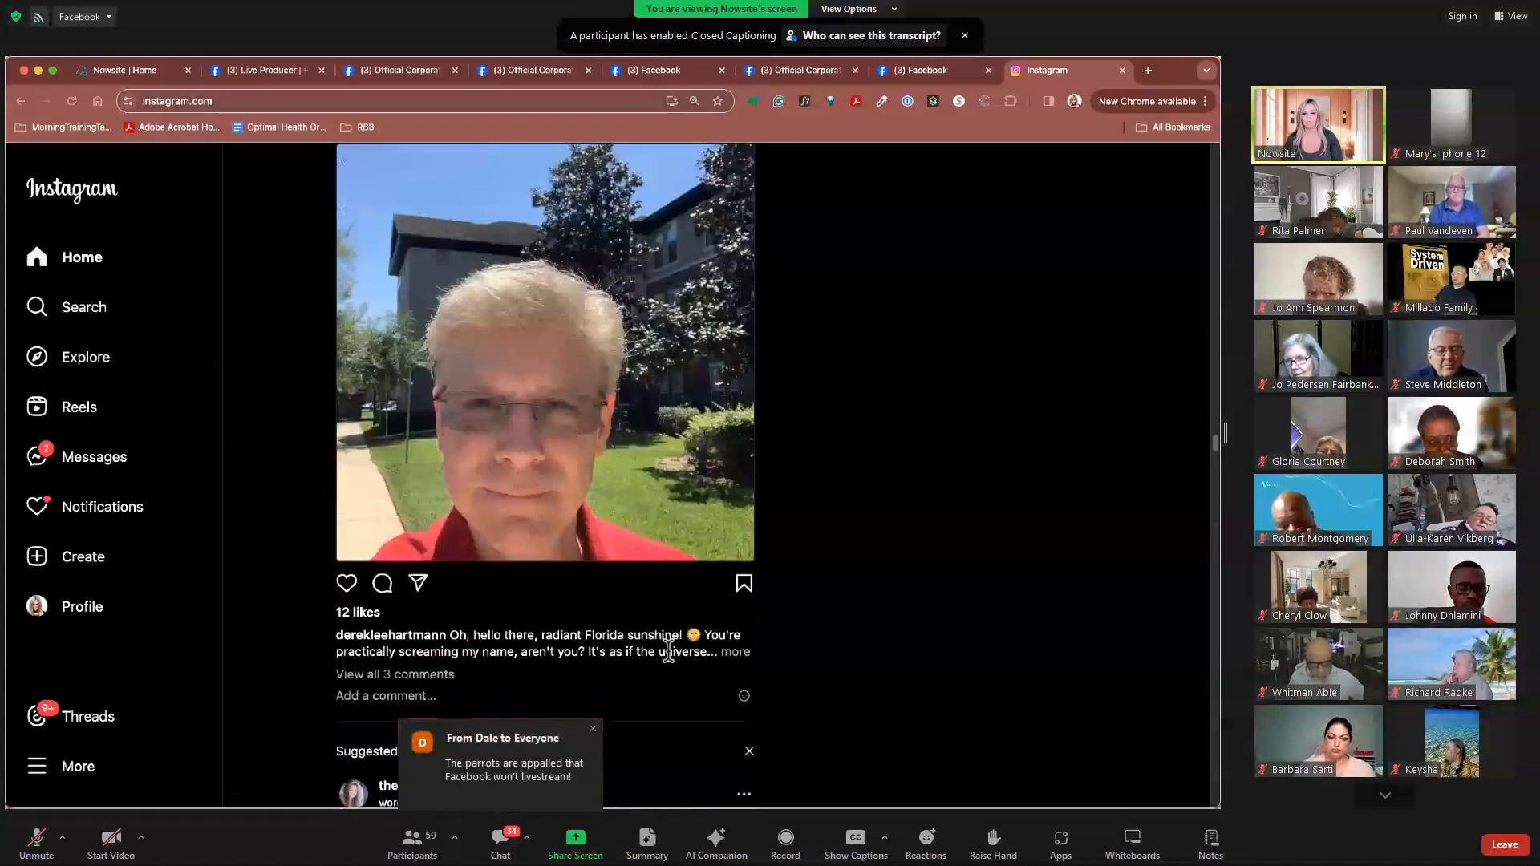
scroll("down", 3)
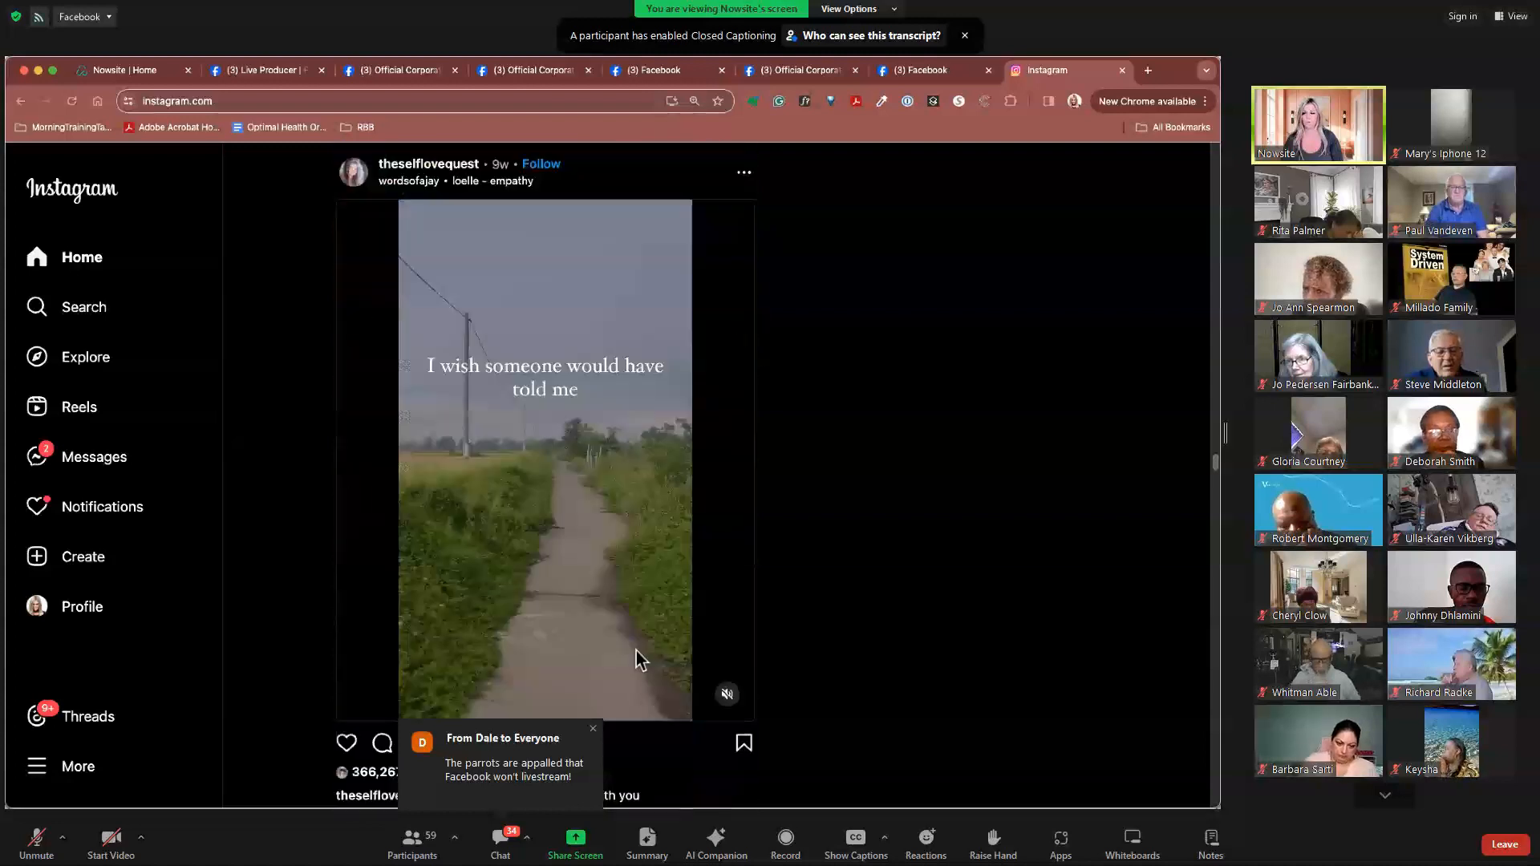
scroll("down", 3)
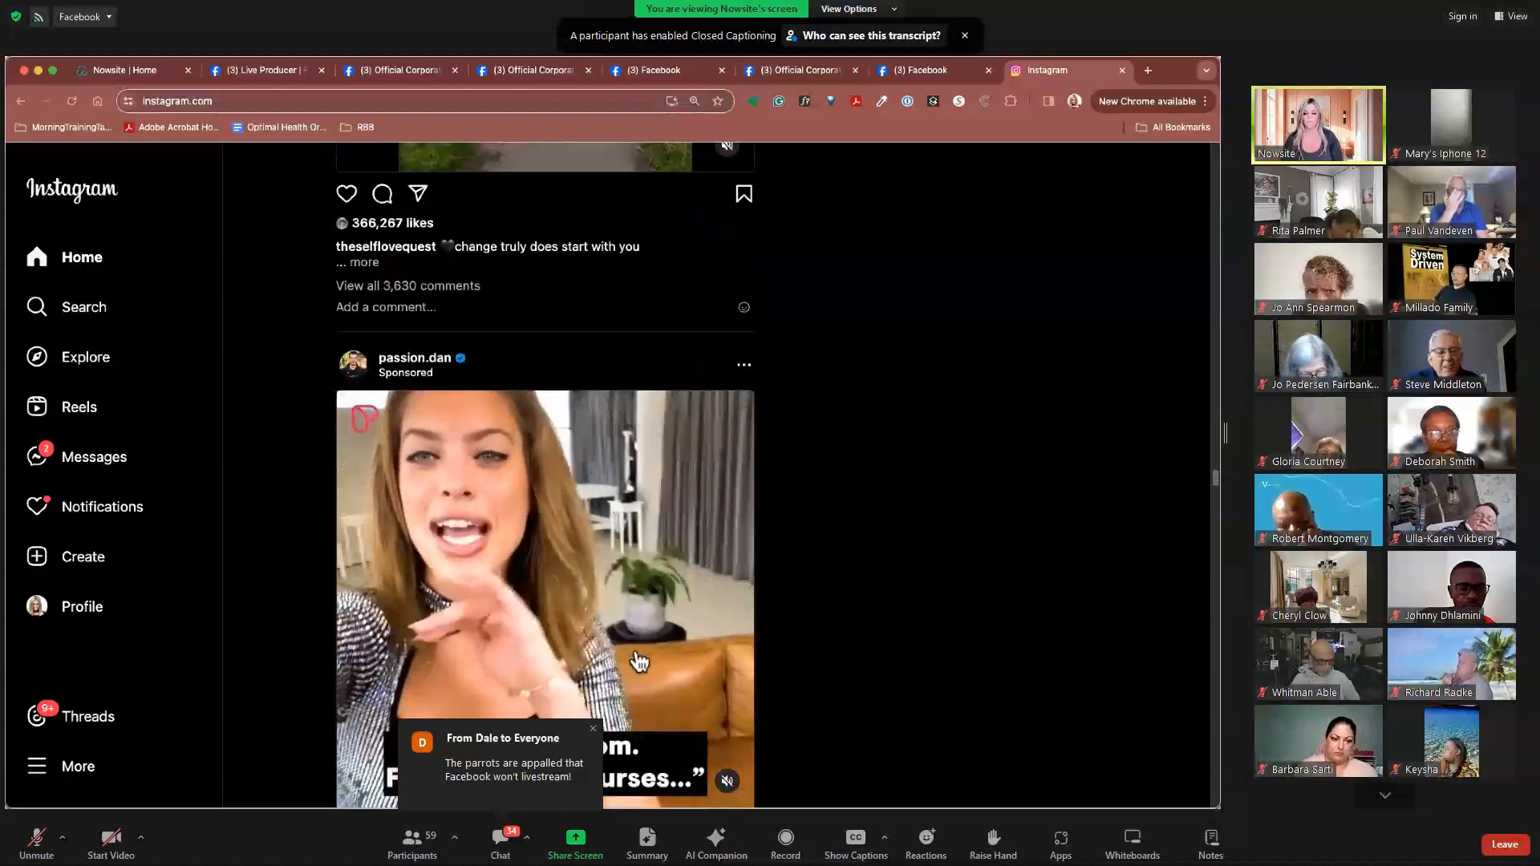
scroll("down", 3)
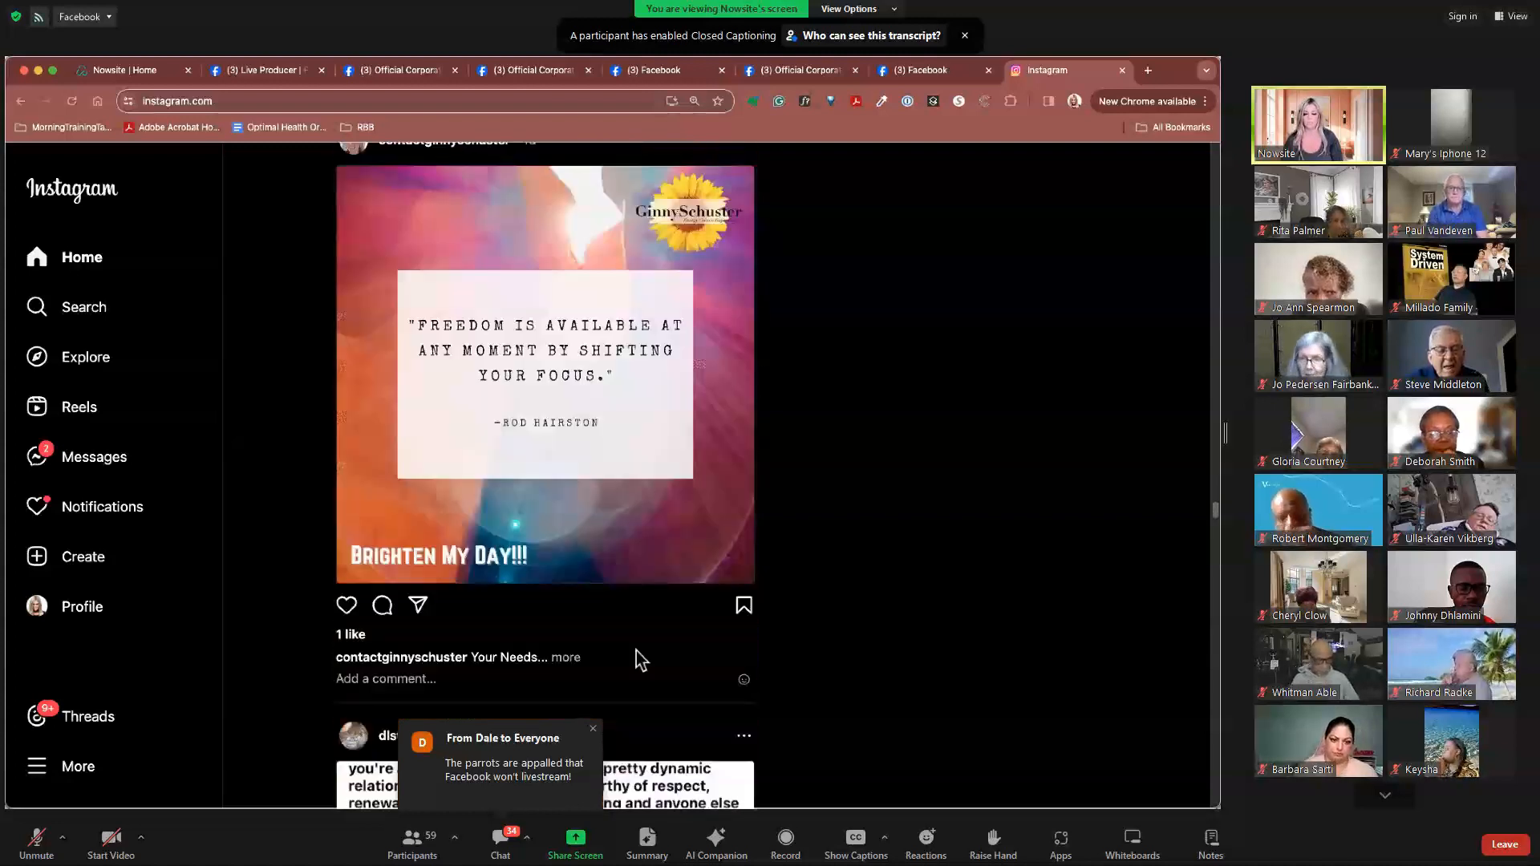
scroll("down", 3)
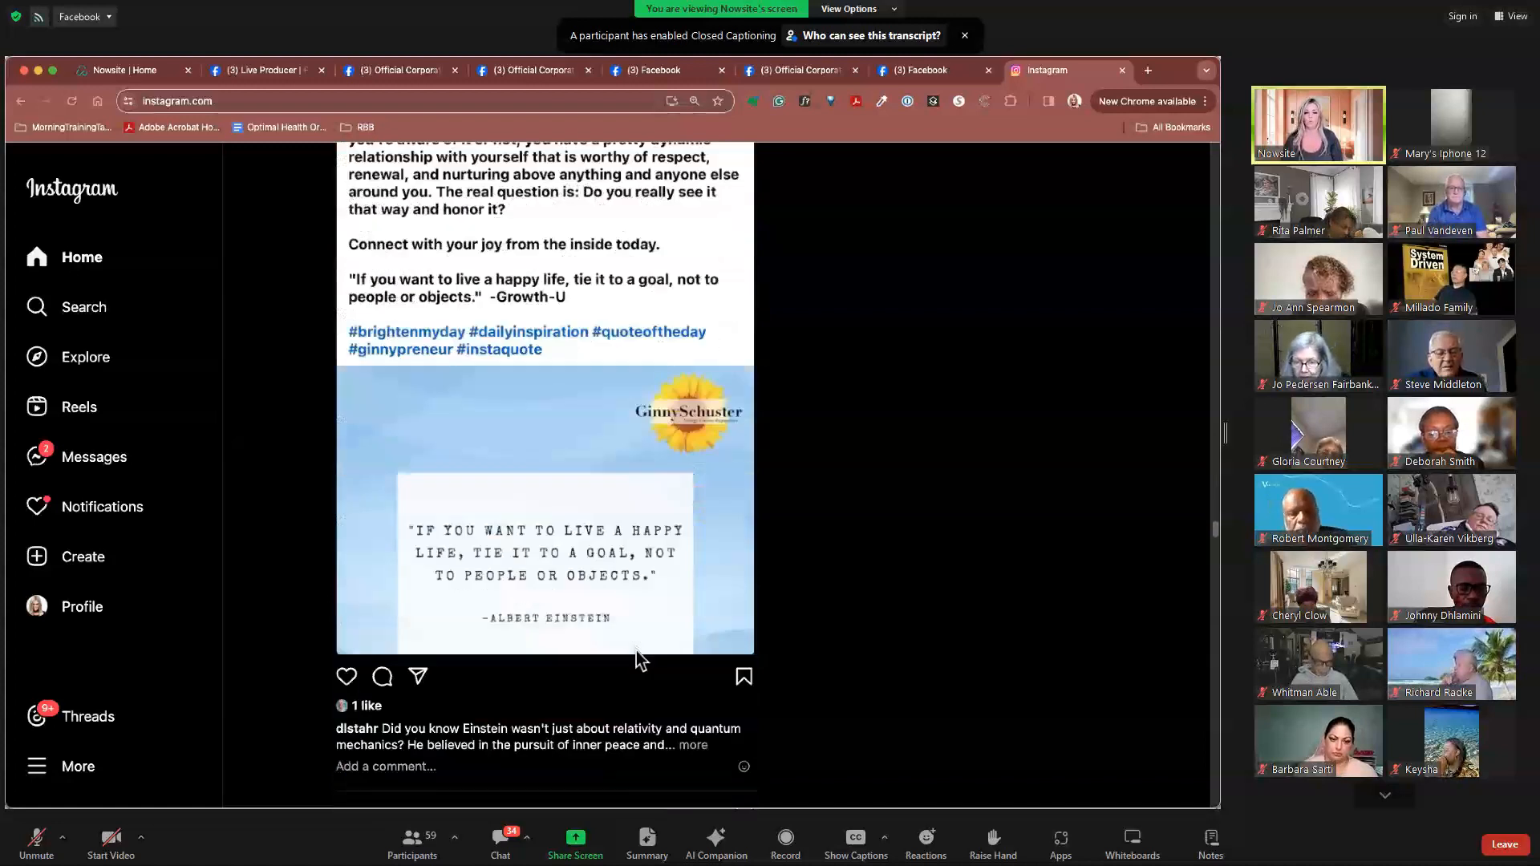
scroll("down", 3)
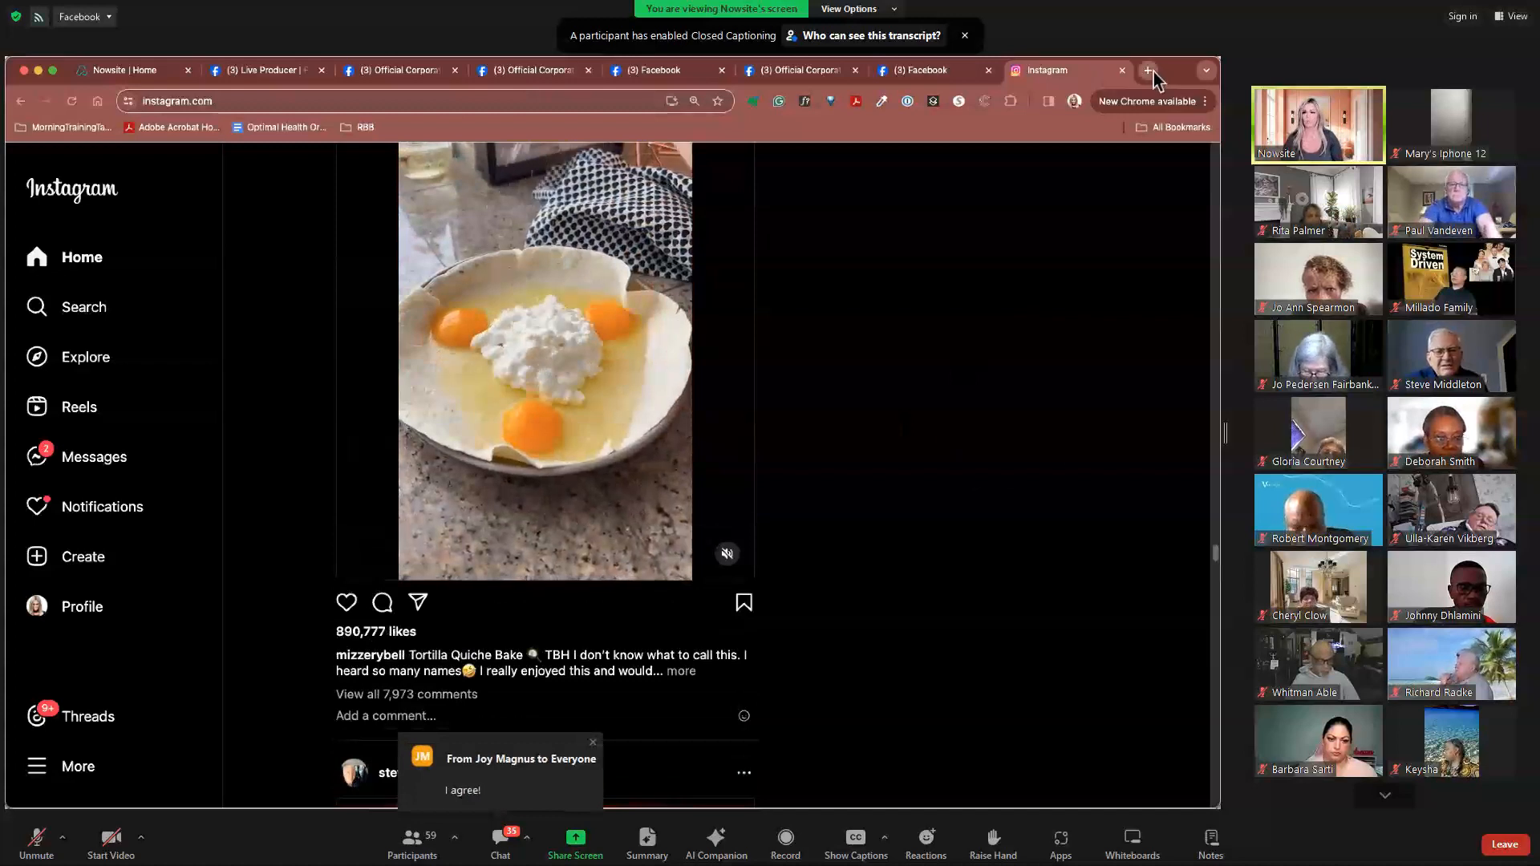
- Open facebook.com in a new browser tab and scroll through the news feed
left_click(1147, 70)
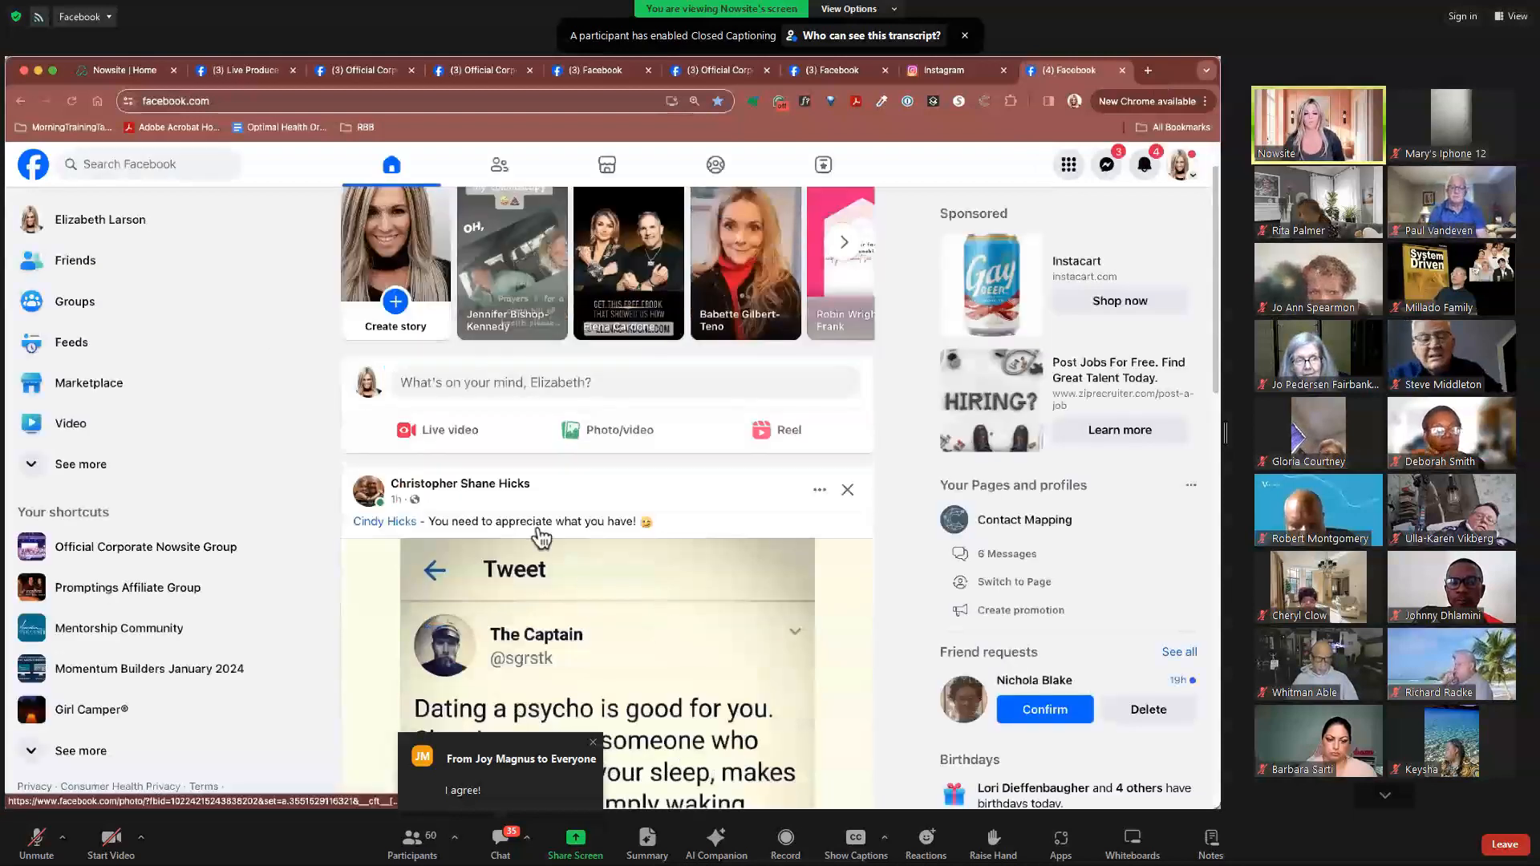
scroll("down", 3)
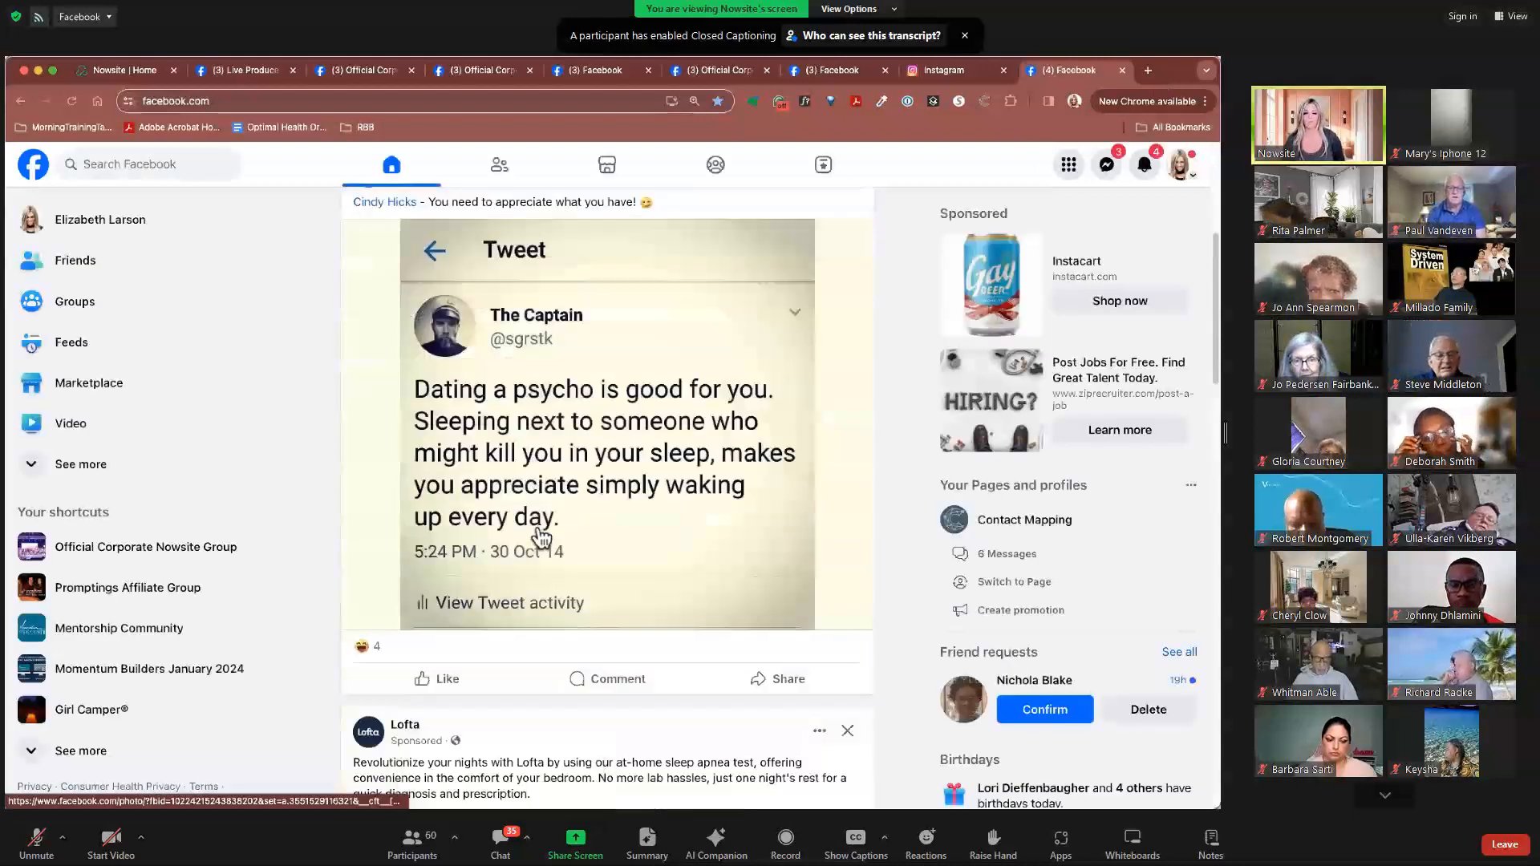
scroll("down", 3)
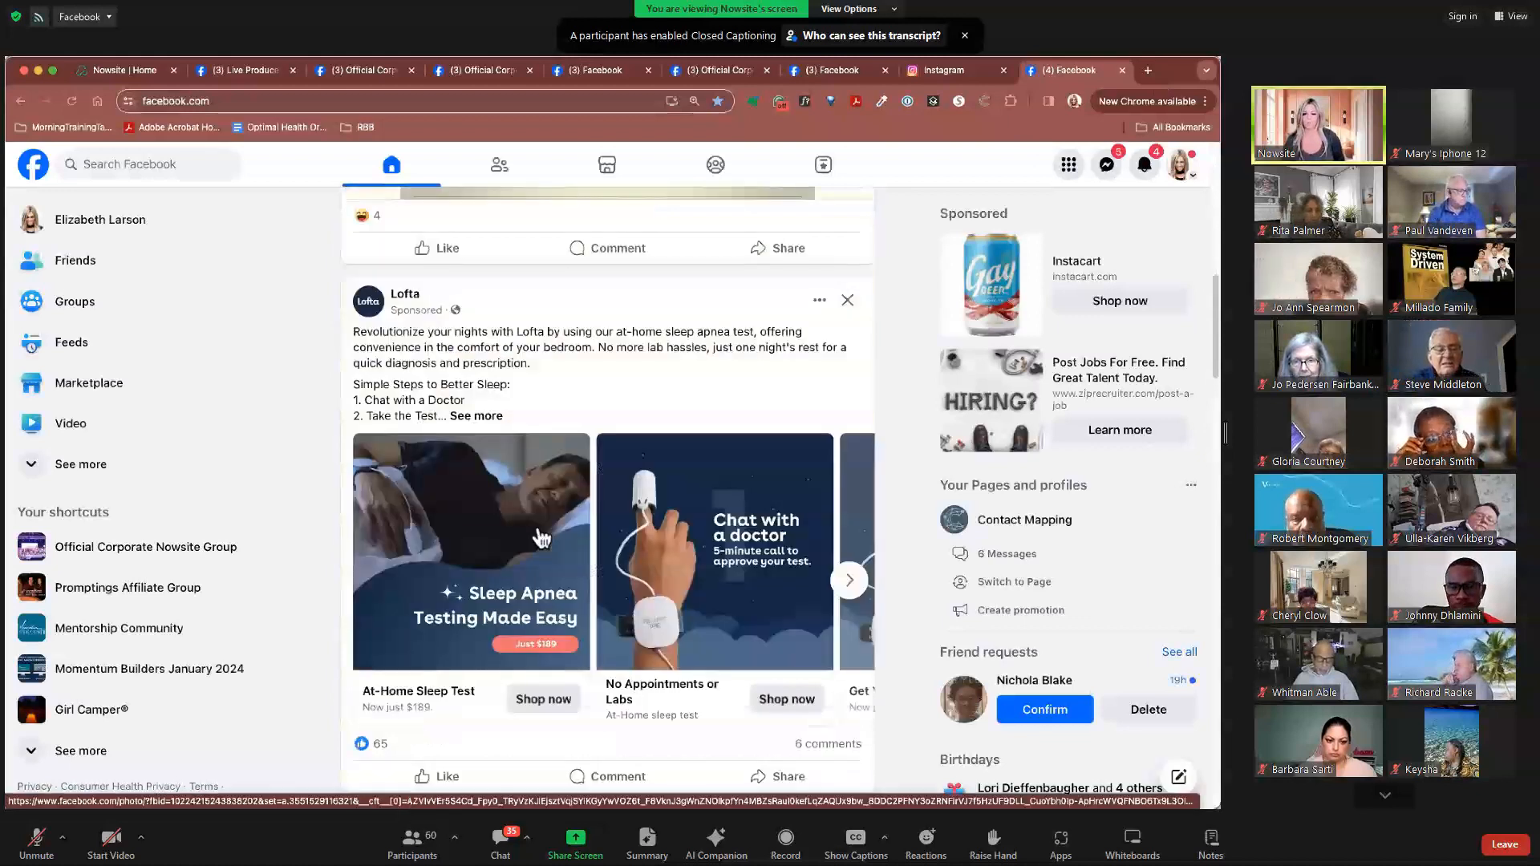
scroll("down", 3)
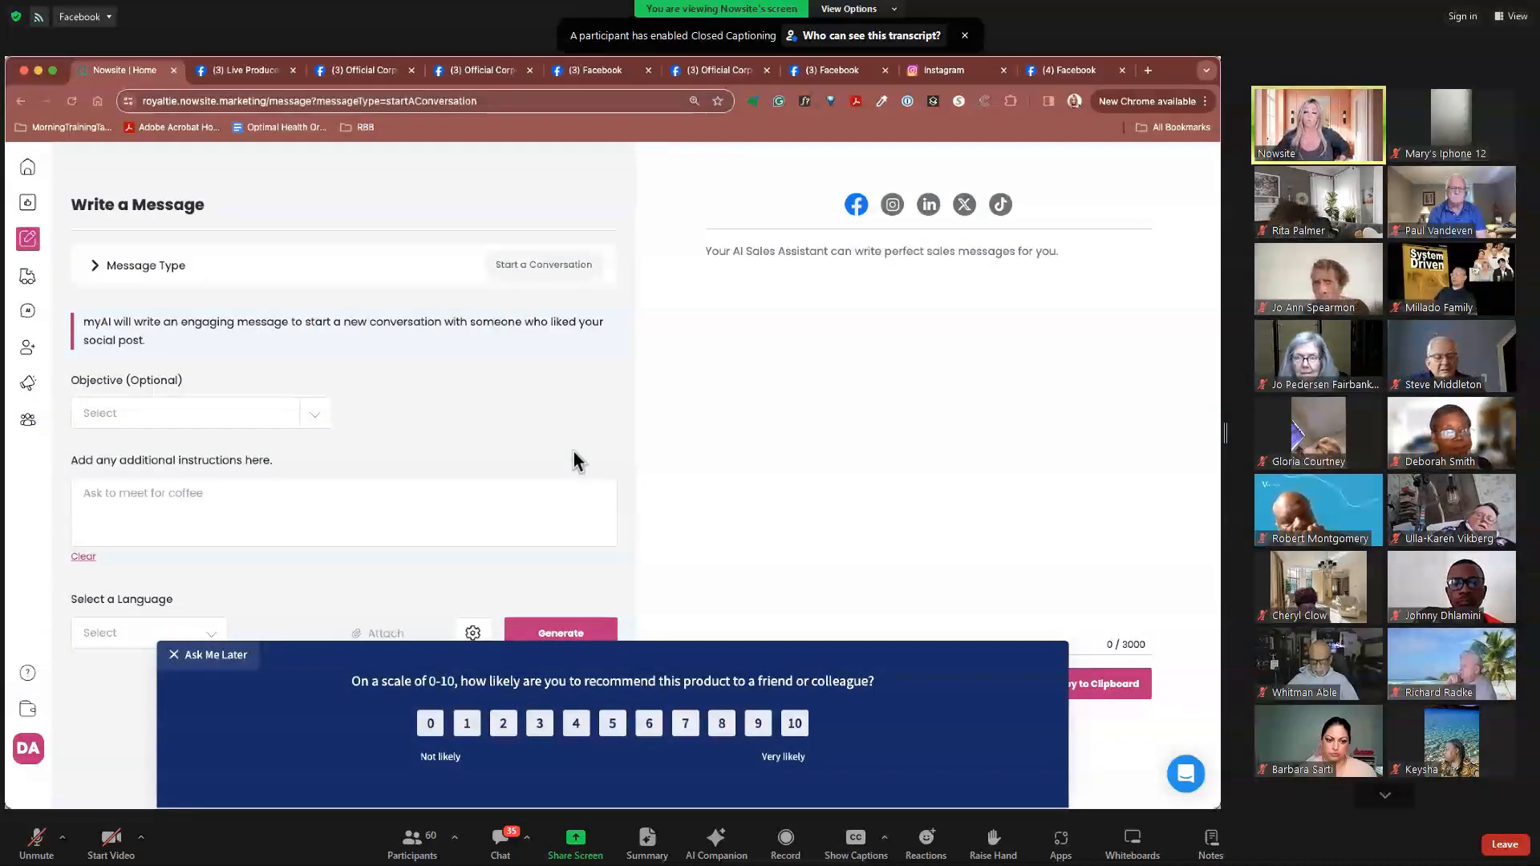
mouse_move(582, 161)
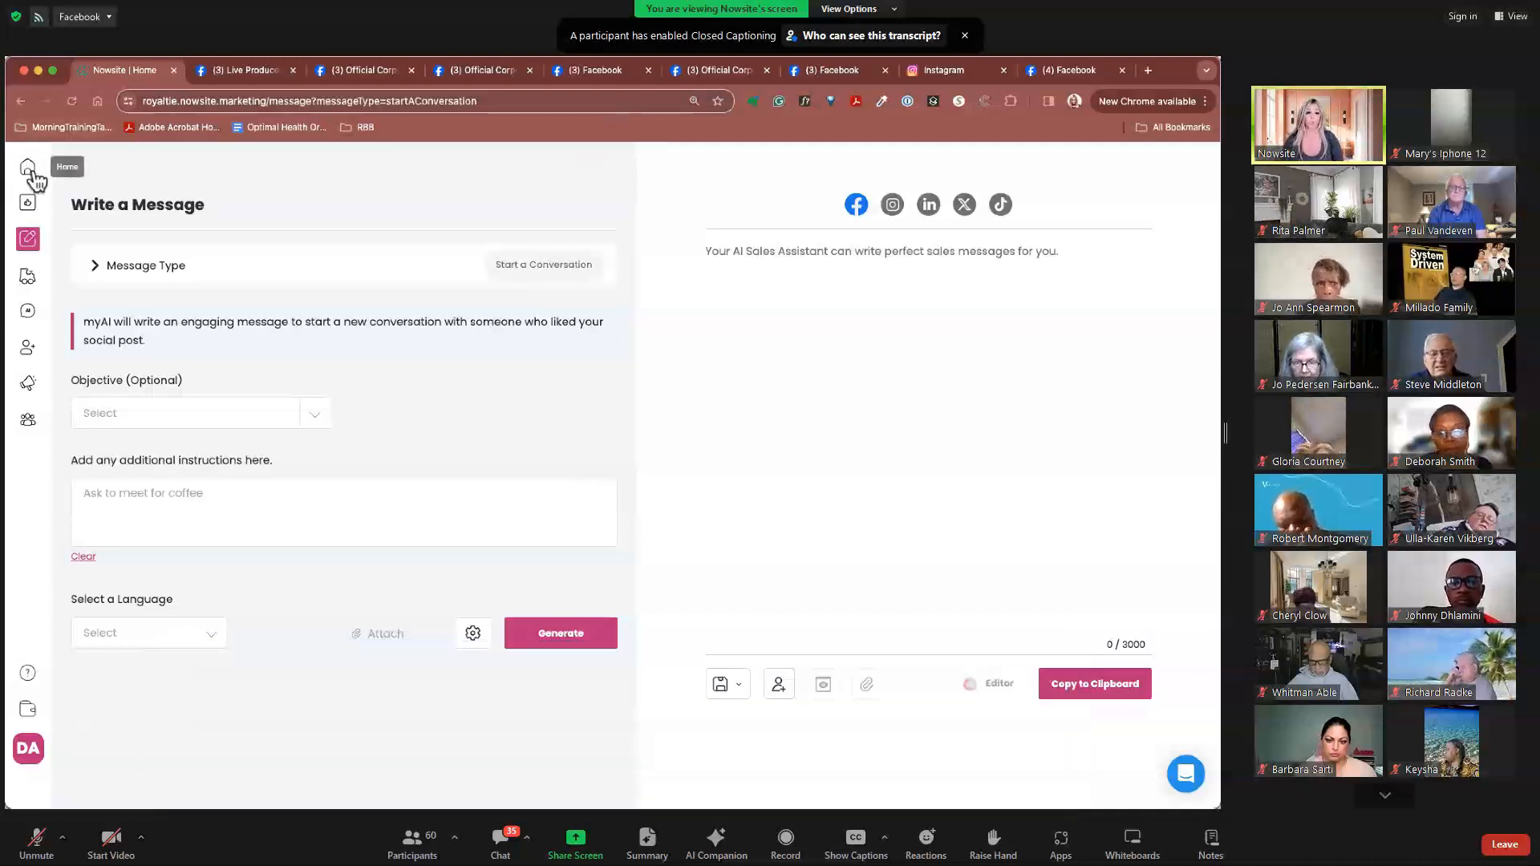
- Return to the Nowsite home area from the message-writing page
left_click(28, 203)
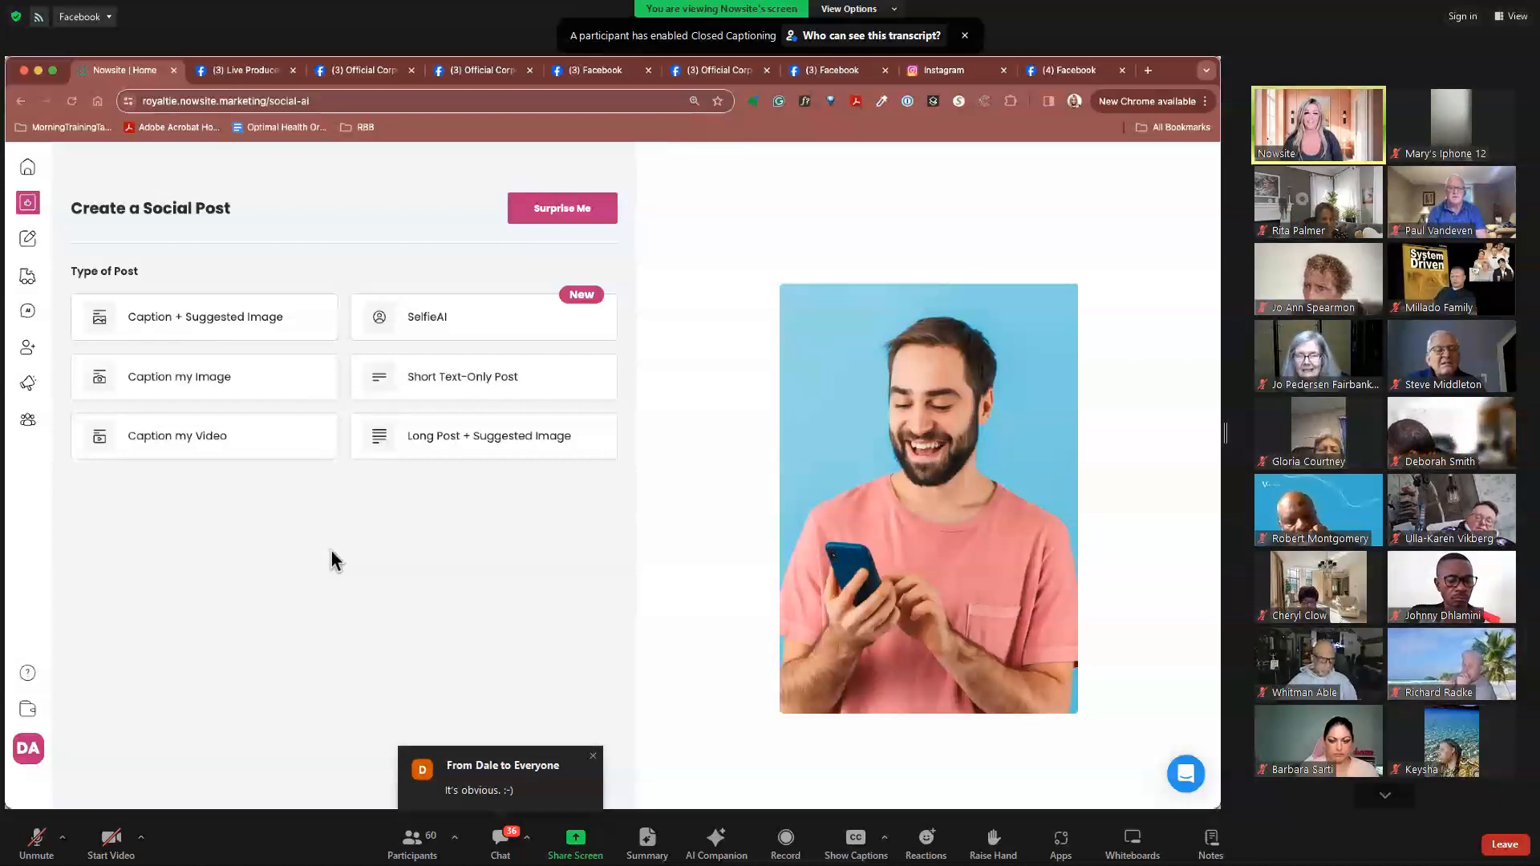
mouse_move(337, 556)
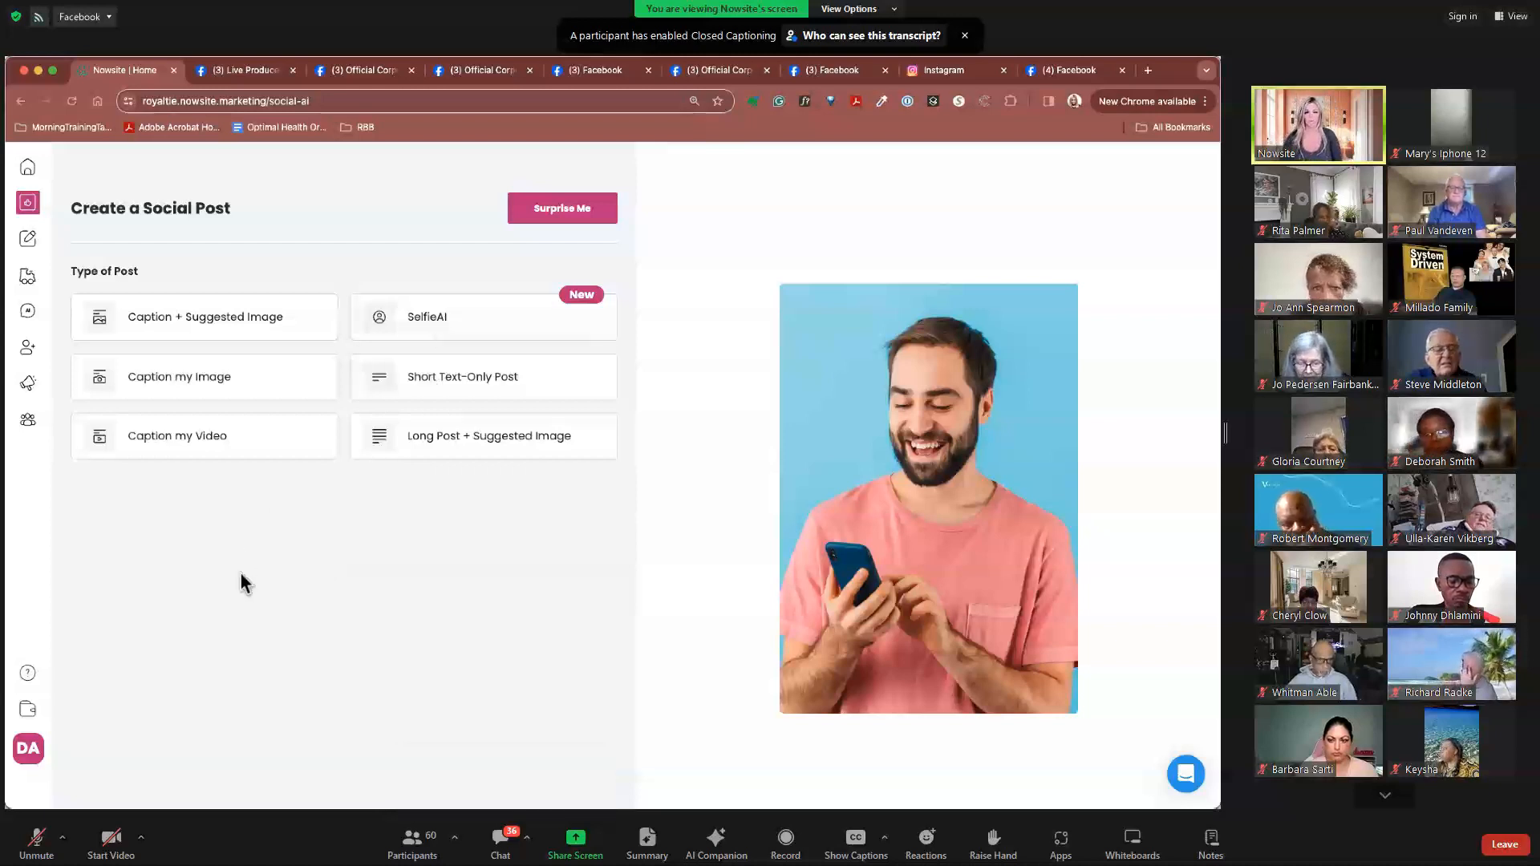
mouse_move(170, 342)
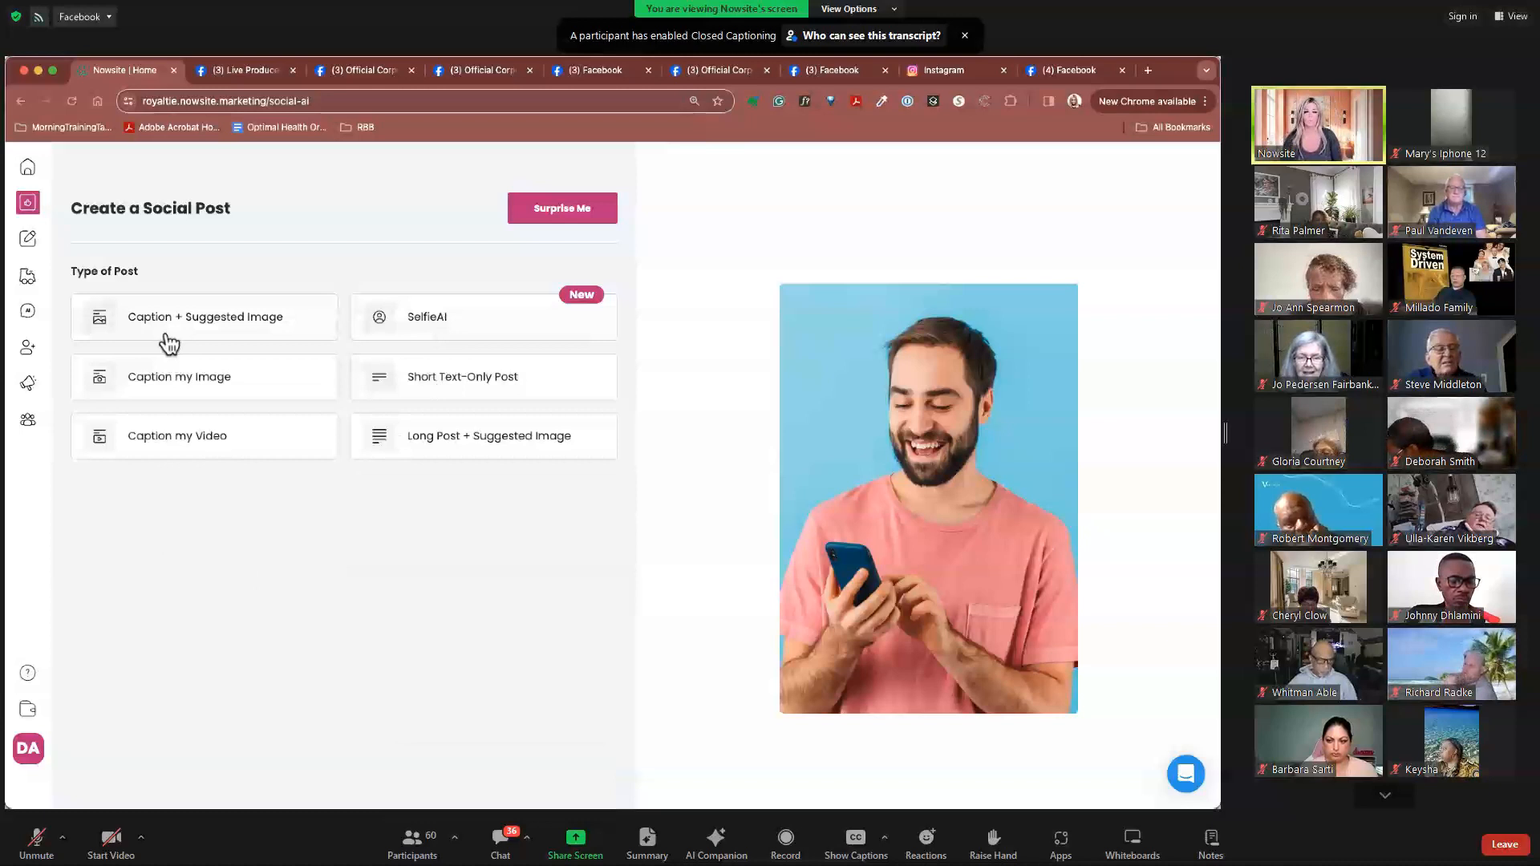
mouse_move(197, 349)
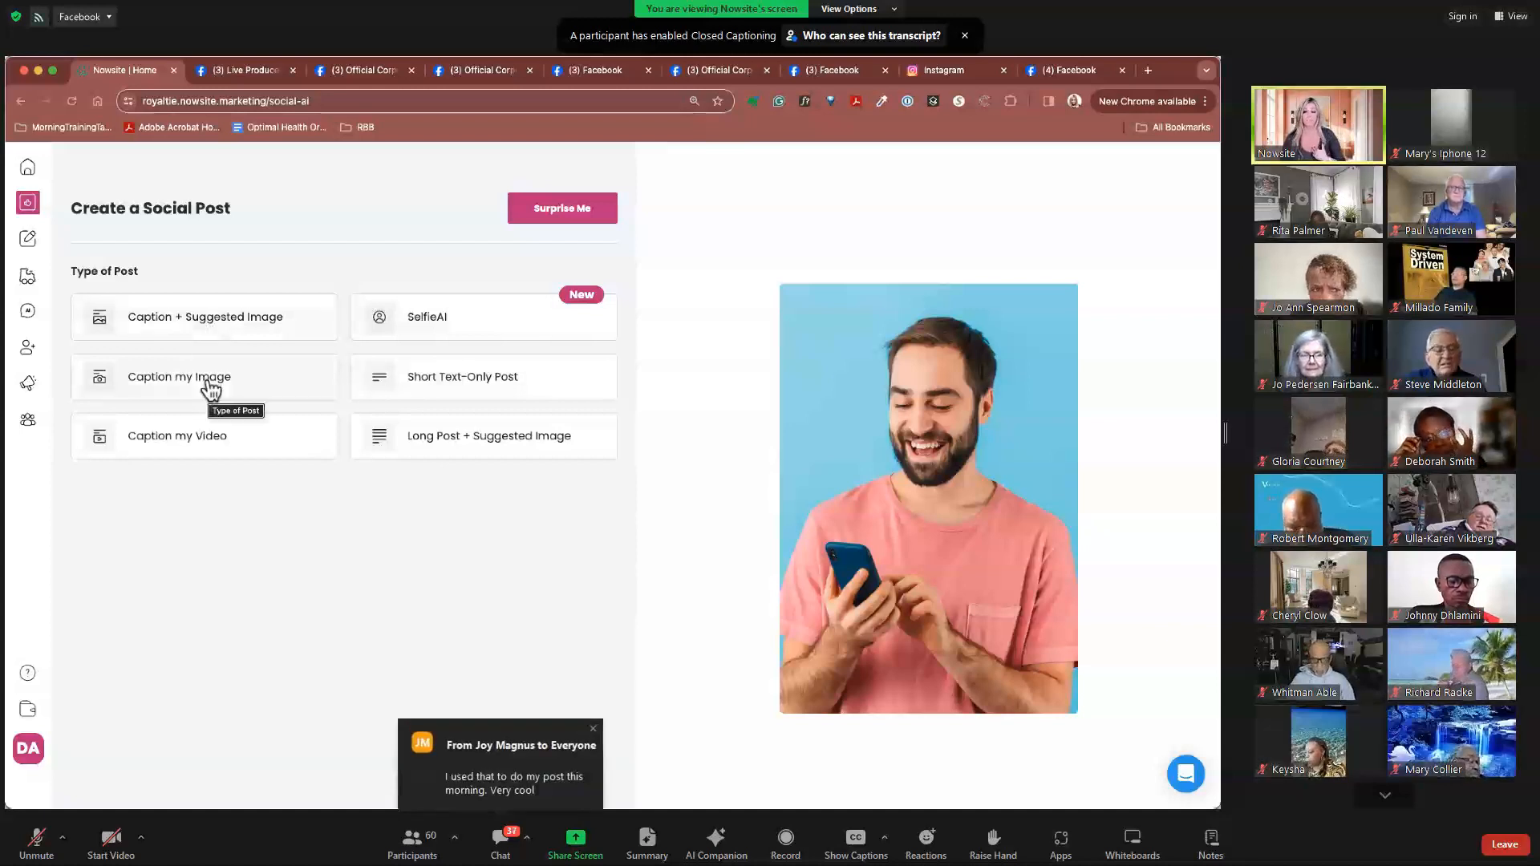
- Try Caption my Image and Caption my Video, then settle on Short Text-Only Post
left_click(203, 376)
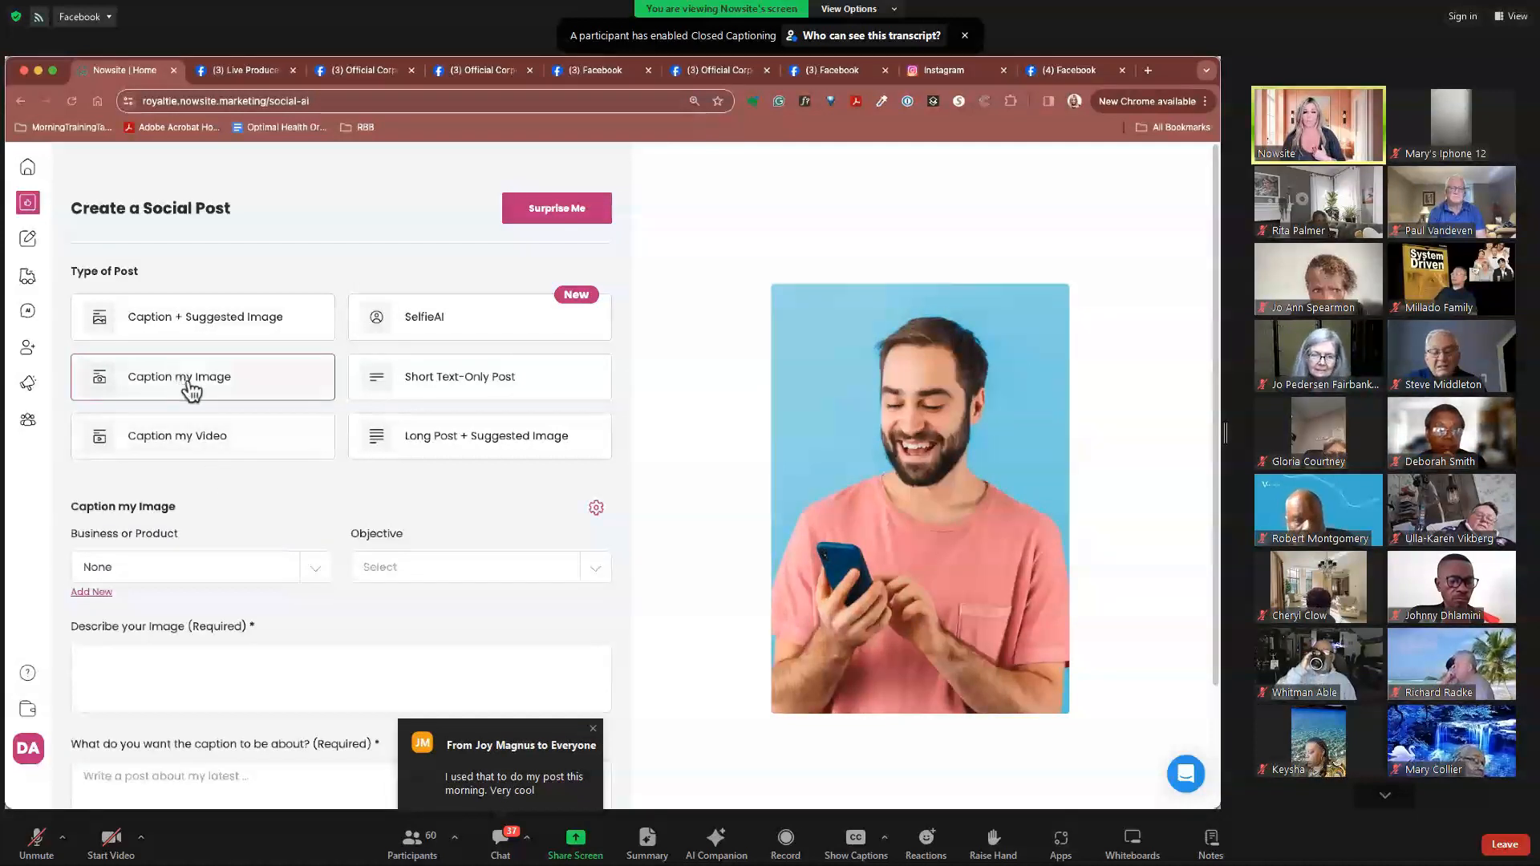
left_click(176, 435)
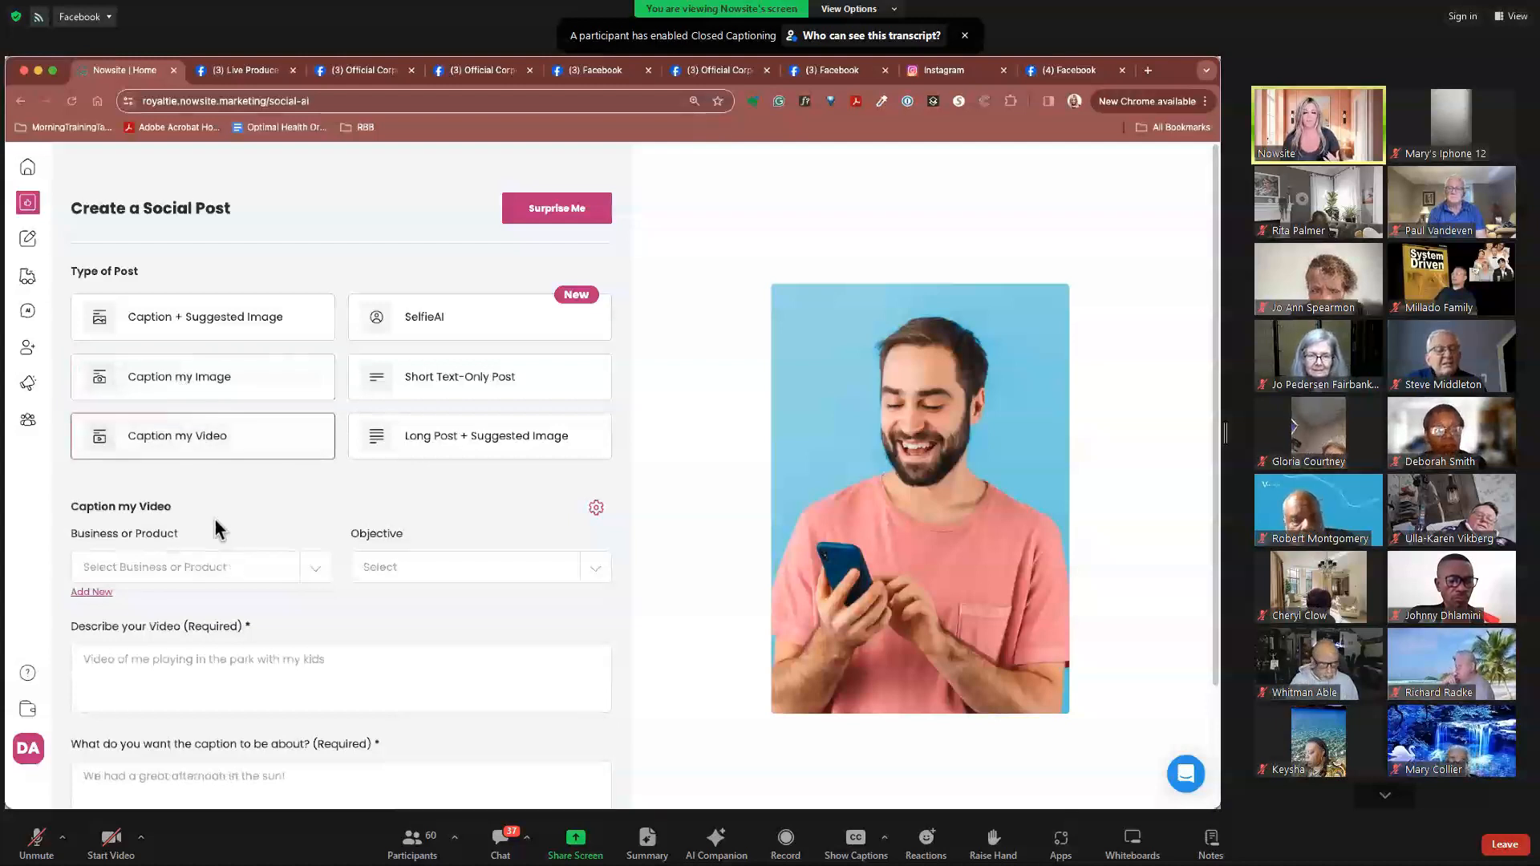
mouse_move(474, 383)
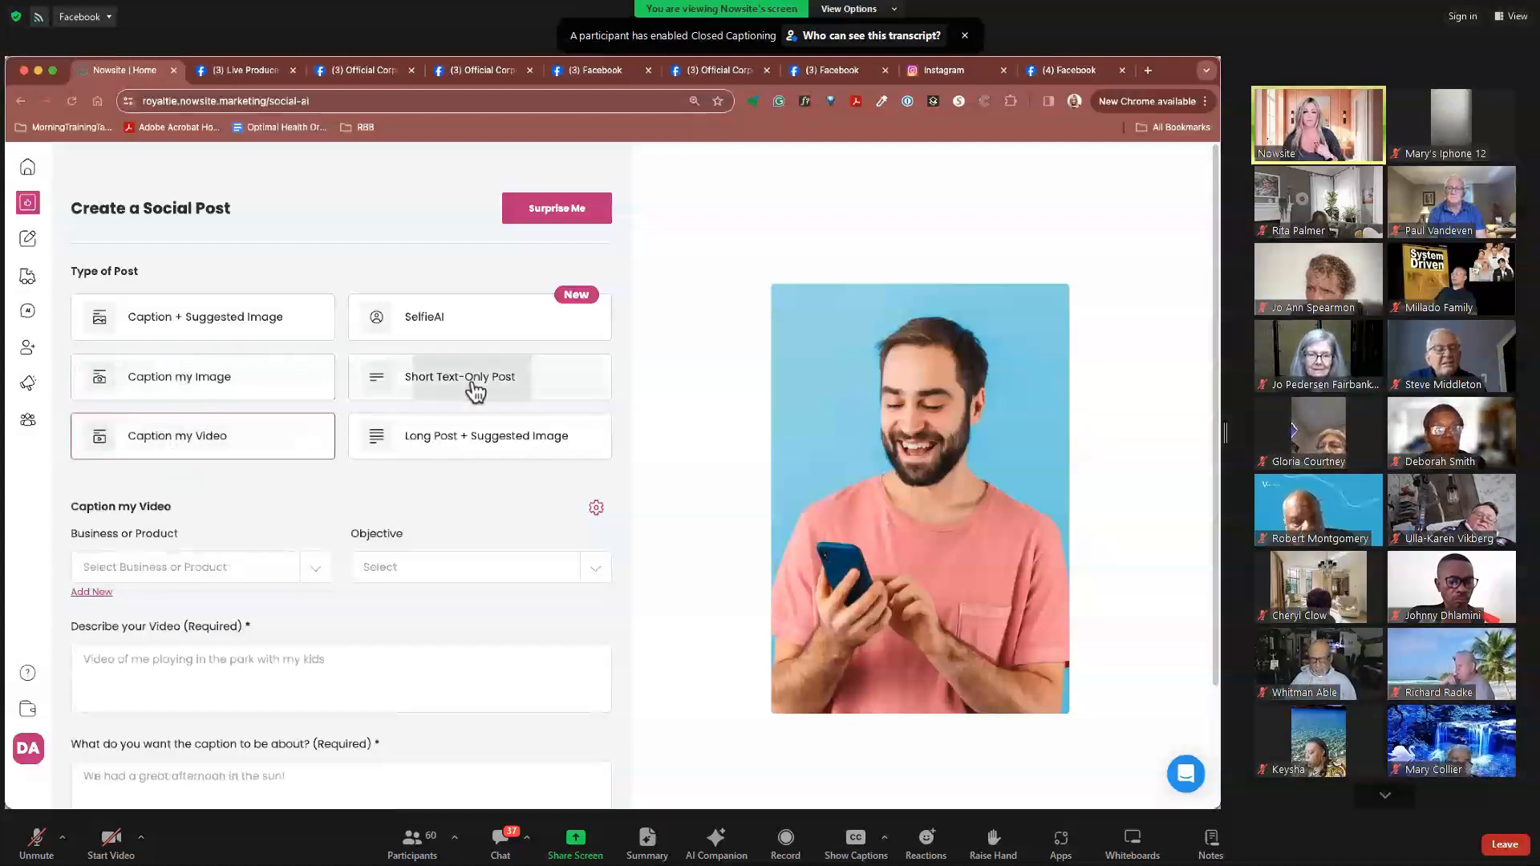
left_click(459, 376)
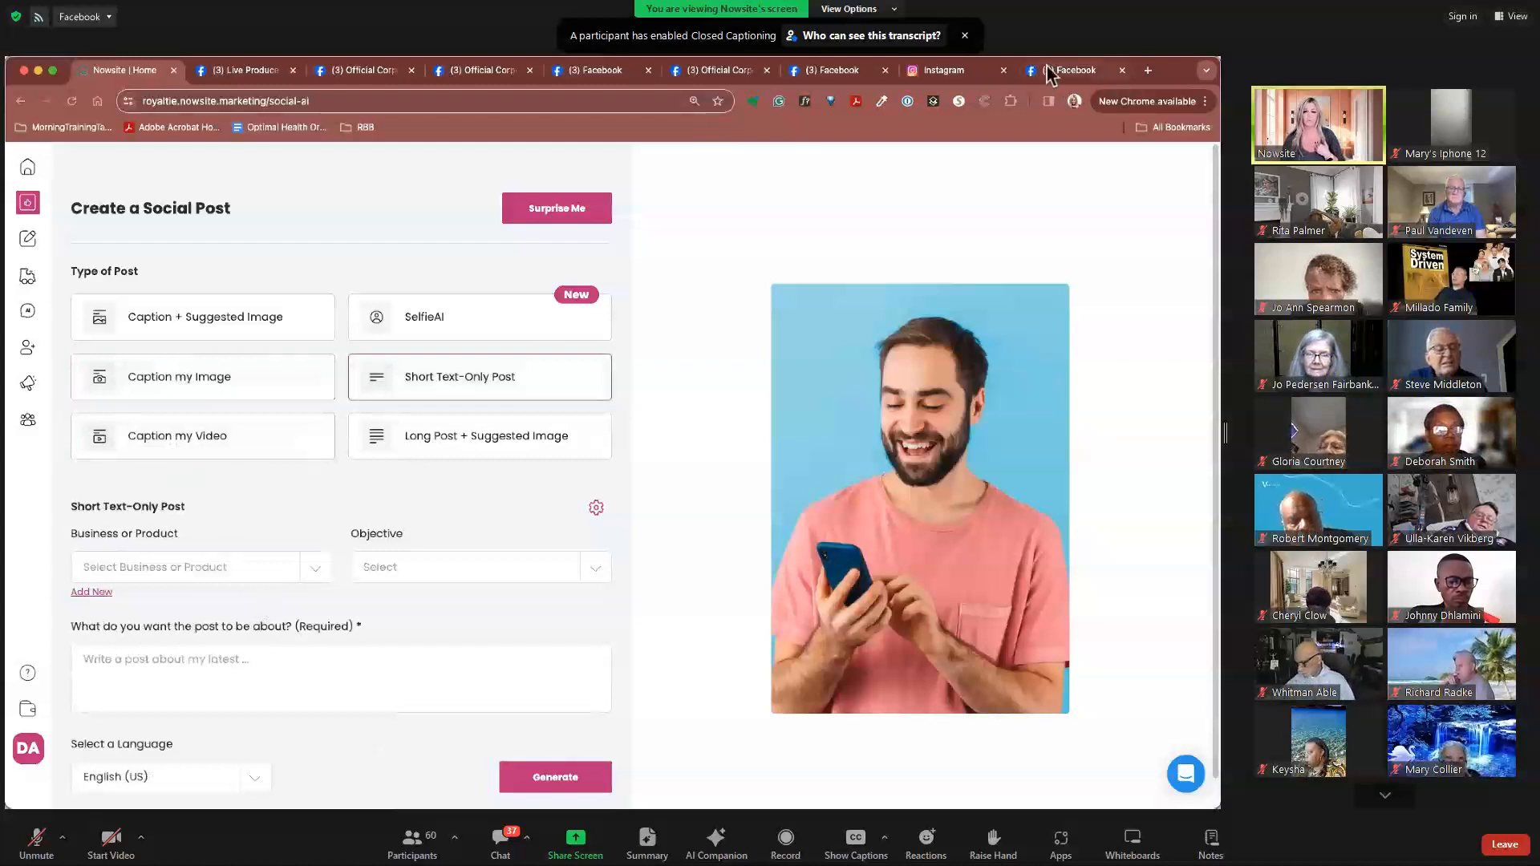
- In the Facebook tab, open your personal profile and scroll through its posts
left_click(1071, 70)
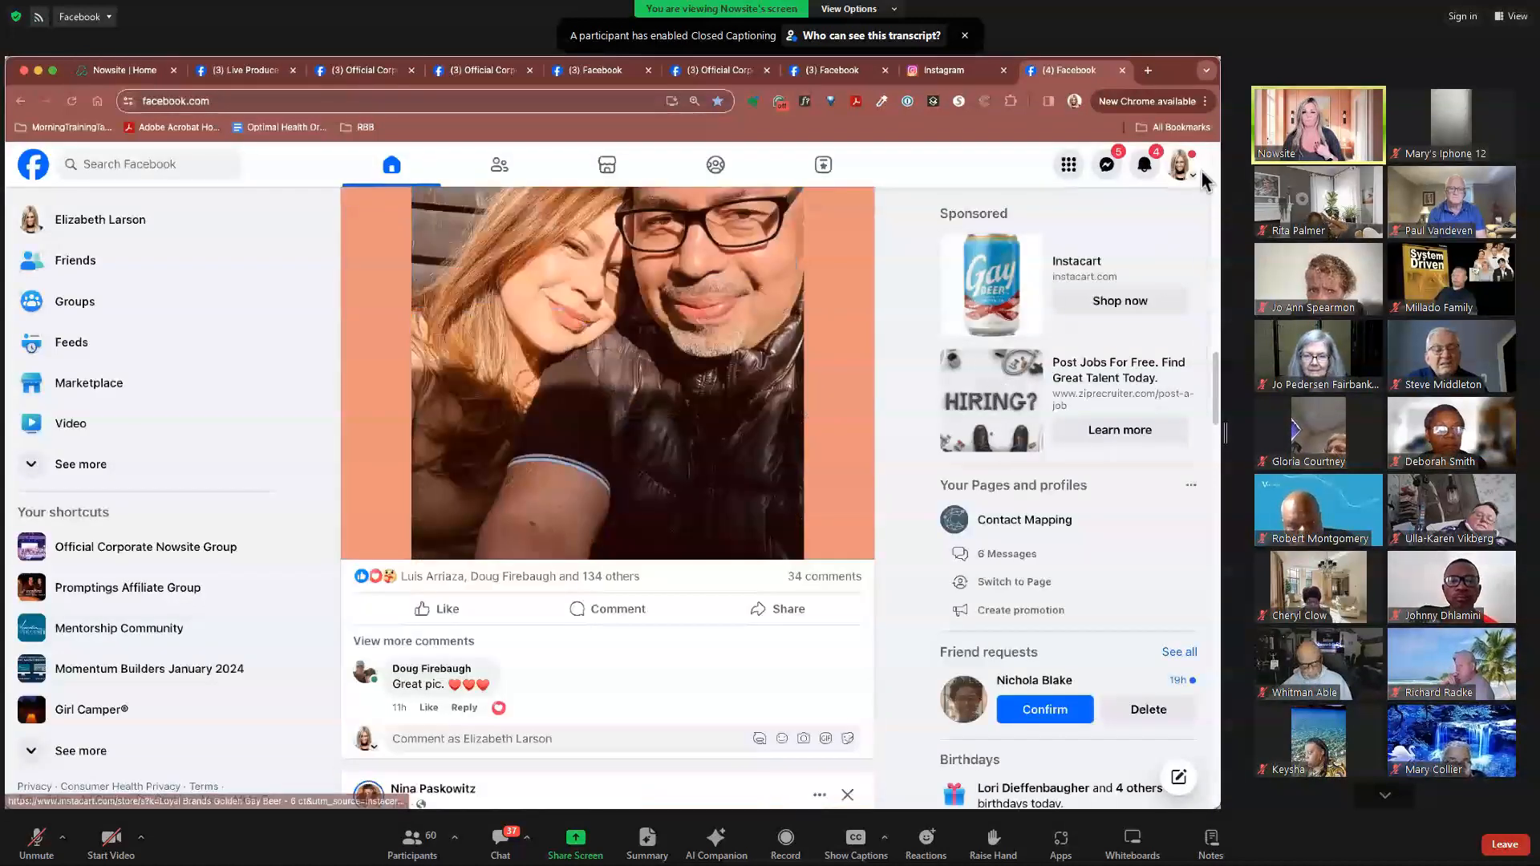
left_click(1179, 163)
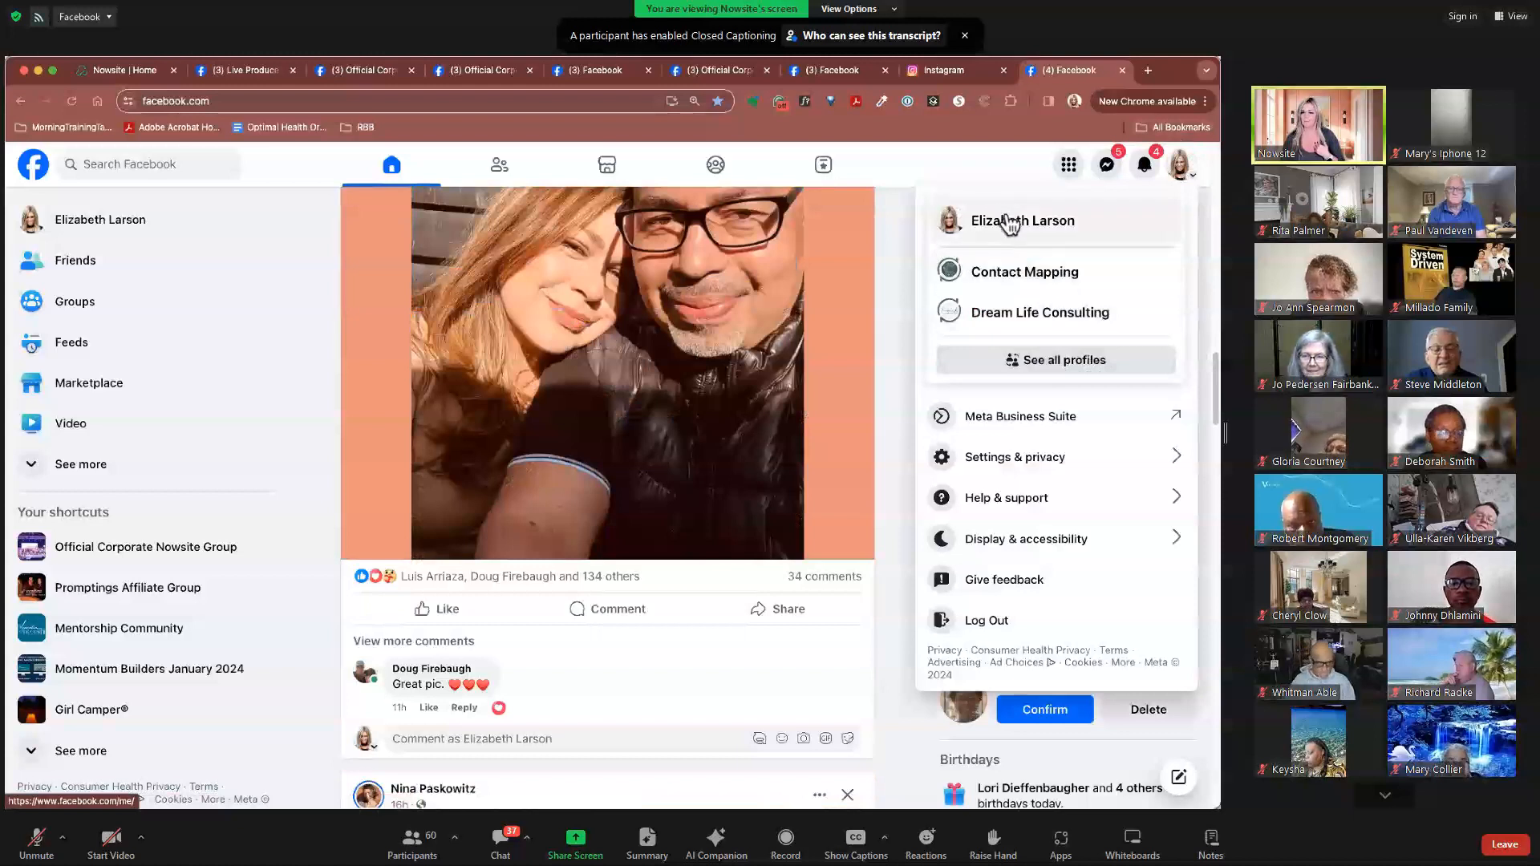
left_click(1023, 220)
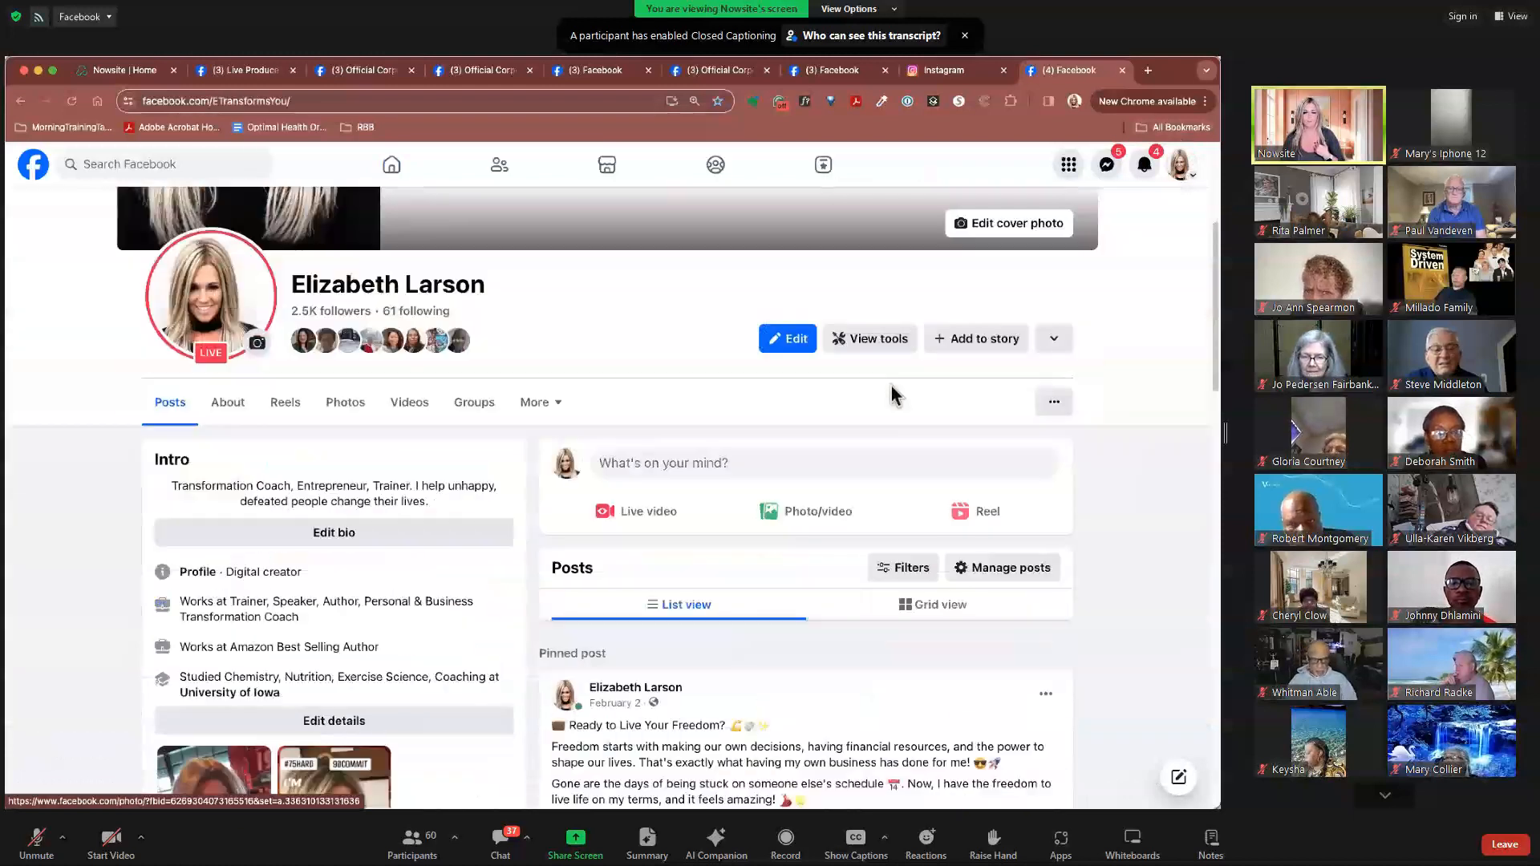
scroll("down", 3)
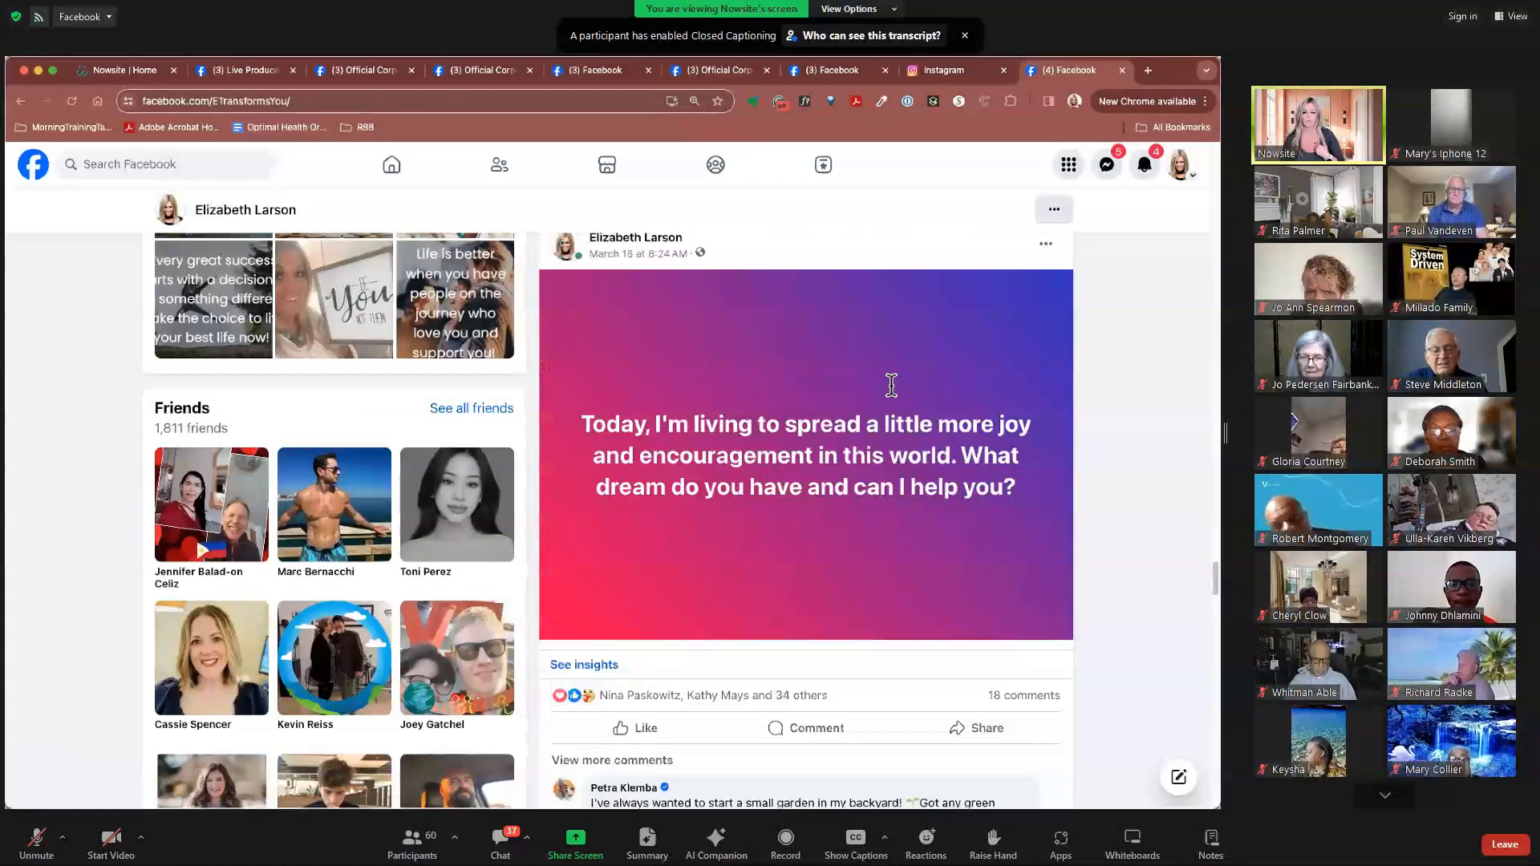
scroll("down", 3)
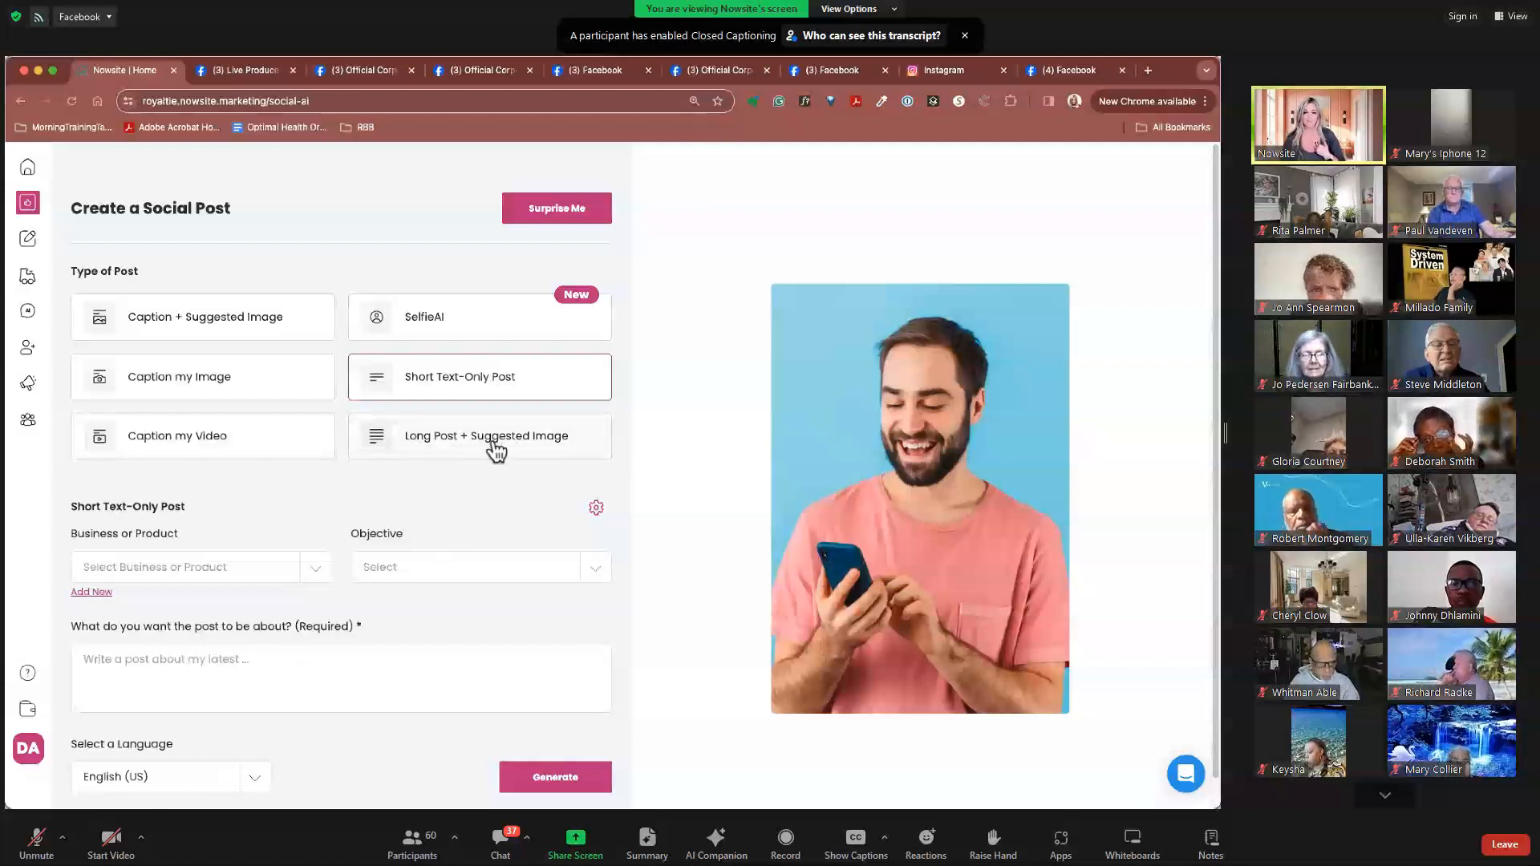
mouse_move(495, 450)
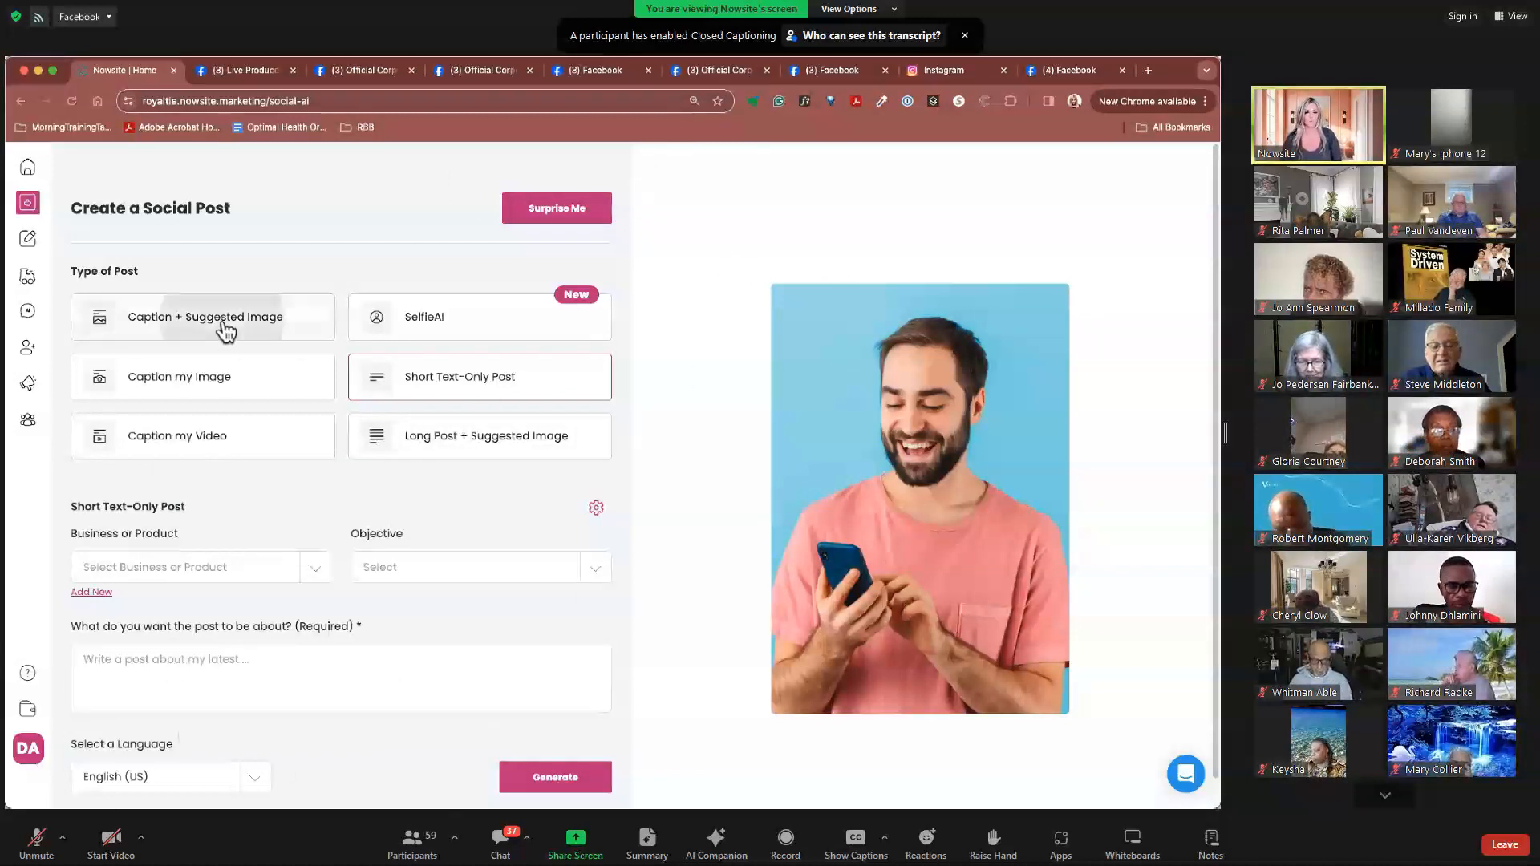
- Choose Caption + Suggested Image and enter the #TransformationThursday transformation topic
left_click(205, 316)
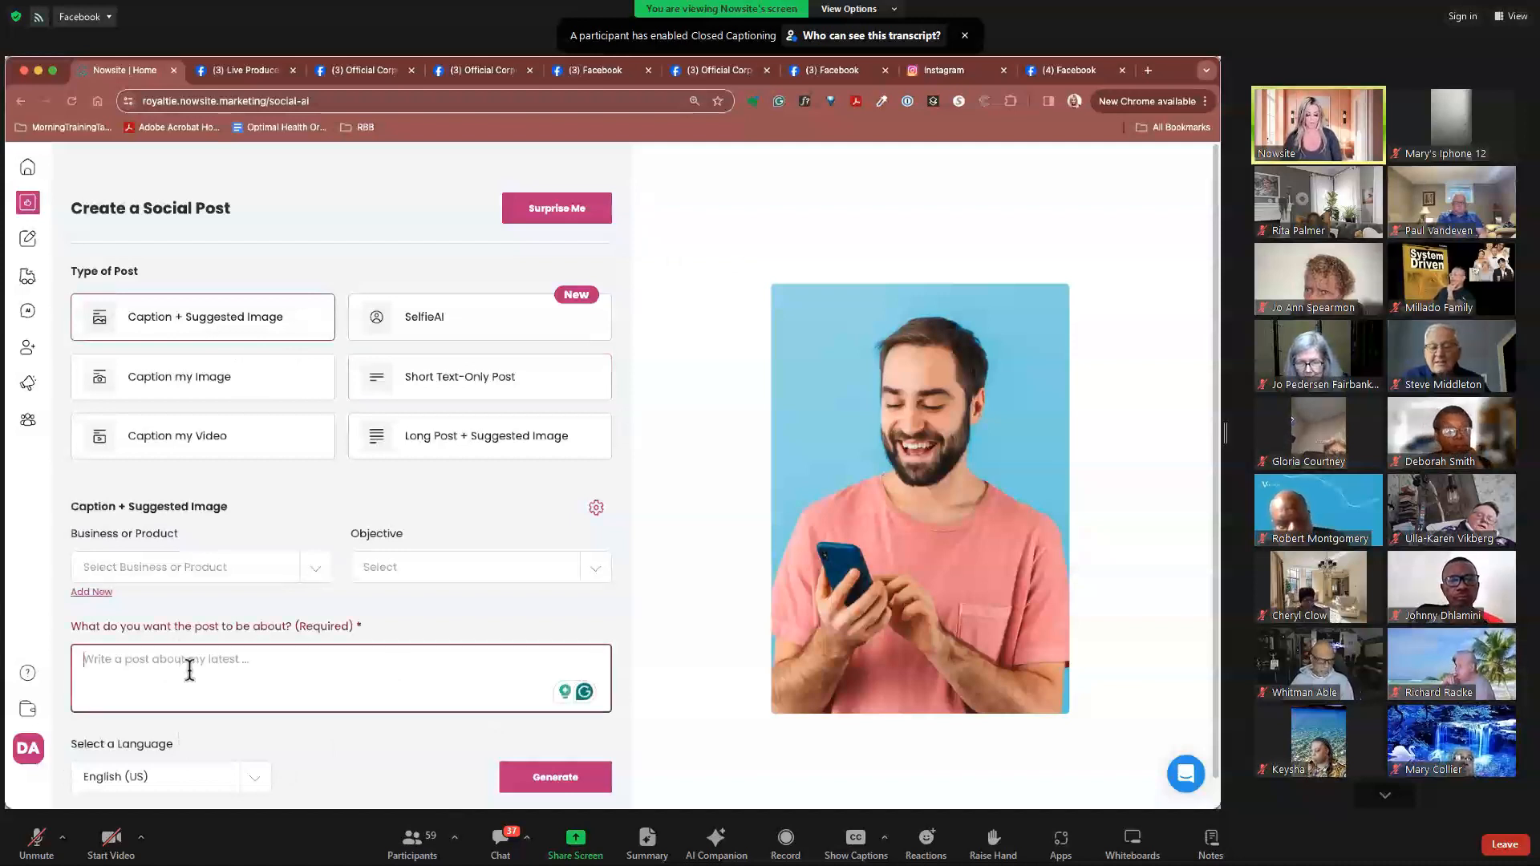
type("#Transformat")
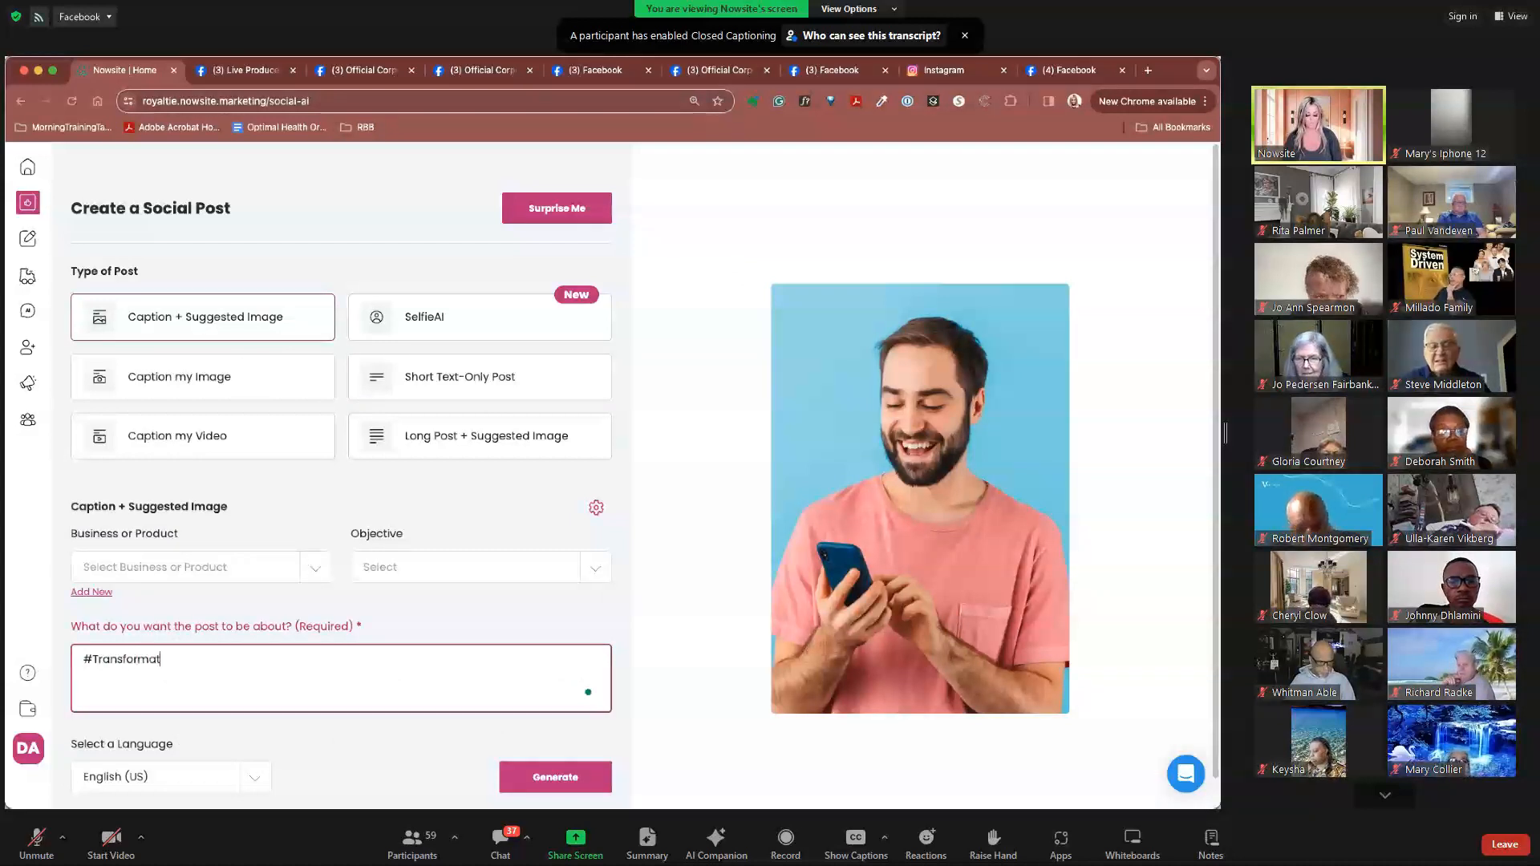
type("ion")
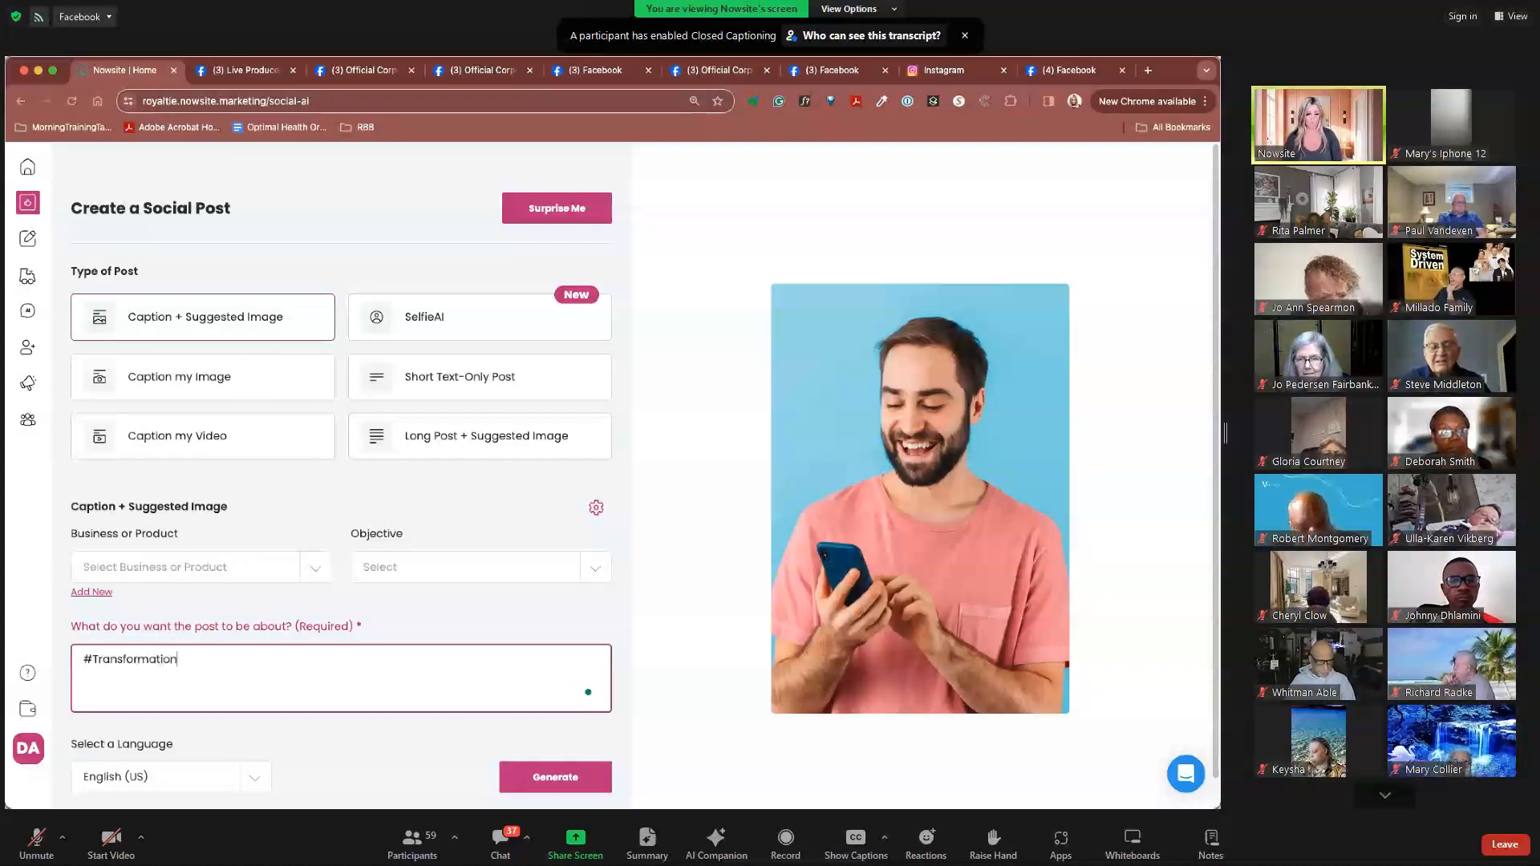
type("Thursday")
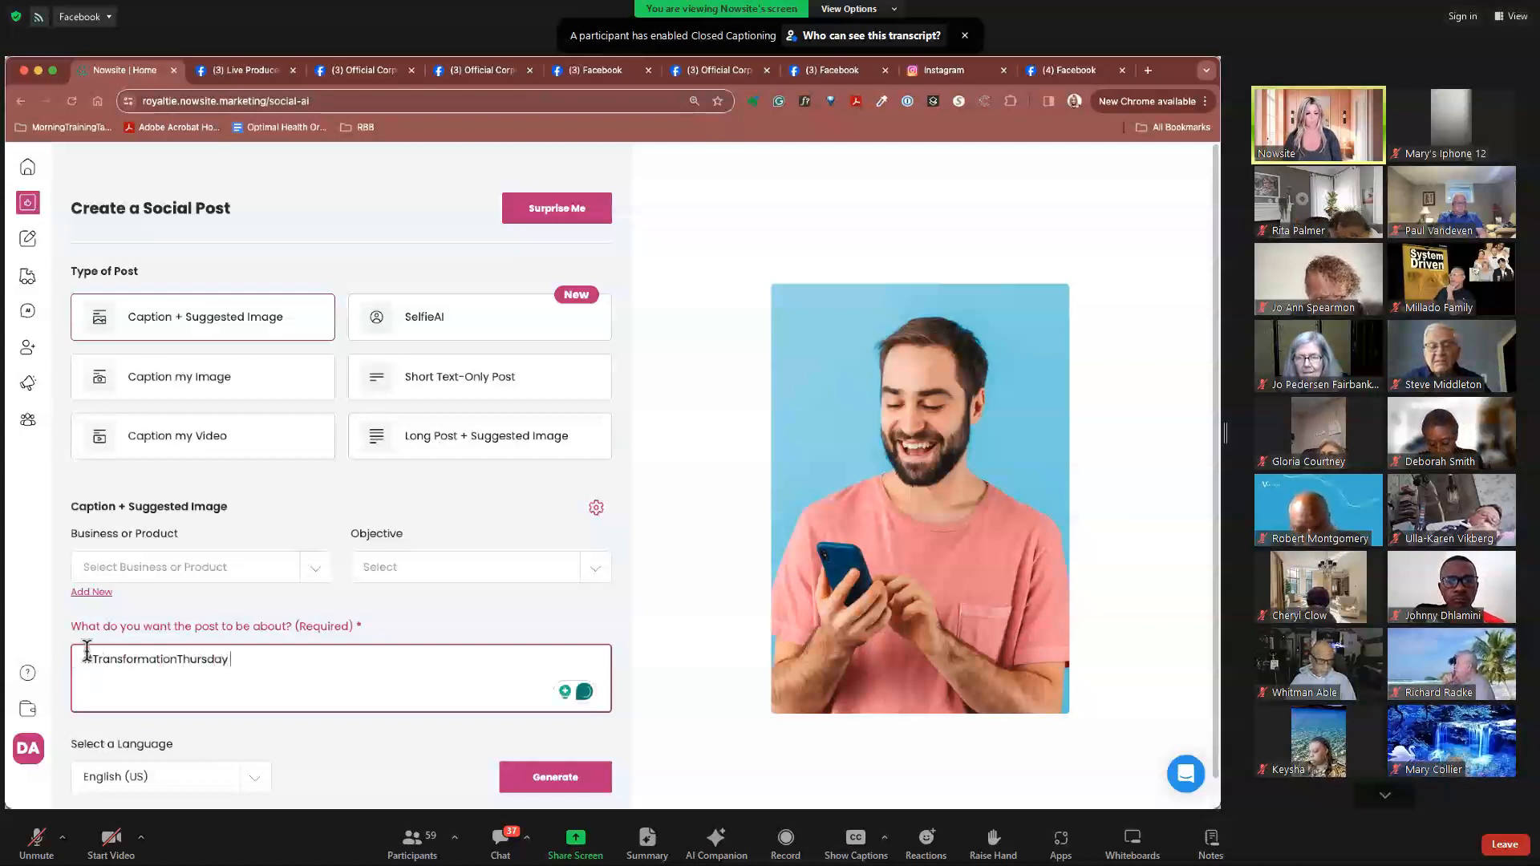
type("write me a post about")
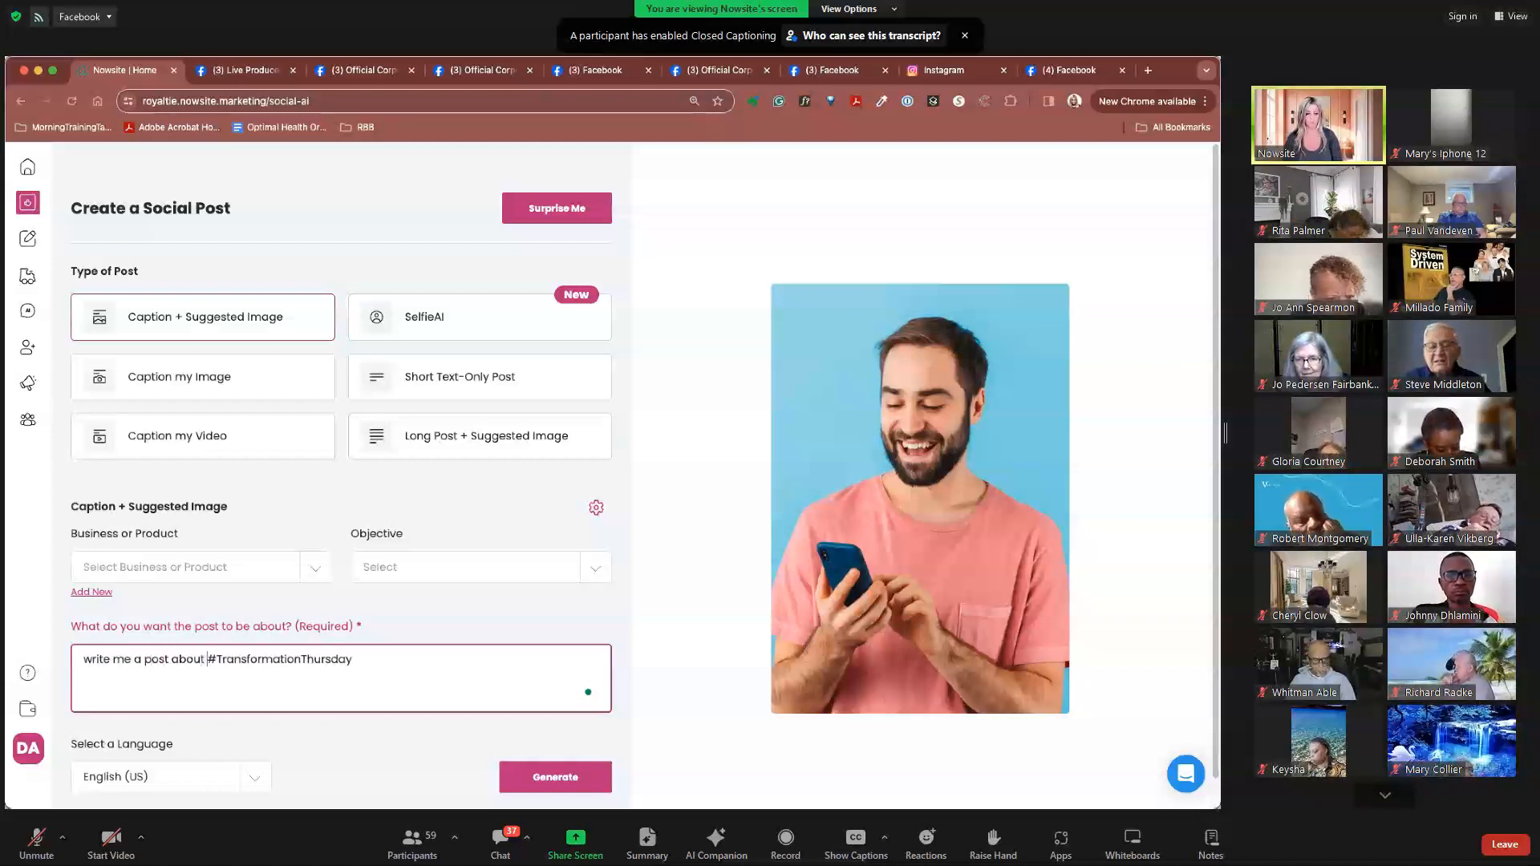
type("Transformaation")
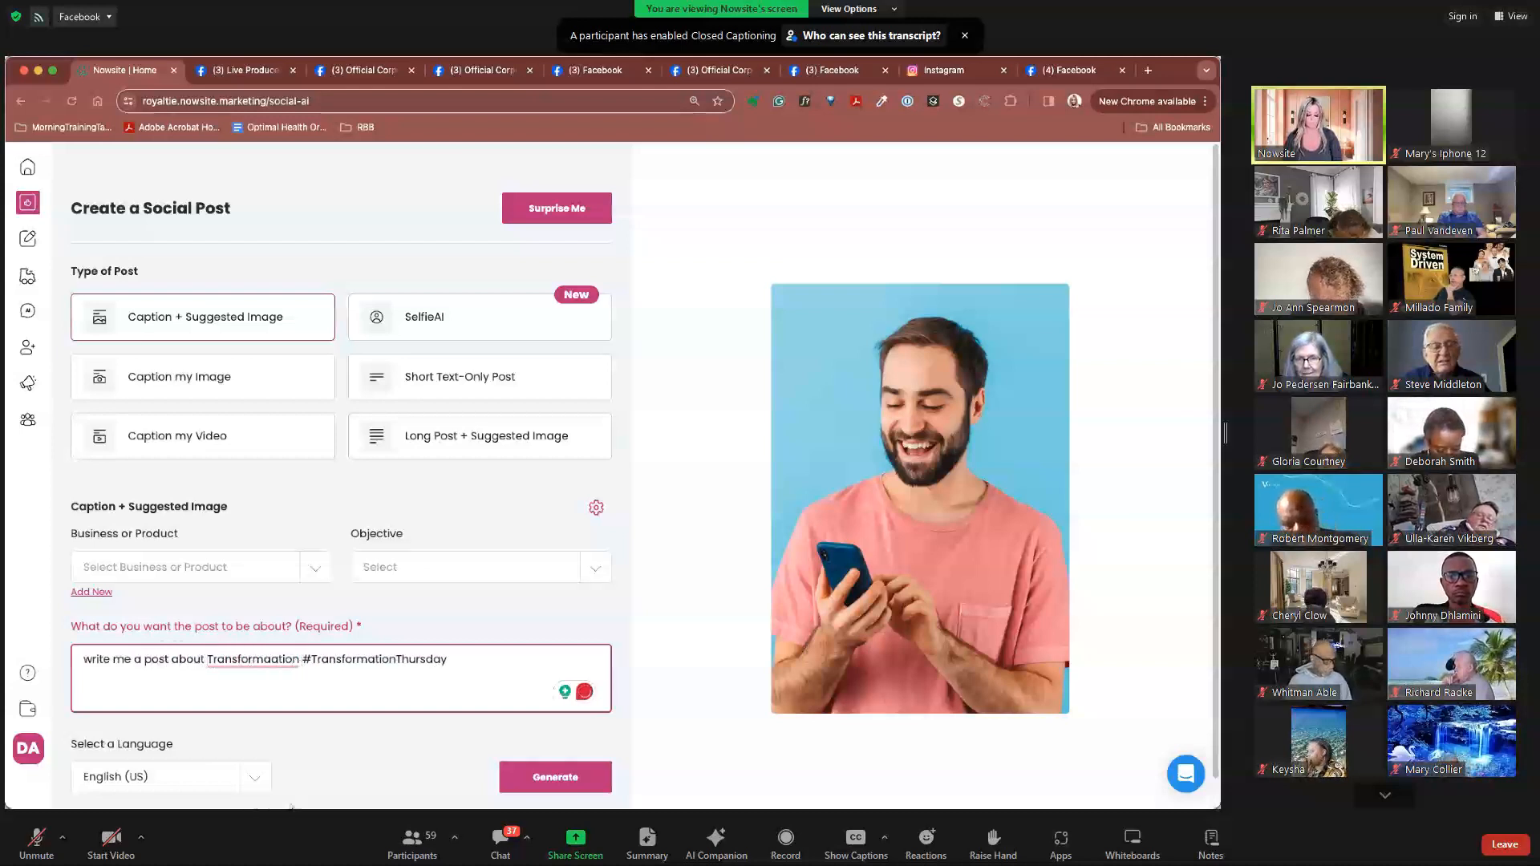
type("myy")
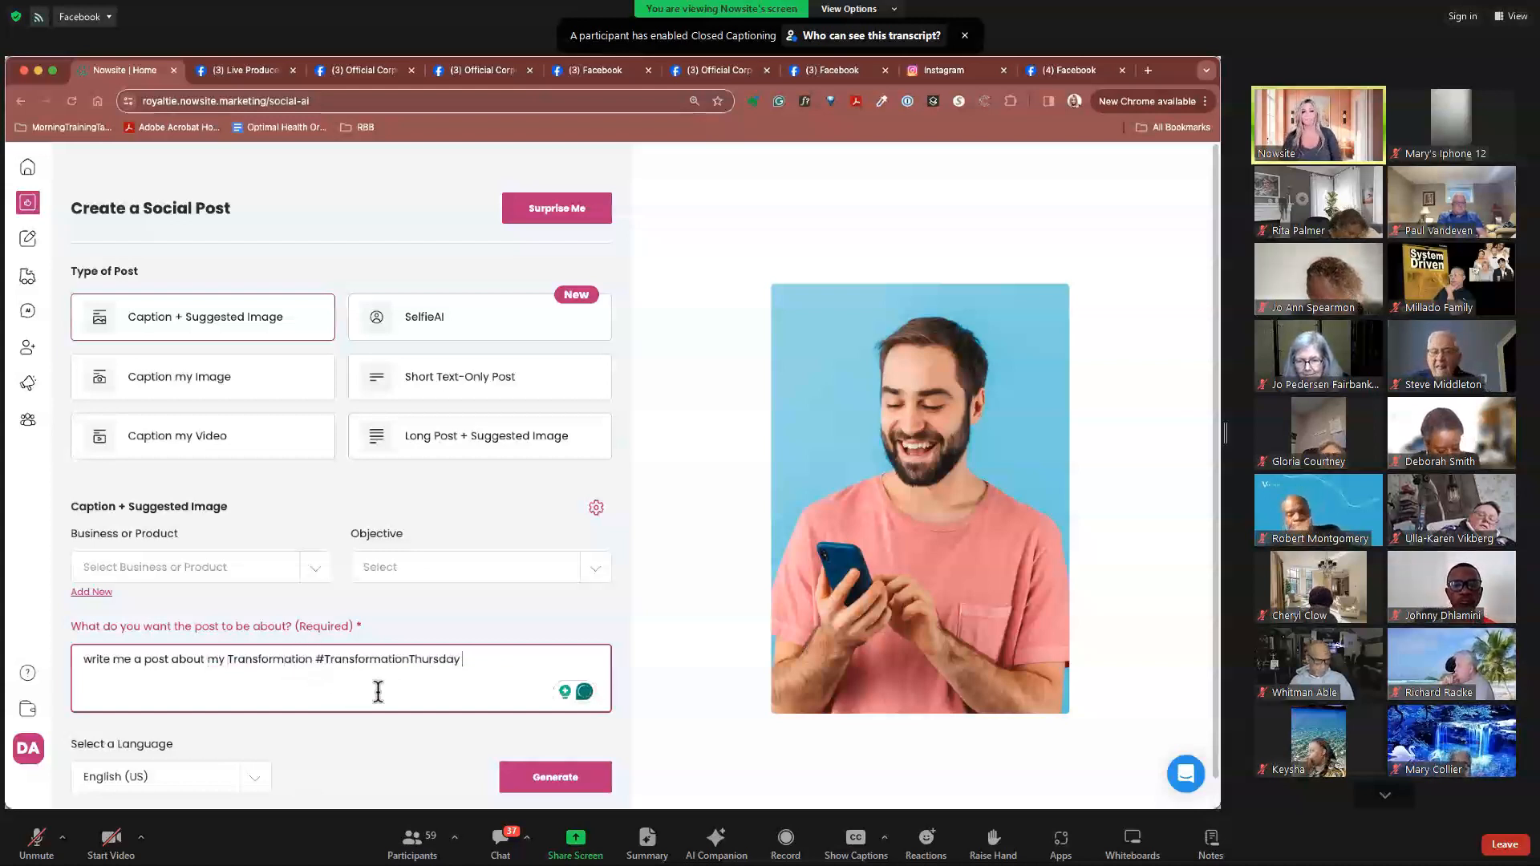
- Generate the #TransformationThursday caption and suggested singing-bowl image
left_click(554, 777)
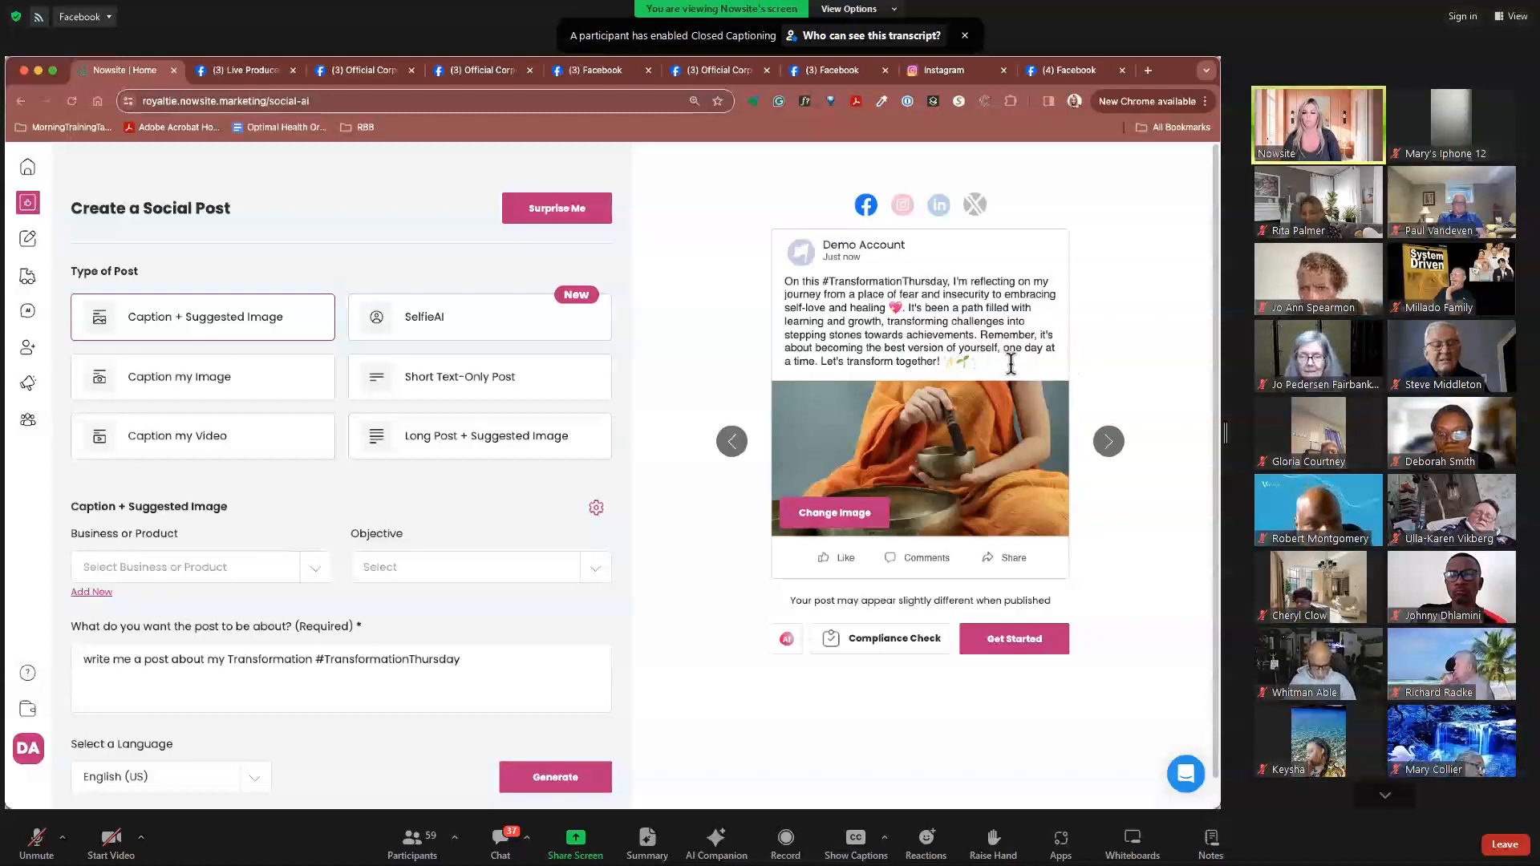
mouse_move(1004, 381)
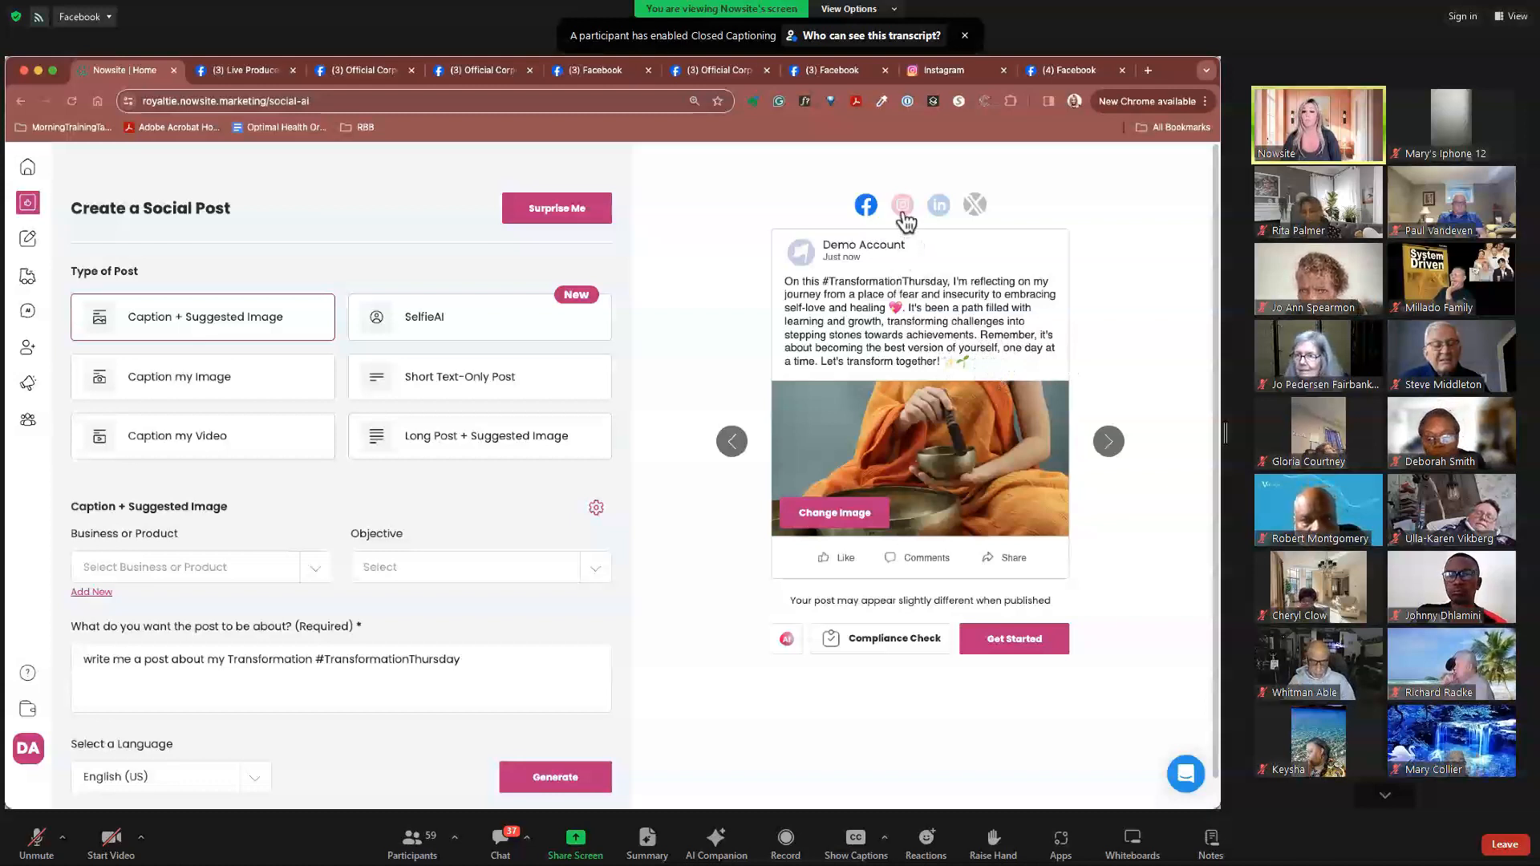
- View the self-love post preview as an Instagram post, then as a LinkedIn post
left_click(902, 205)
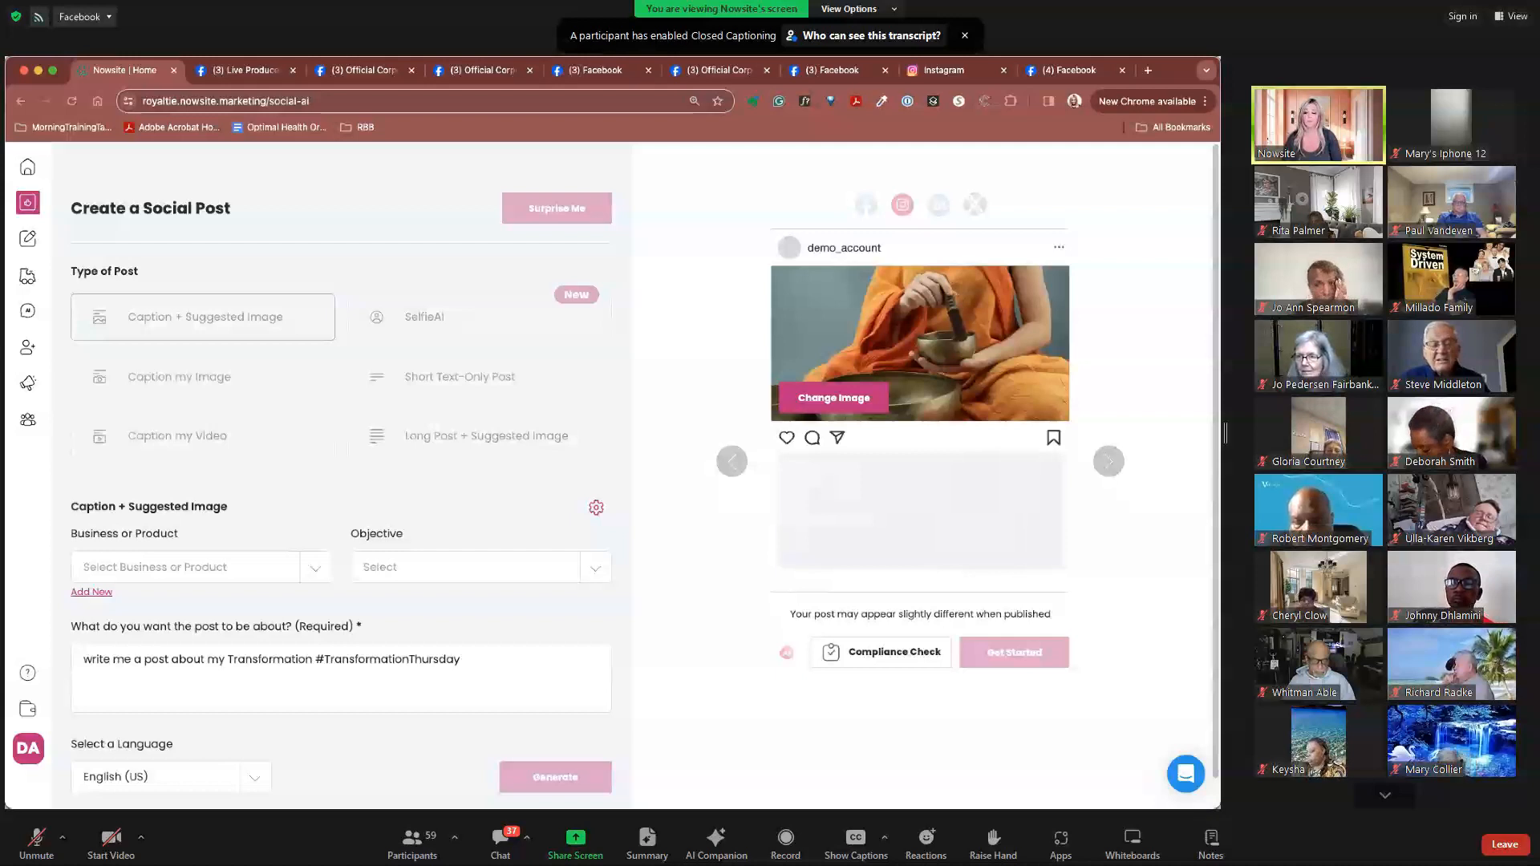
mouse_move(934, 232)
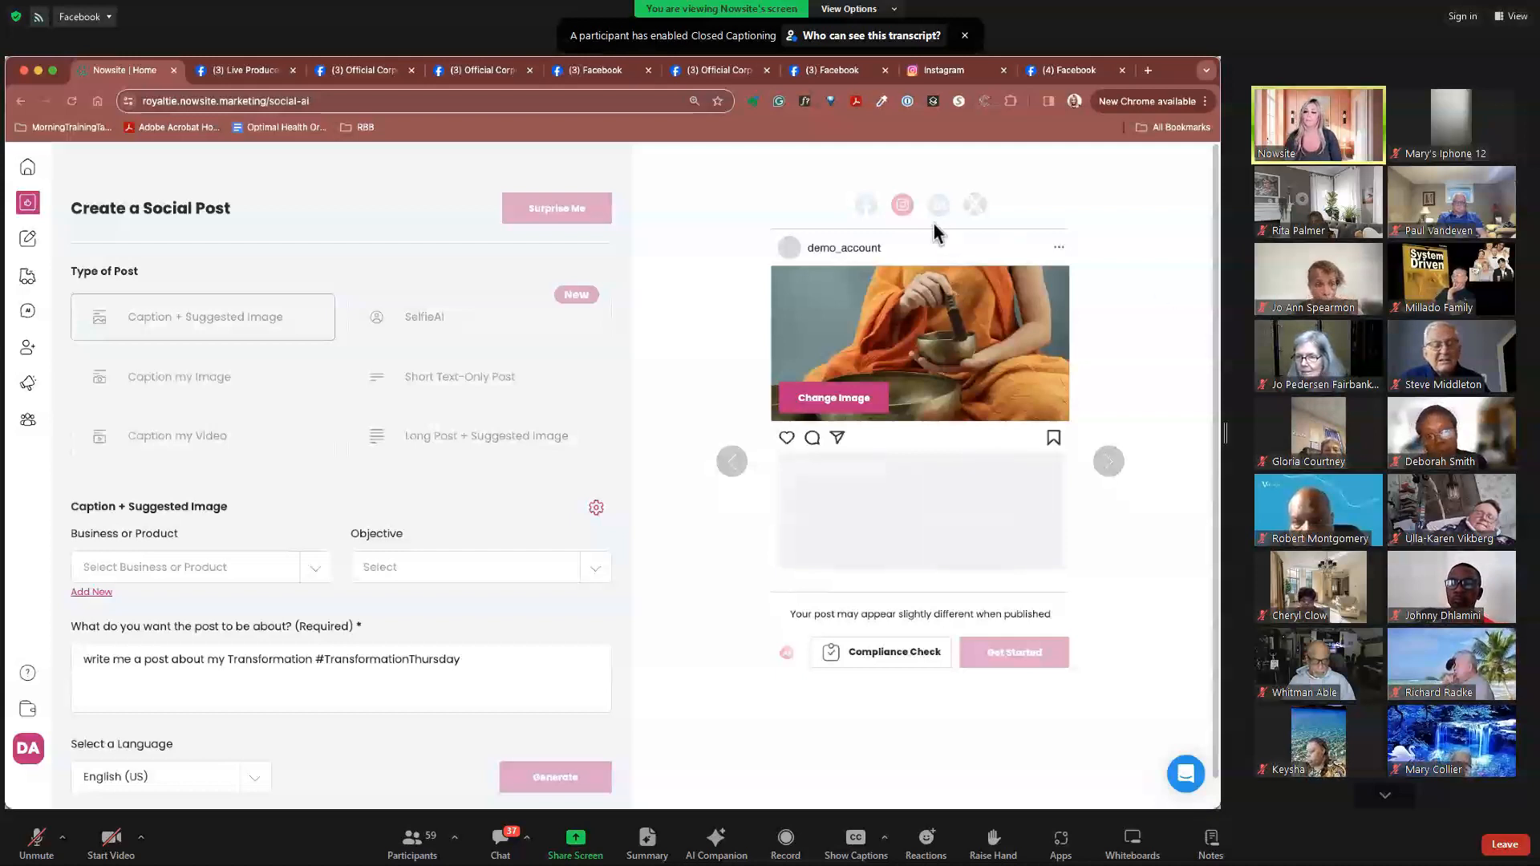
left_click(554, 777)
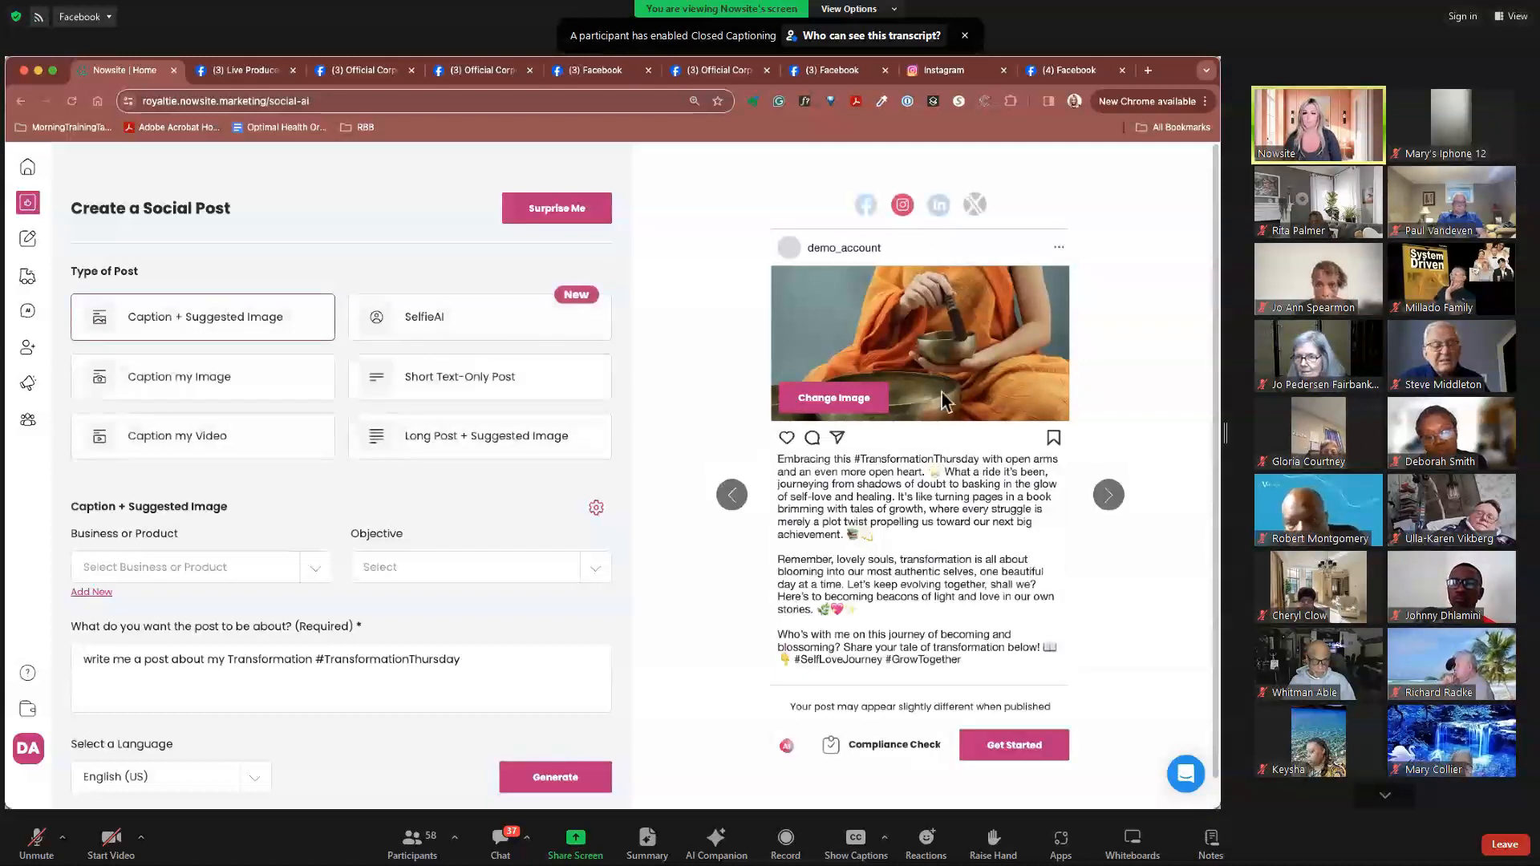
mouse_move(854, 501)
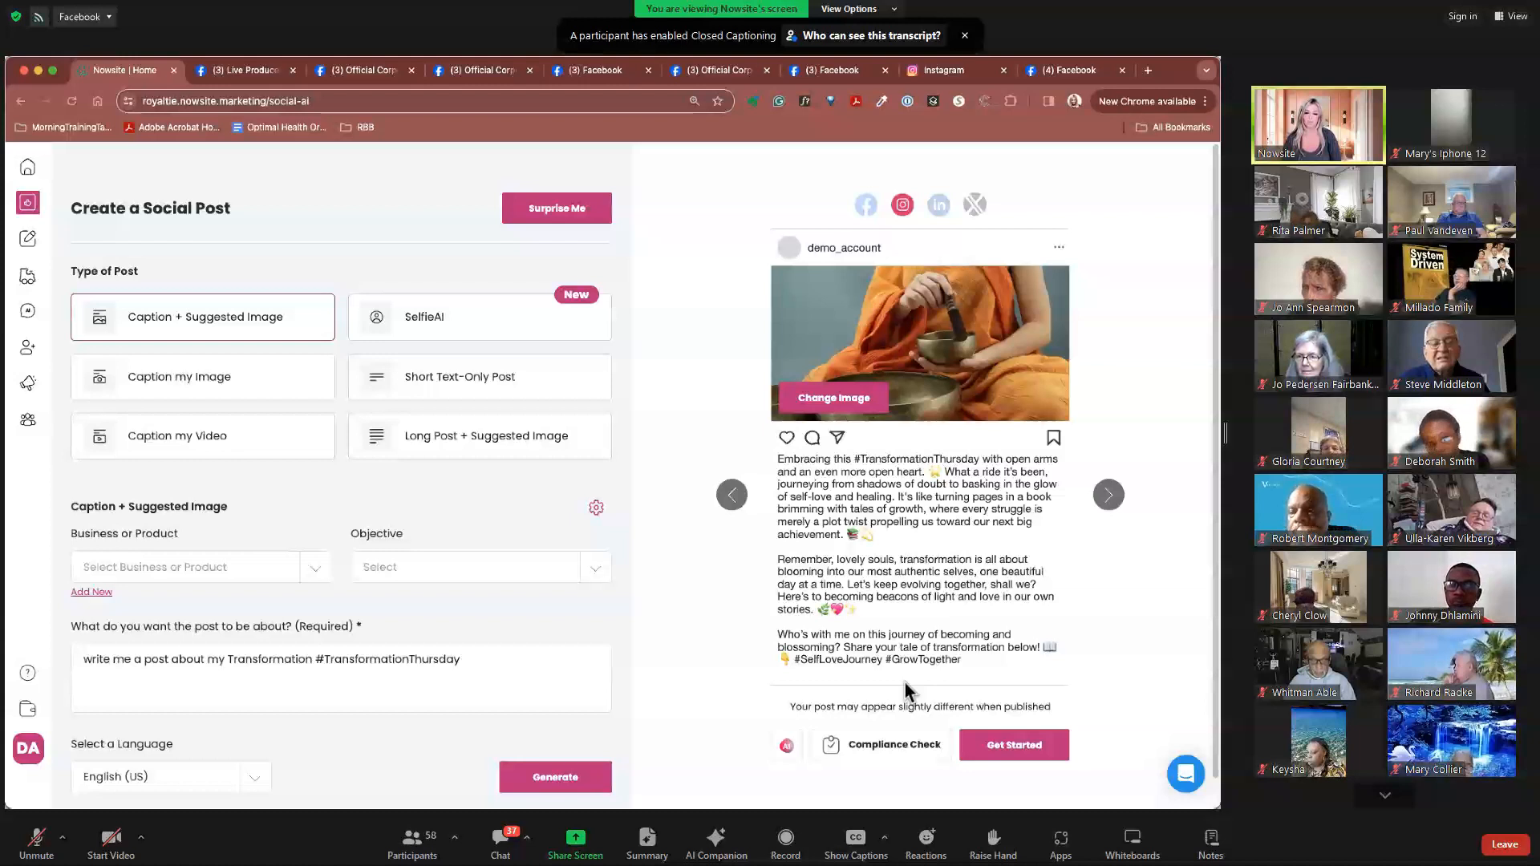
mouse_move(849, 579)
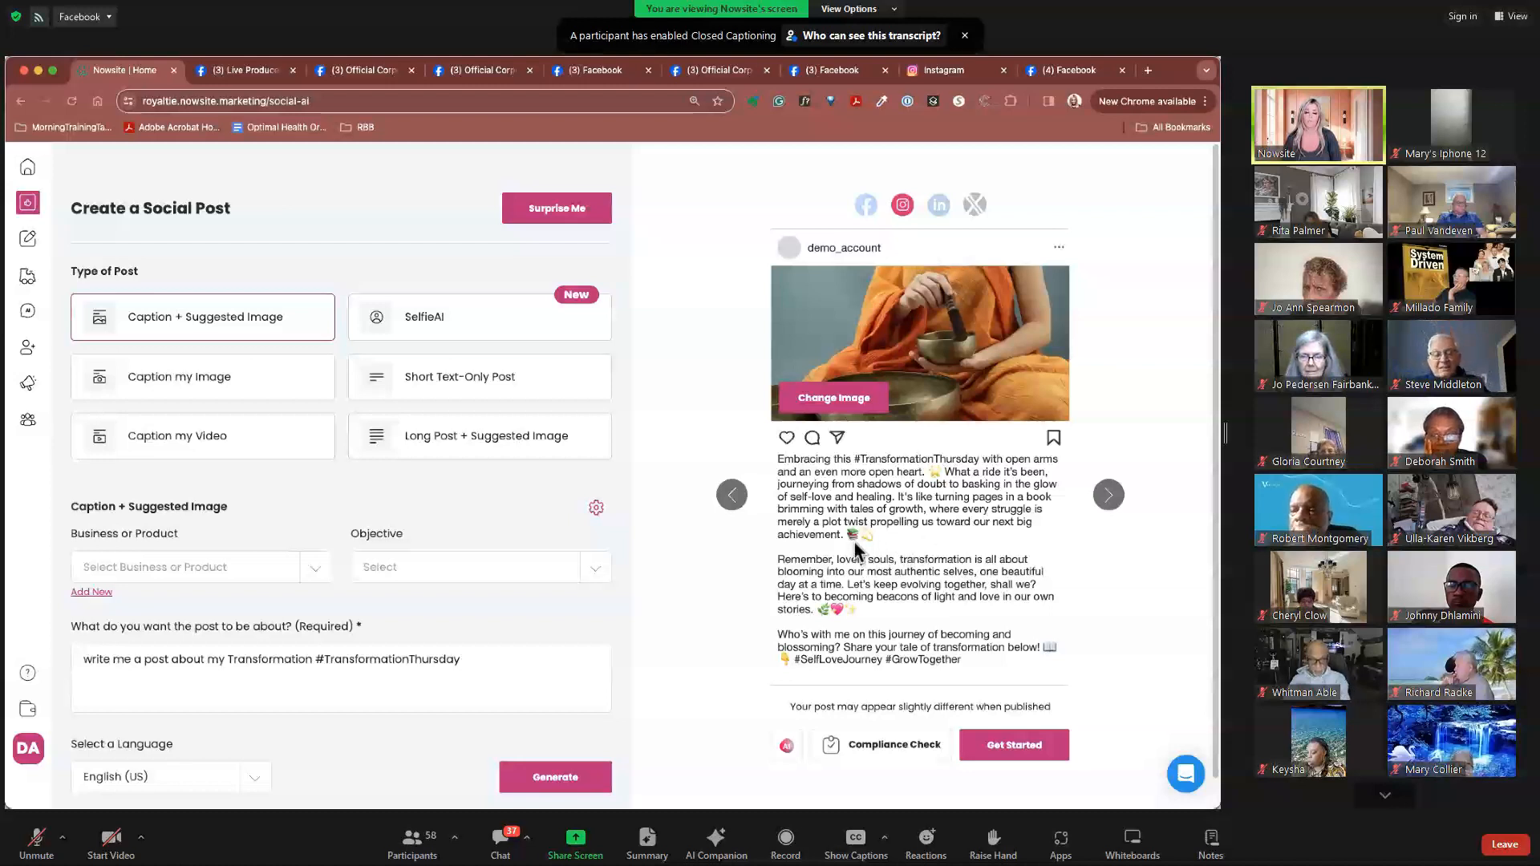
mouse_move(994, 546)
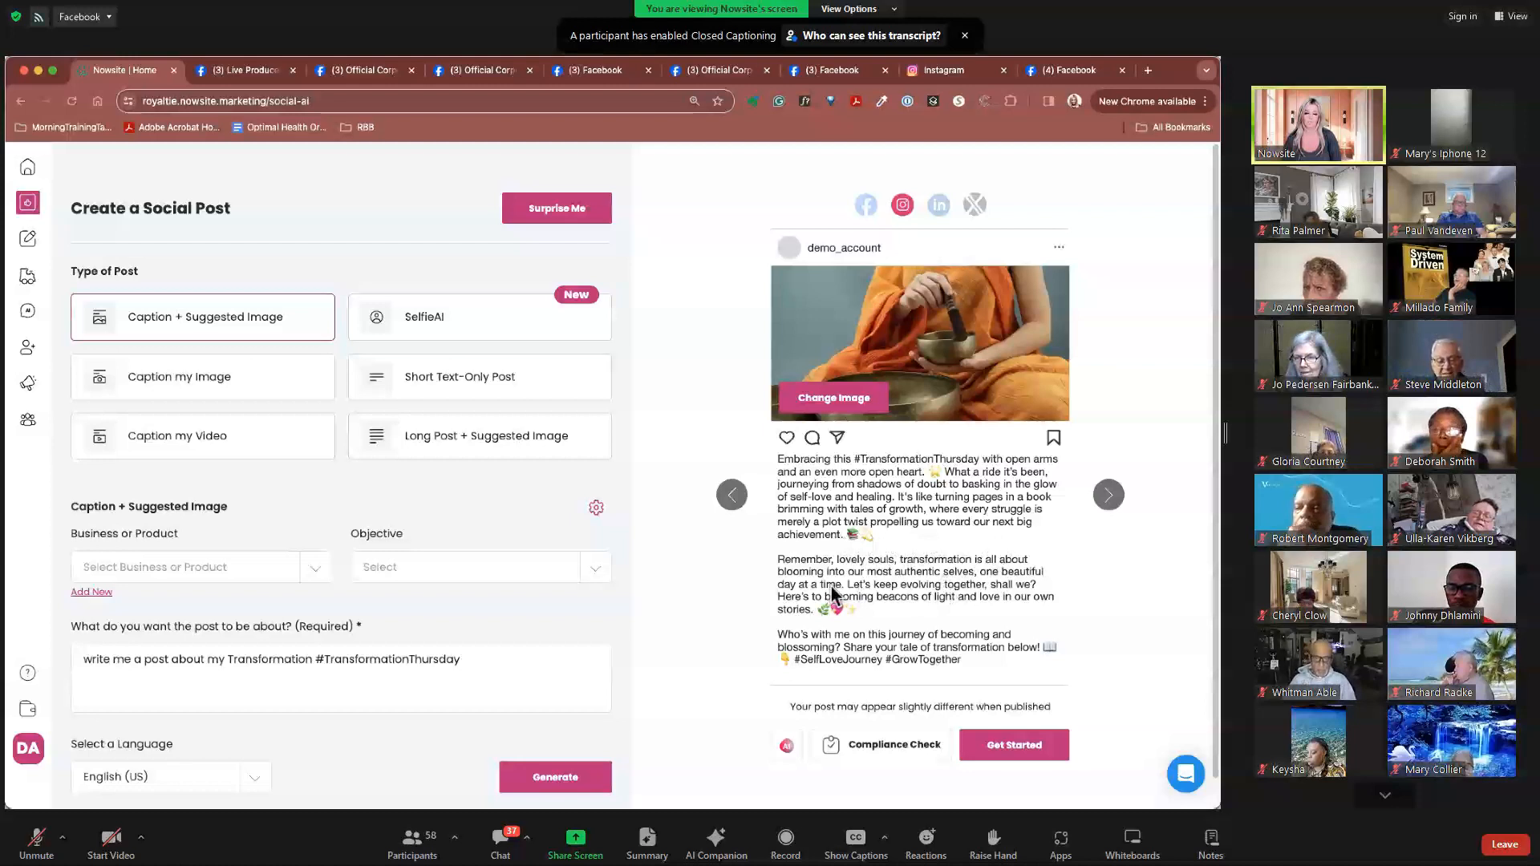
mouse_move(963, 581)
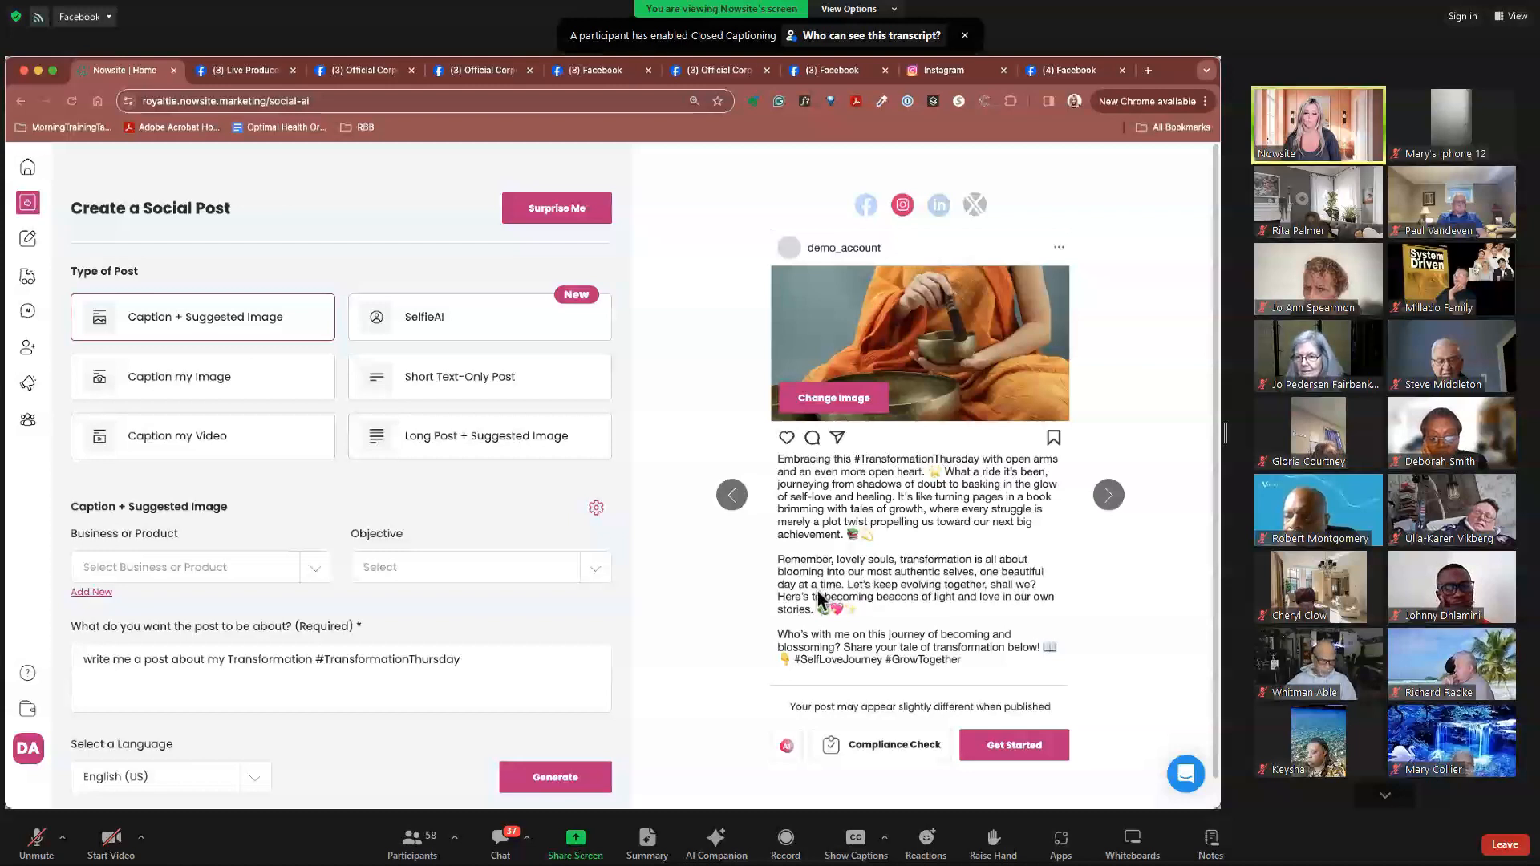
mouse_move(964, 604)
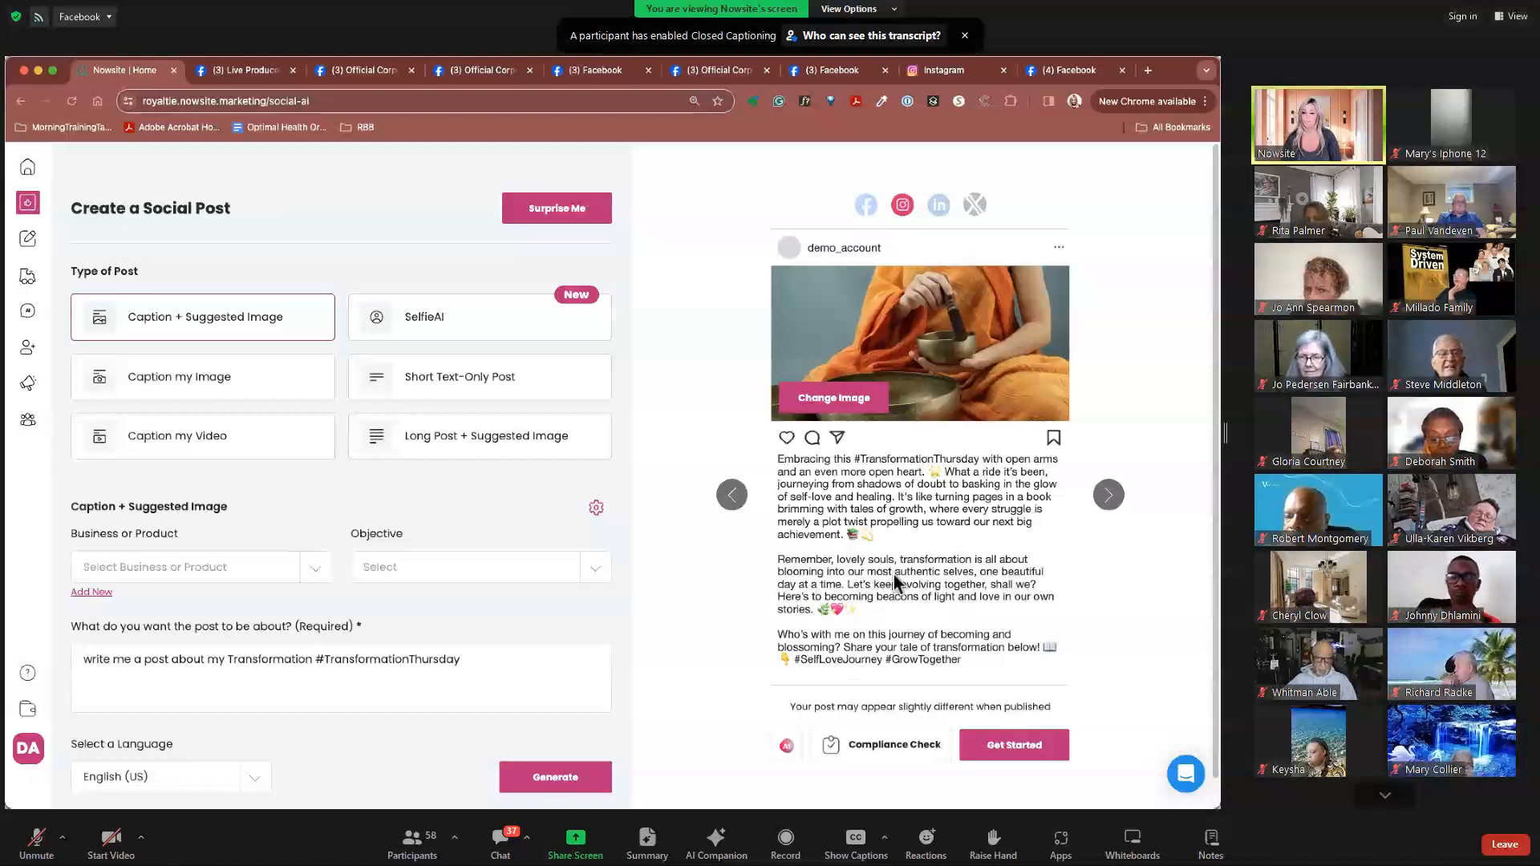
left_click(937, 205)
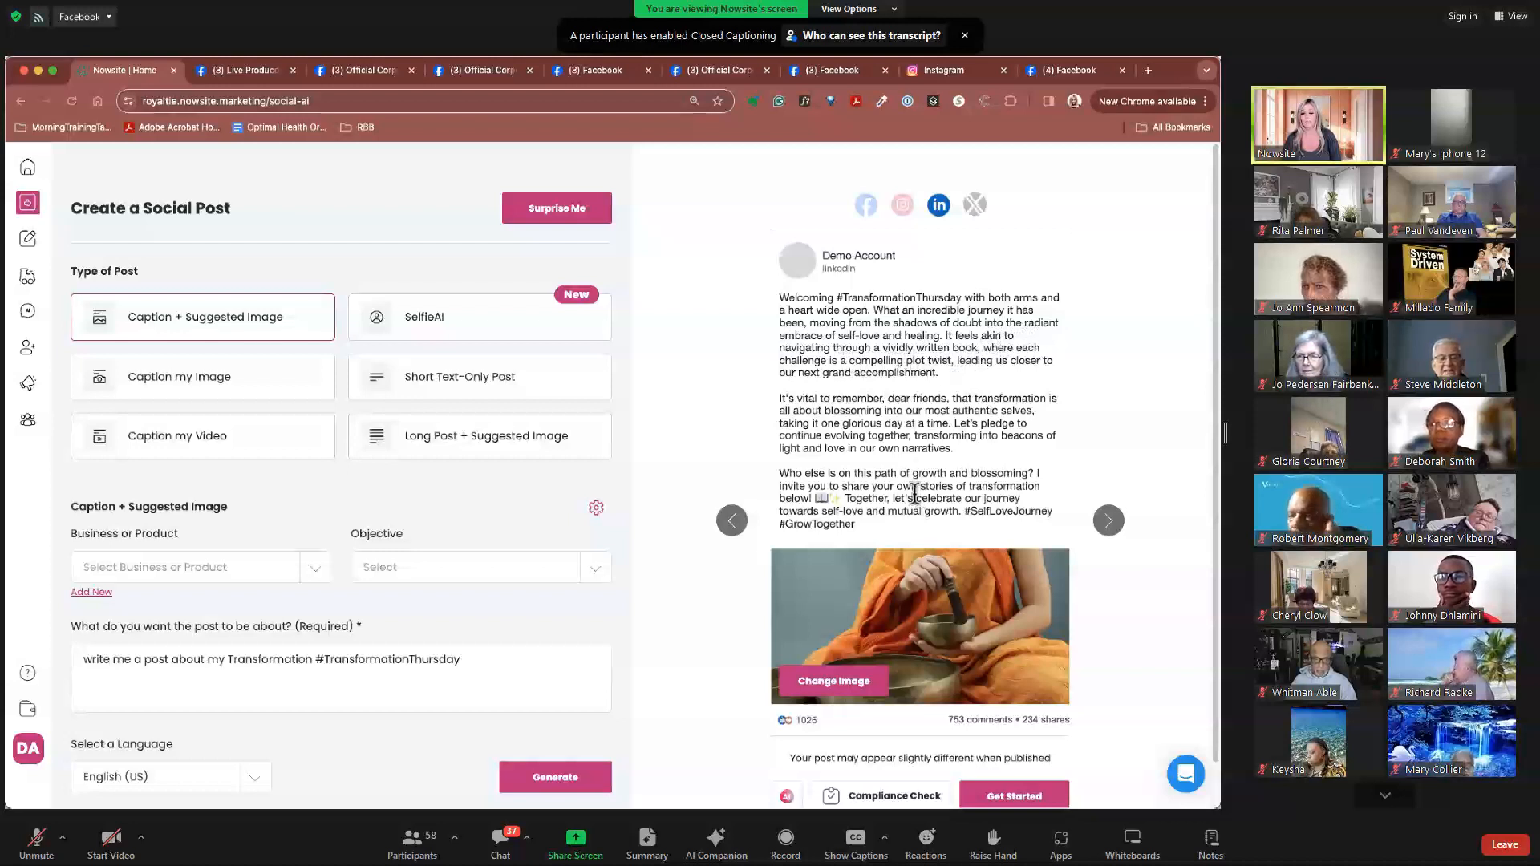
- Copy the LinkedIn caption, download its image, and load linkedin.com in a new tab
scroll("down", 3)
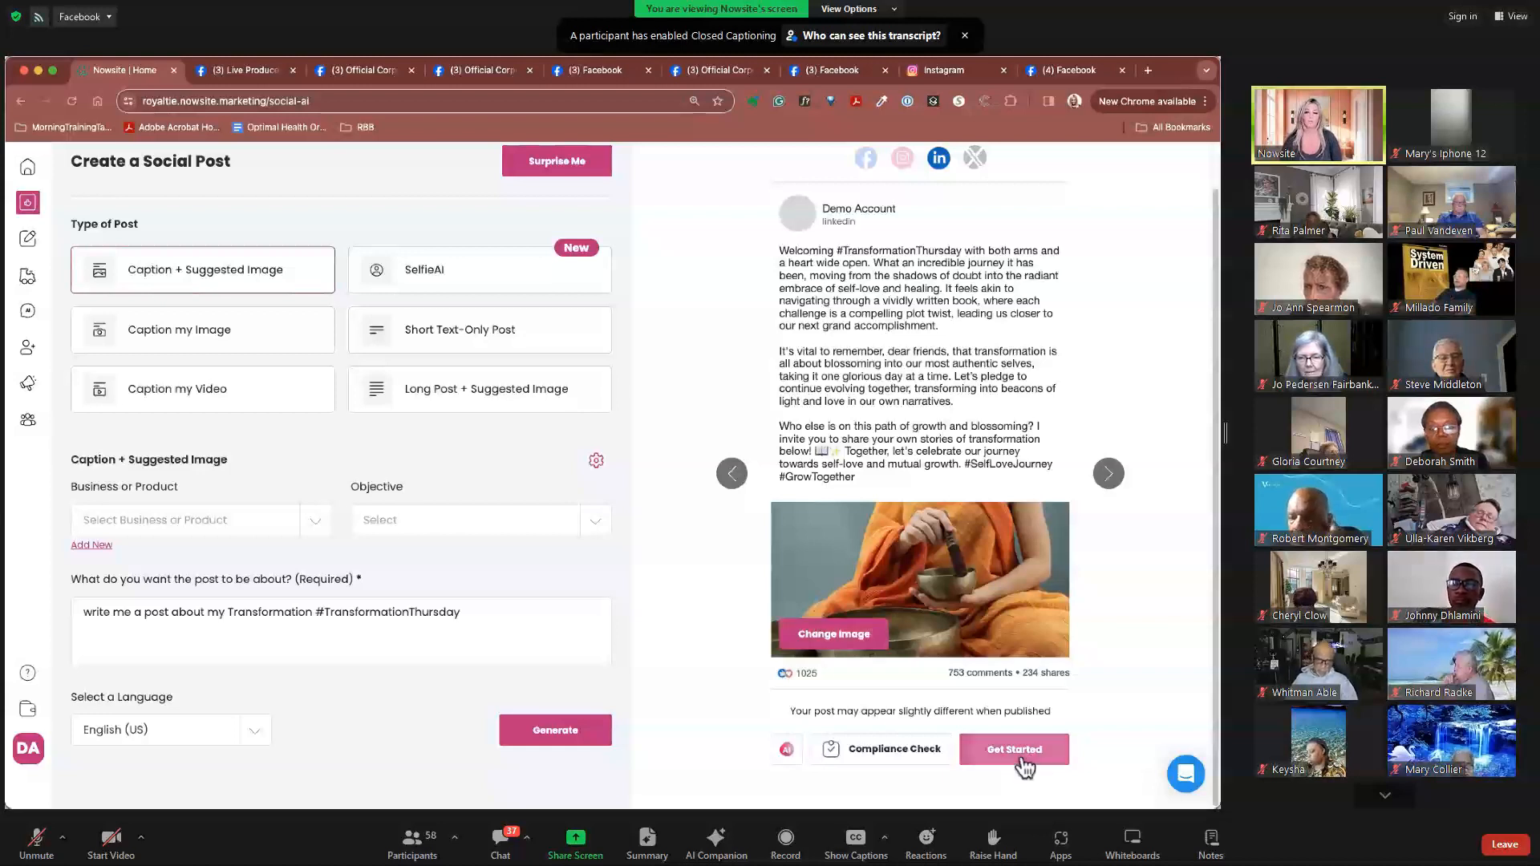
left_click(1012, 750)
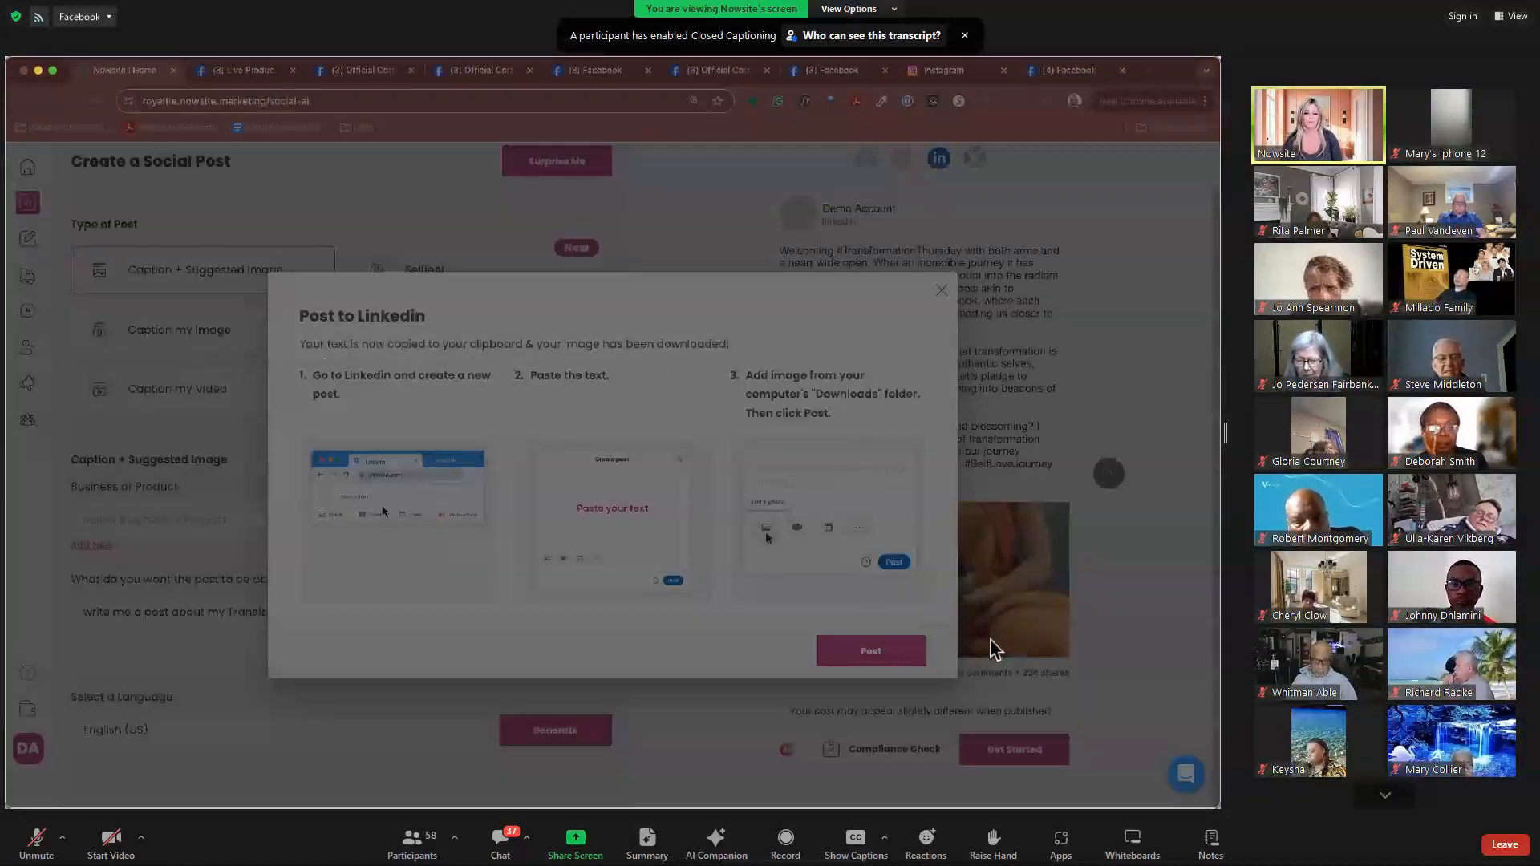
left_click(1145, 70)
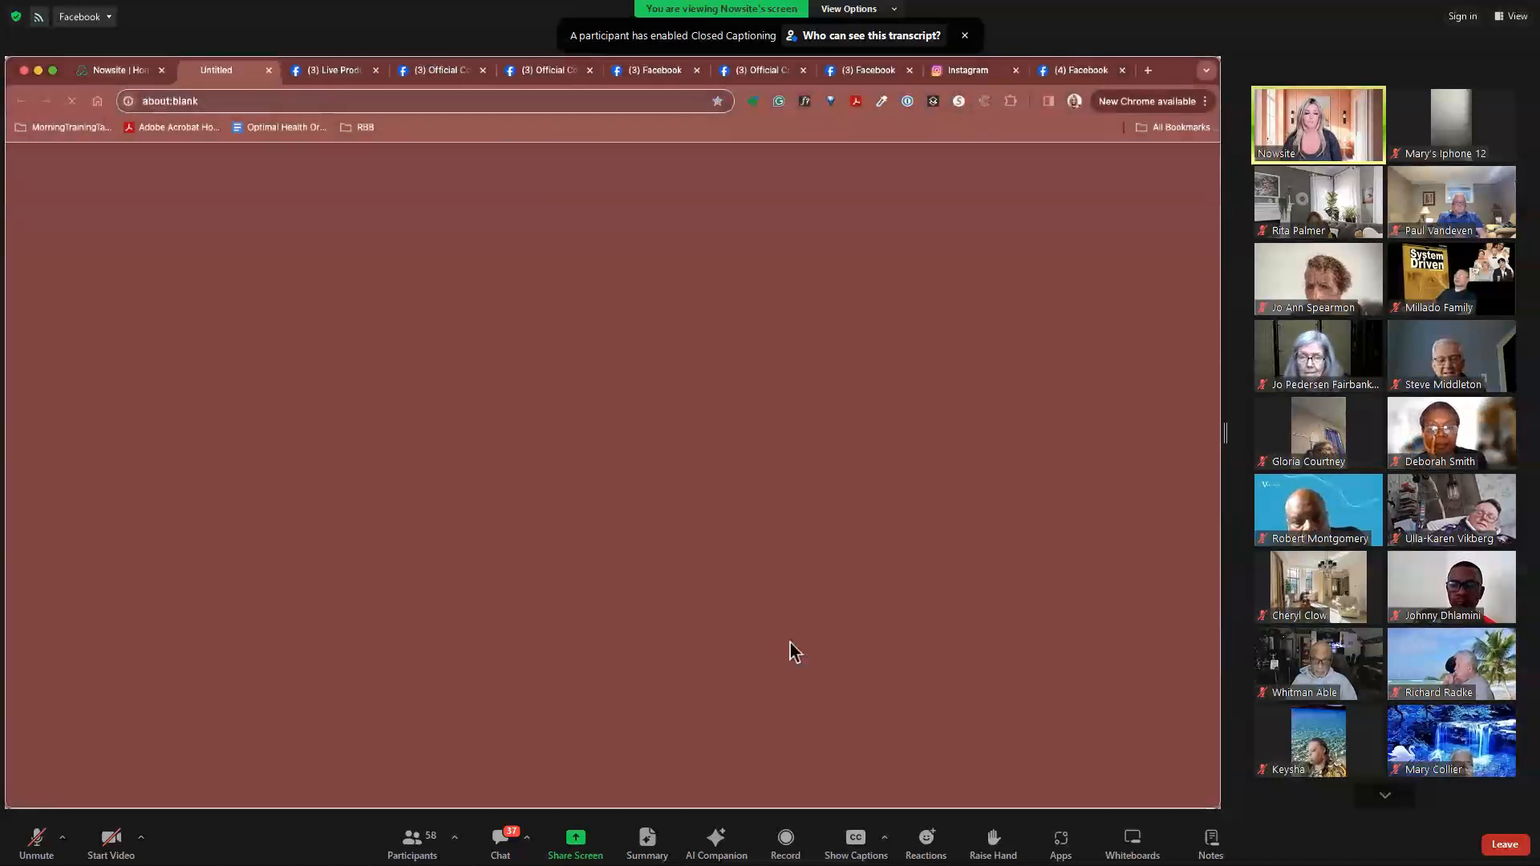
type("linkedin.com/feed/")
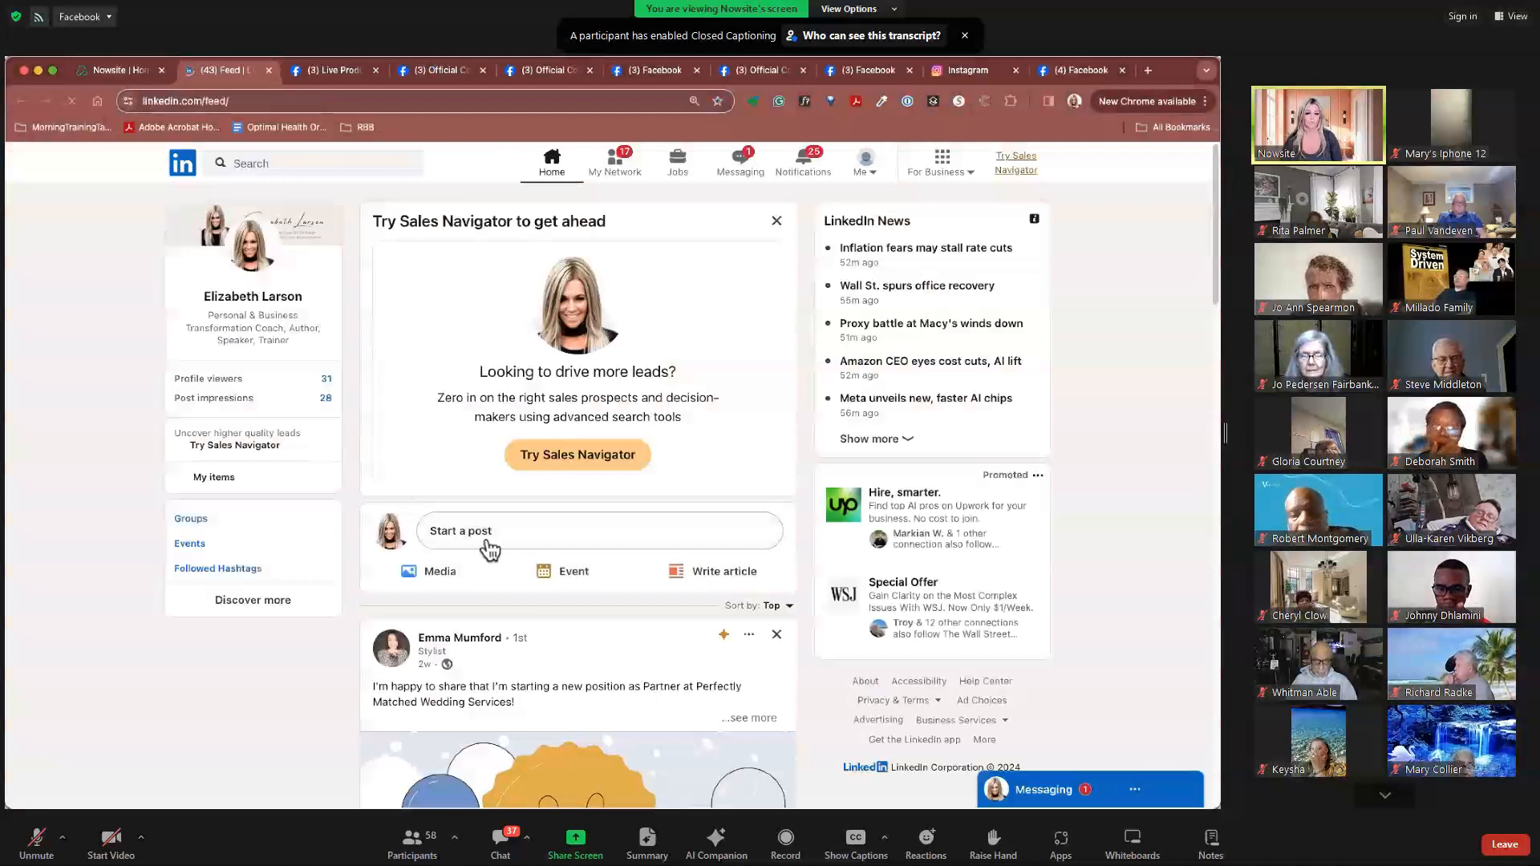
- Start a LinkedIn post and add 'and if you need, I would love to give tips'
left_click(490, 530)
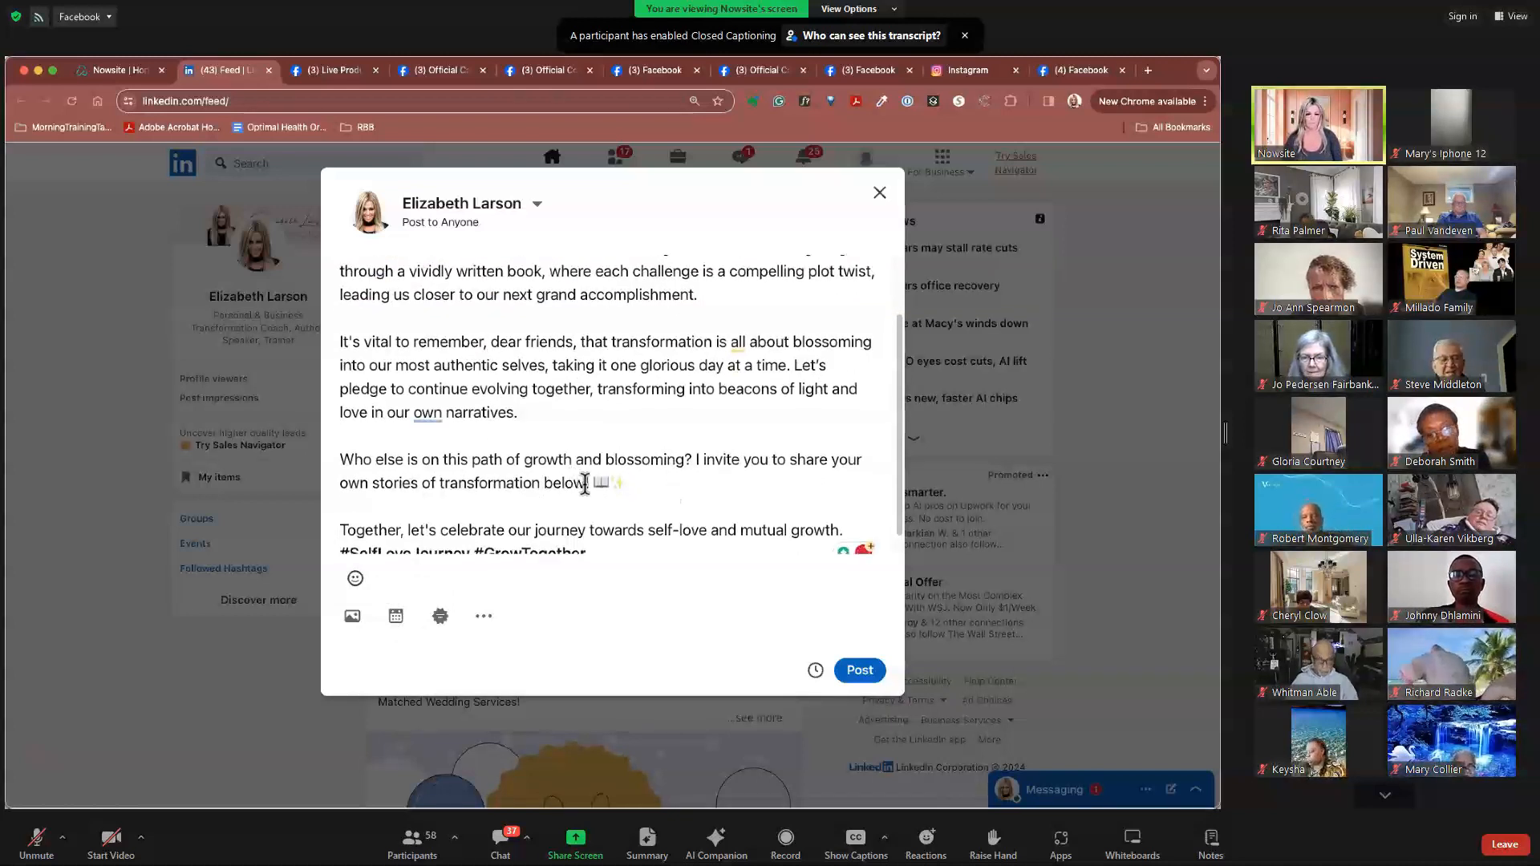
type("and")
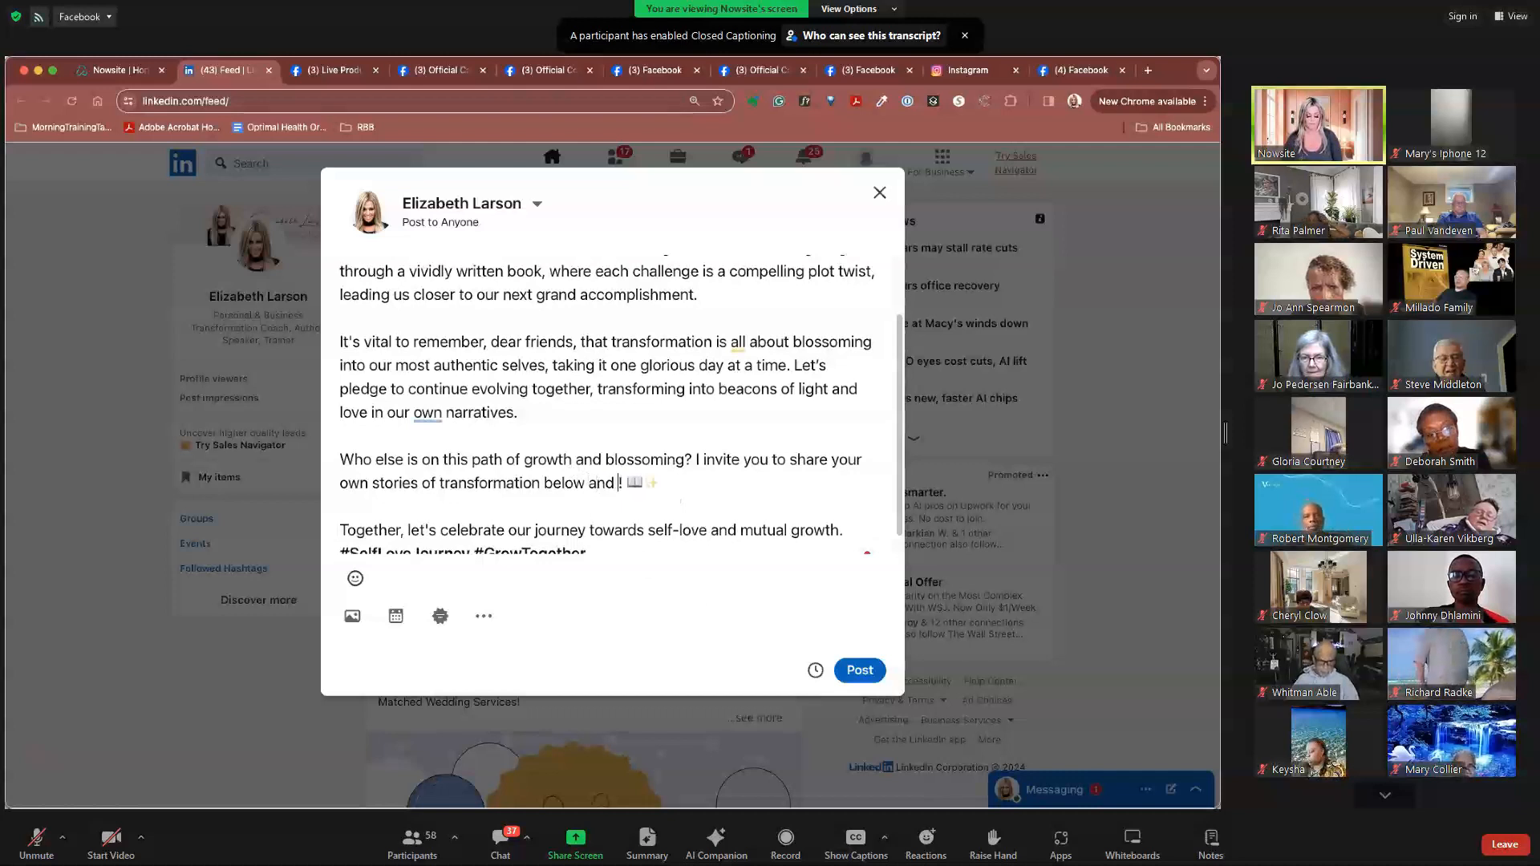
type("if you need help, let me know")
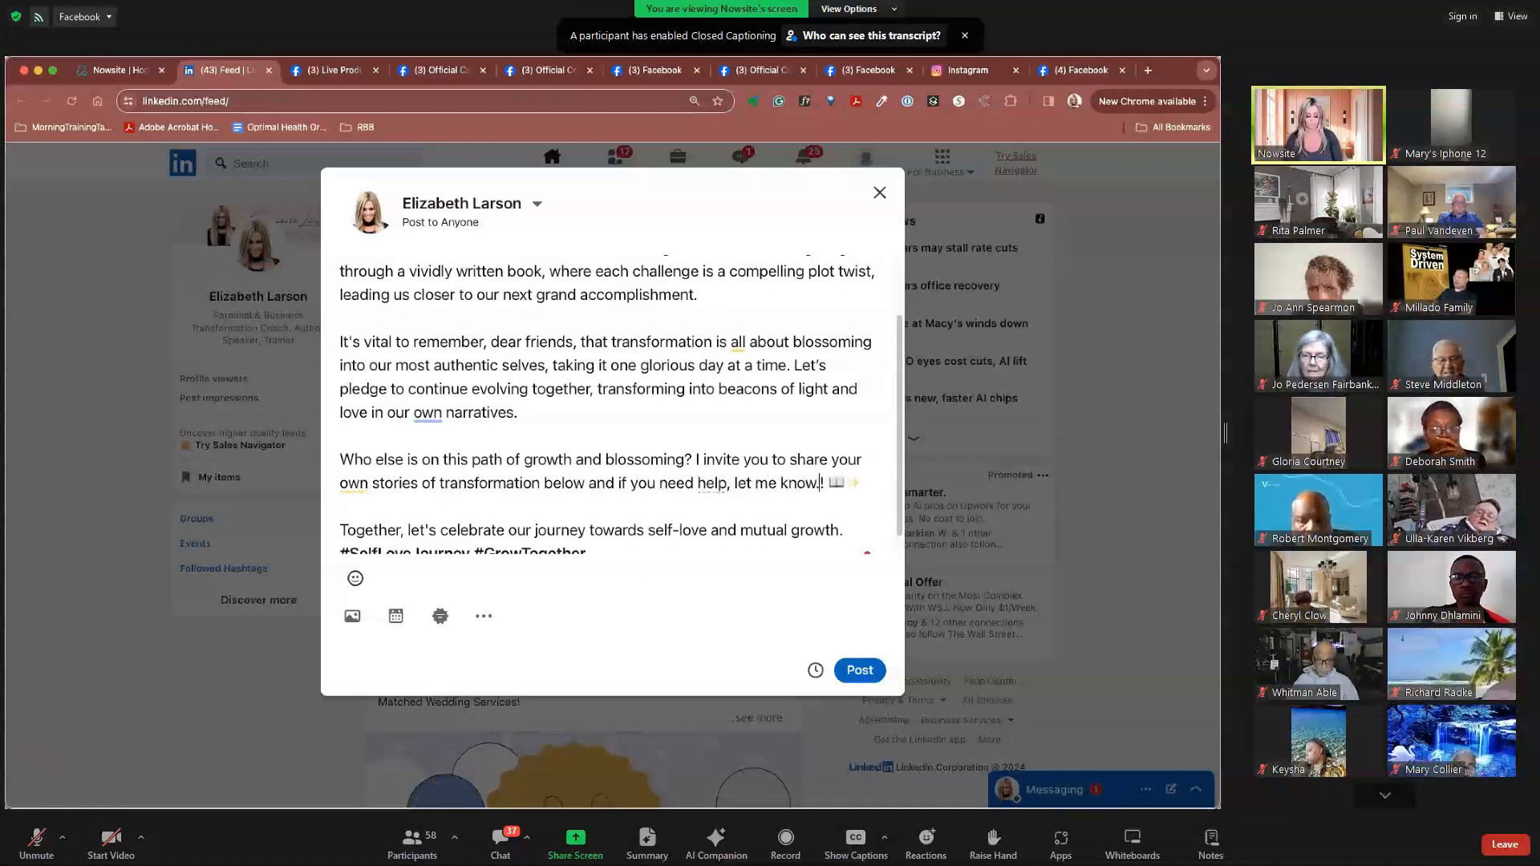
type("I would")
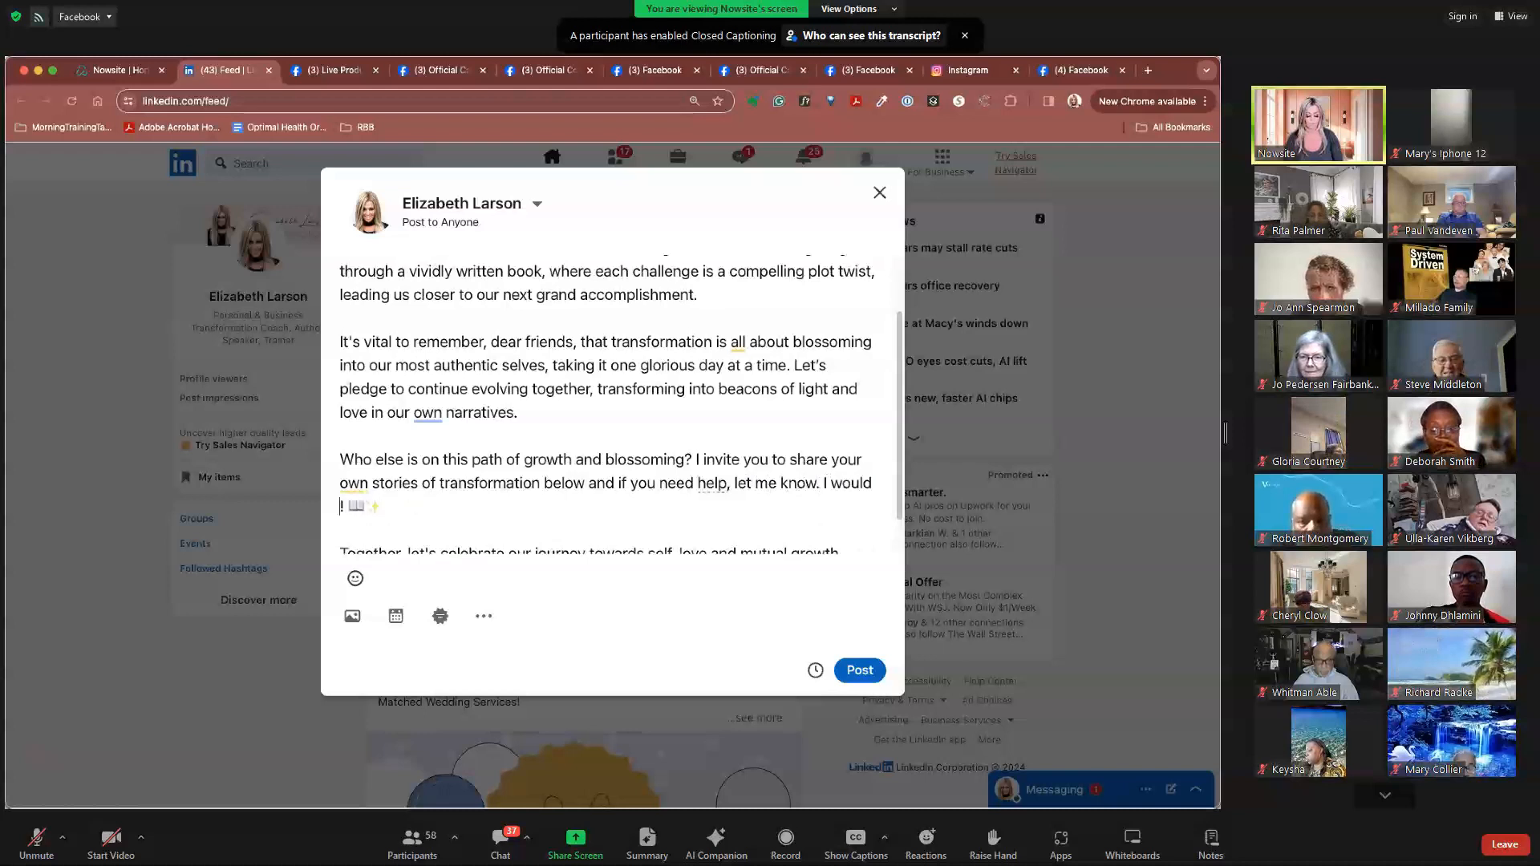
type("oov to give you some")
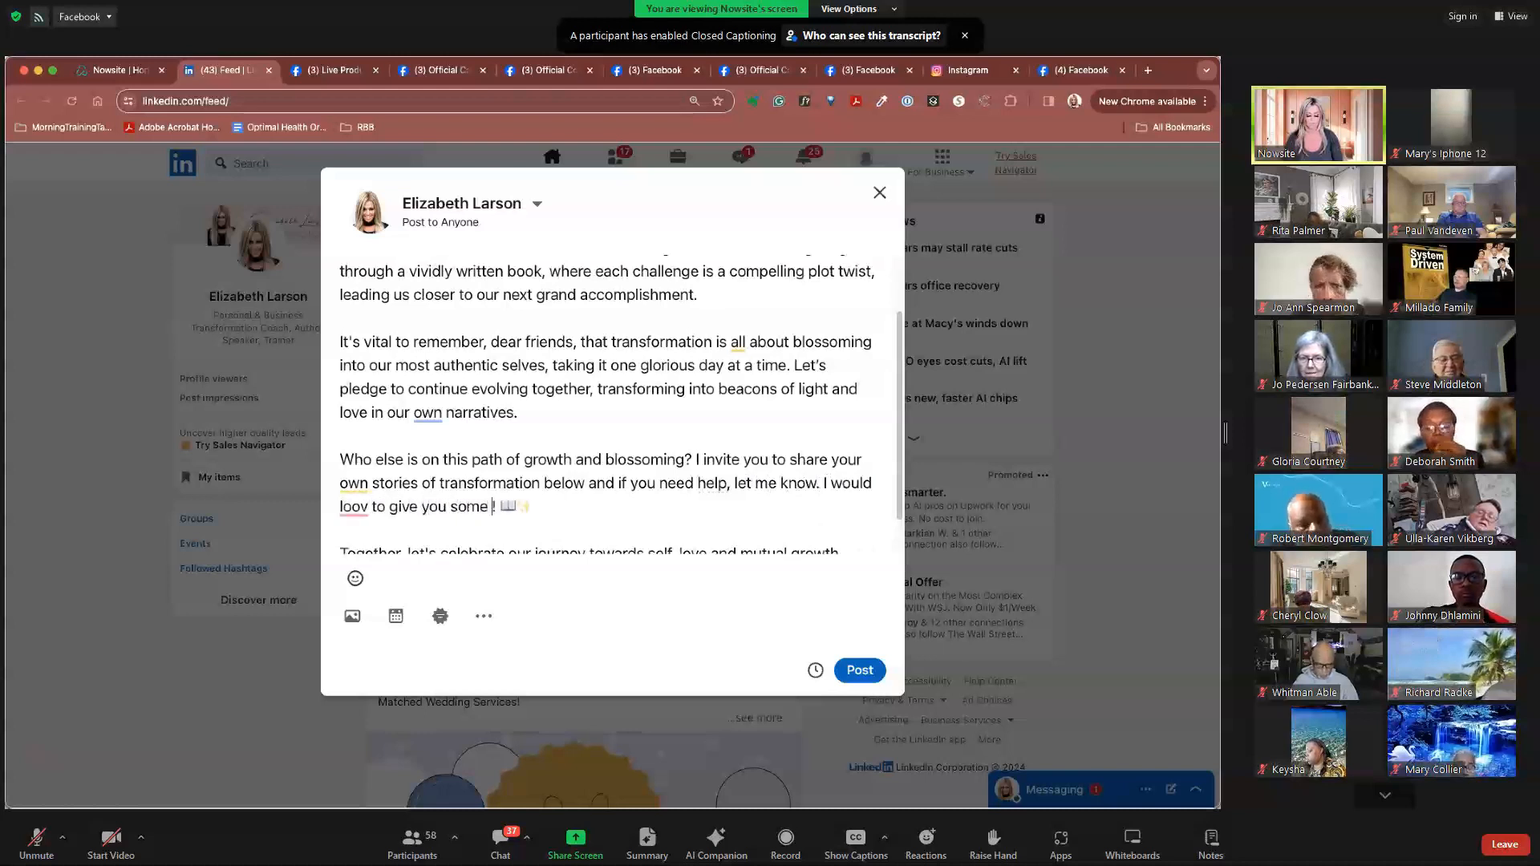
type("tips")
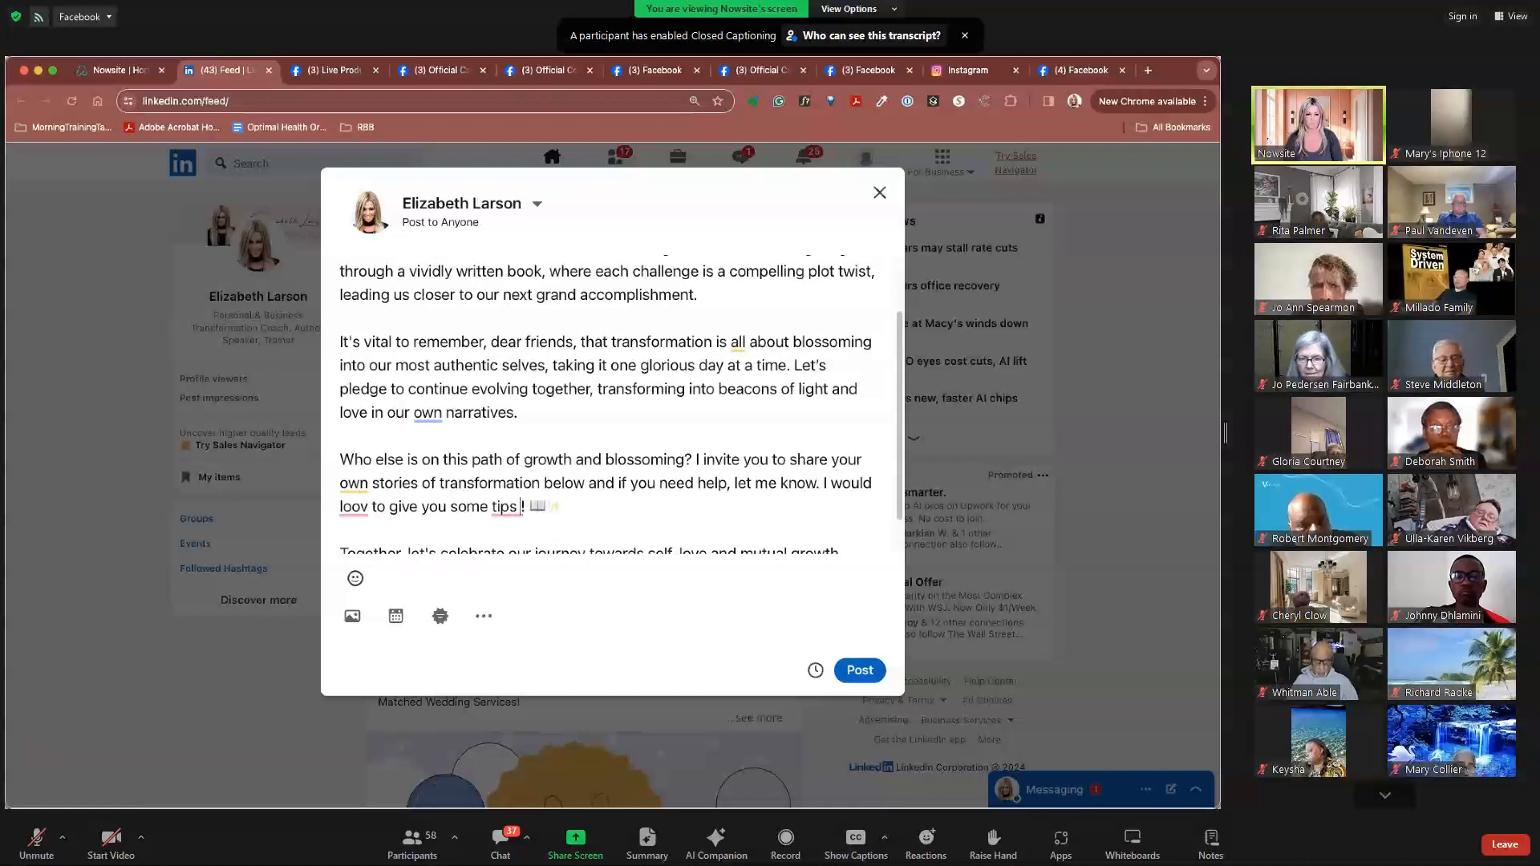
- Extend the sentence to 'tips on things that helped me' and review the hashtags
left_click(353, 507)
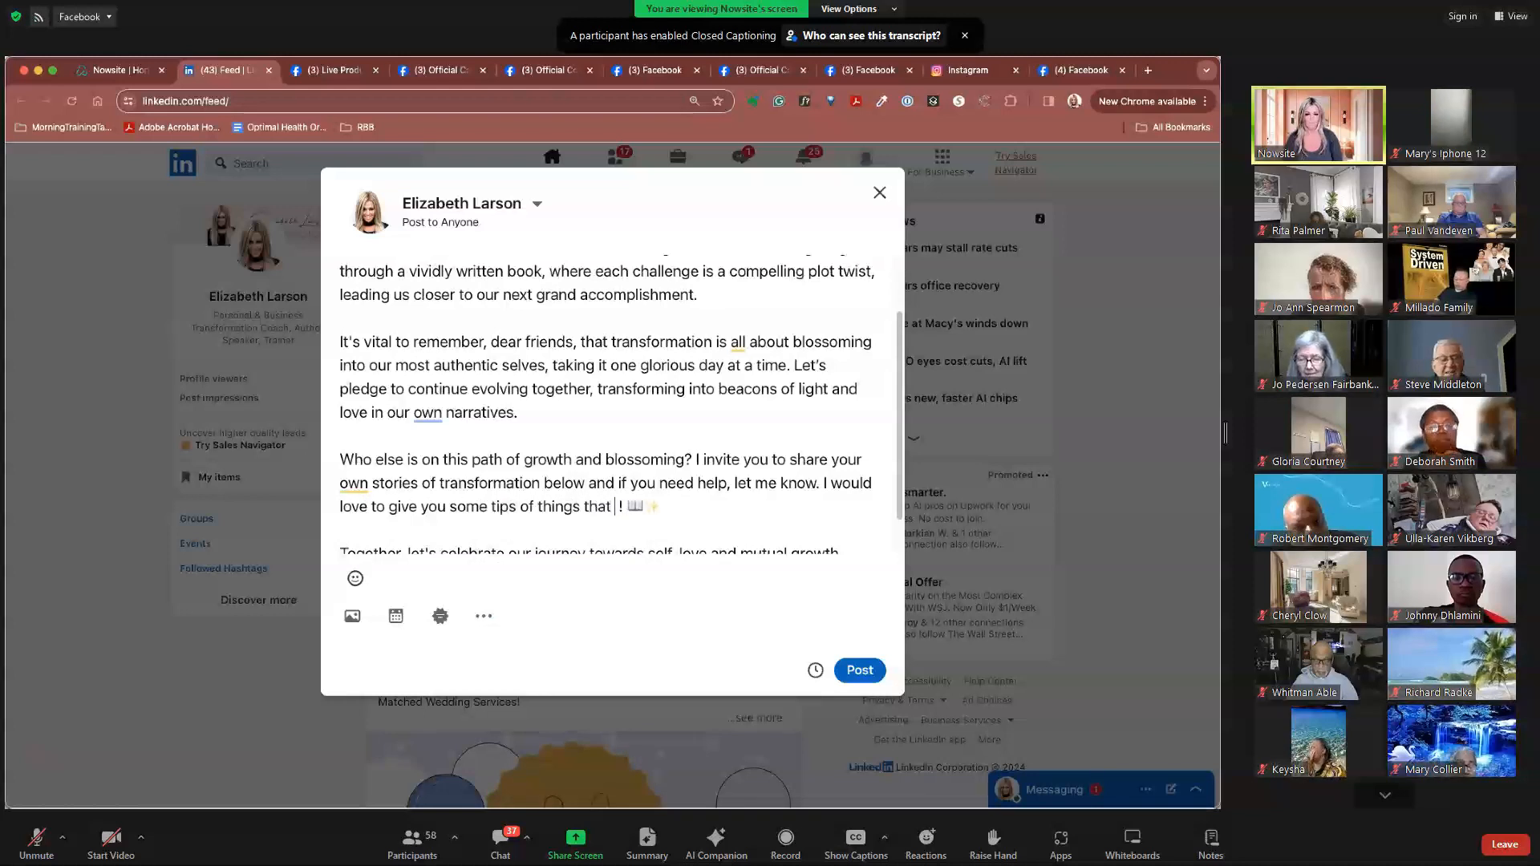
type("helped m")
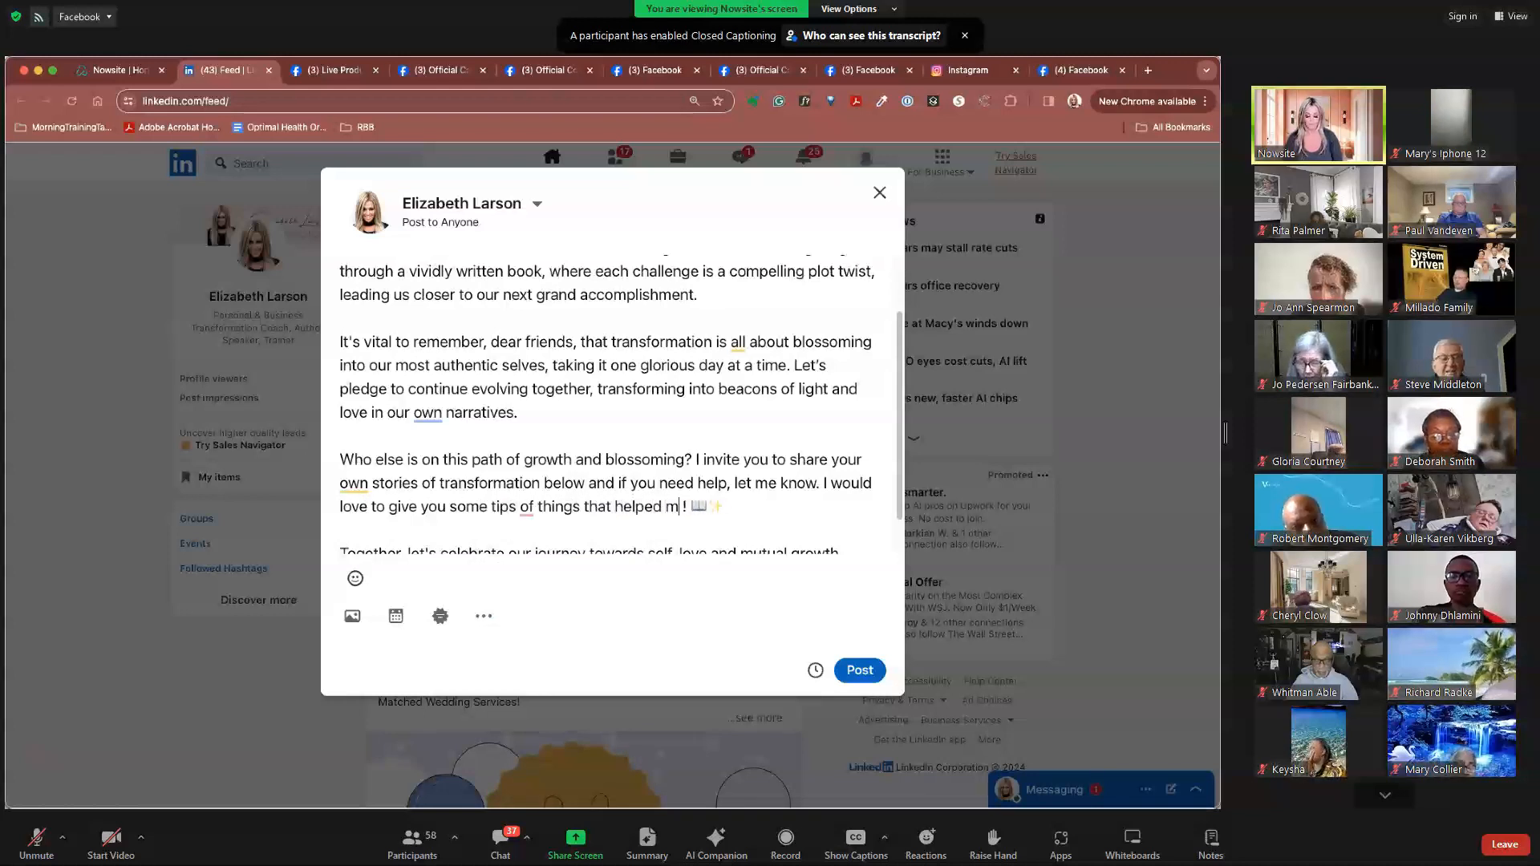
scroll("down", 3)
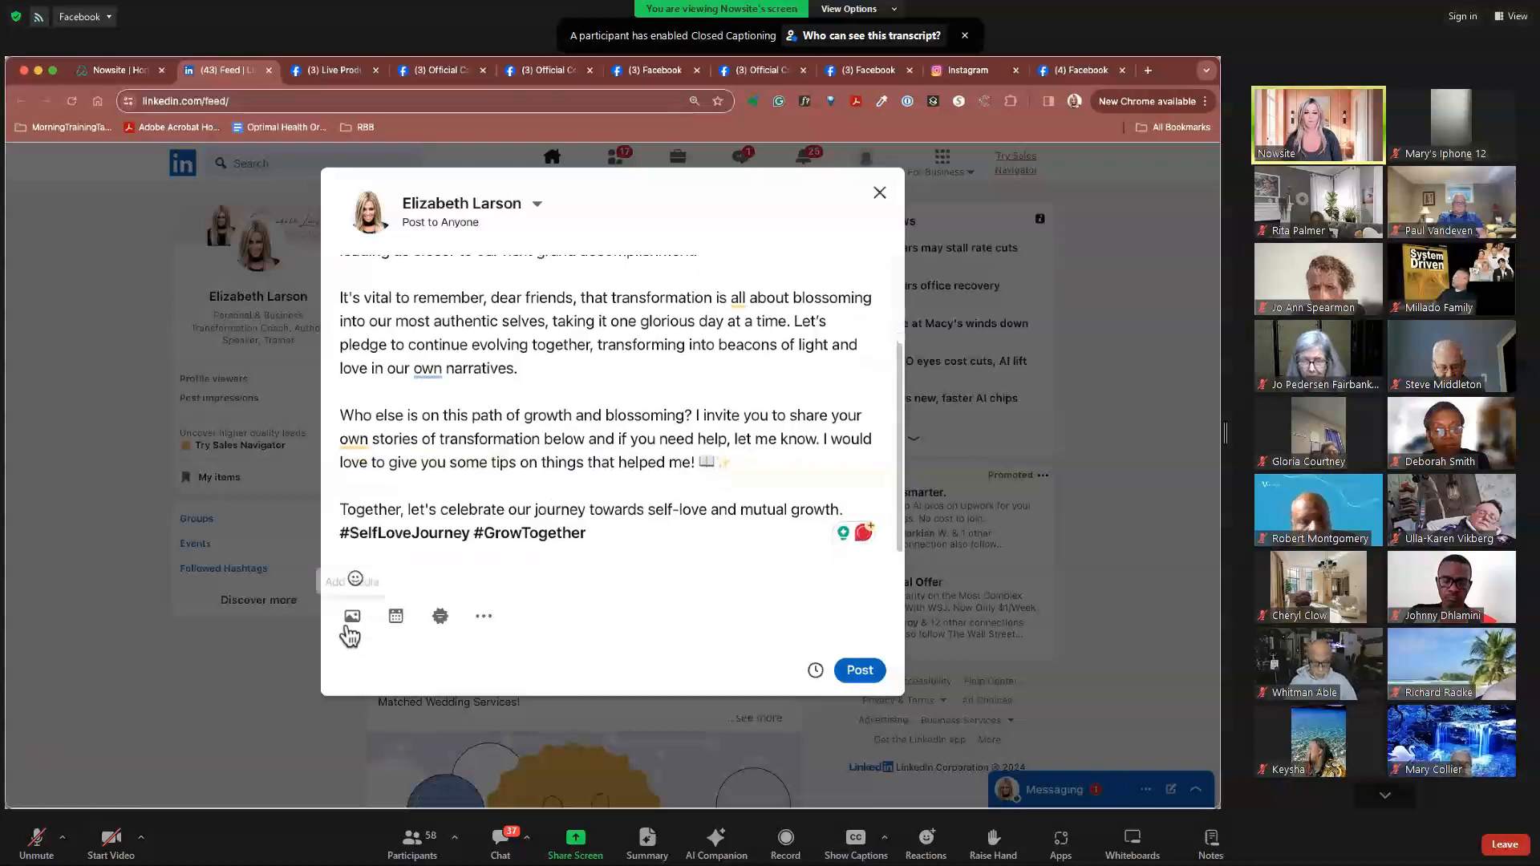
left_click(350, 616)
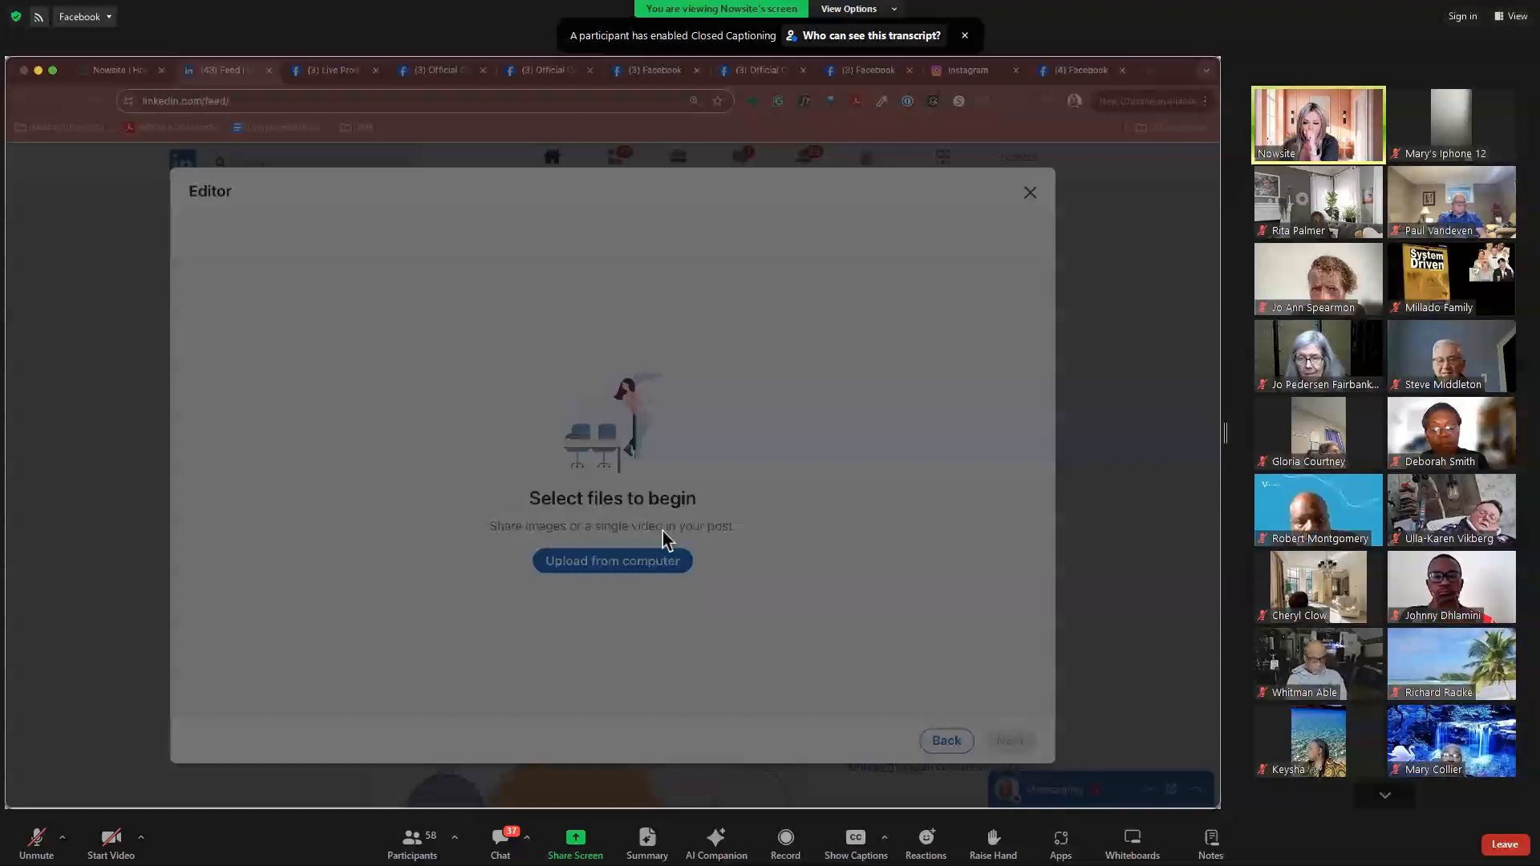
mouse_move(657, 629)
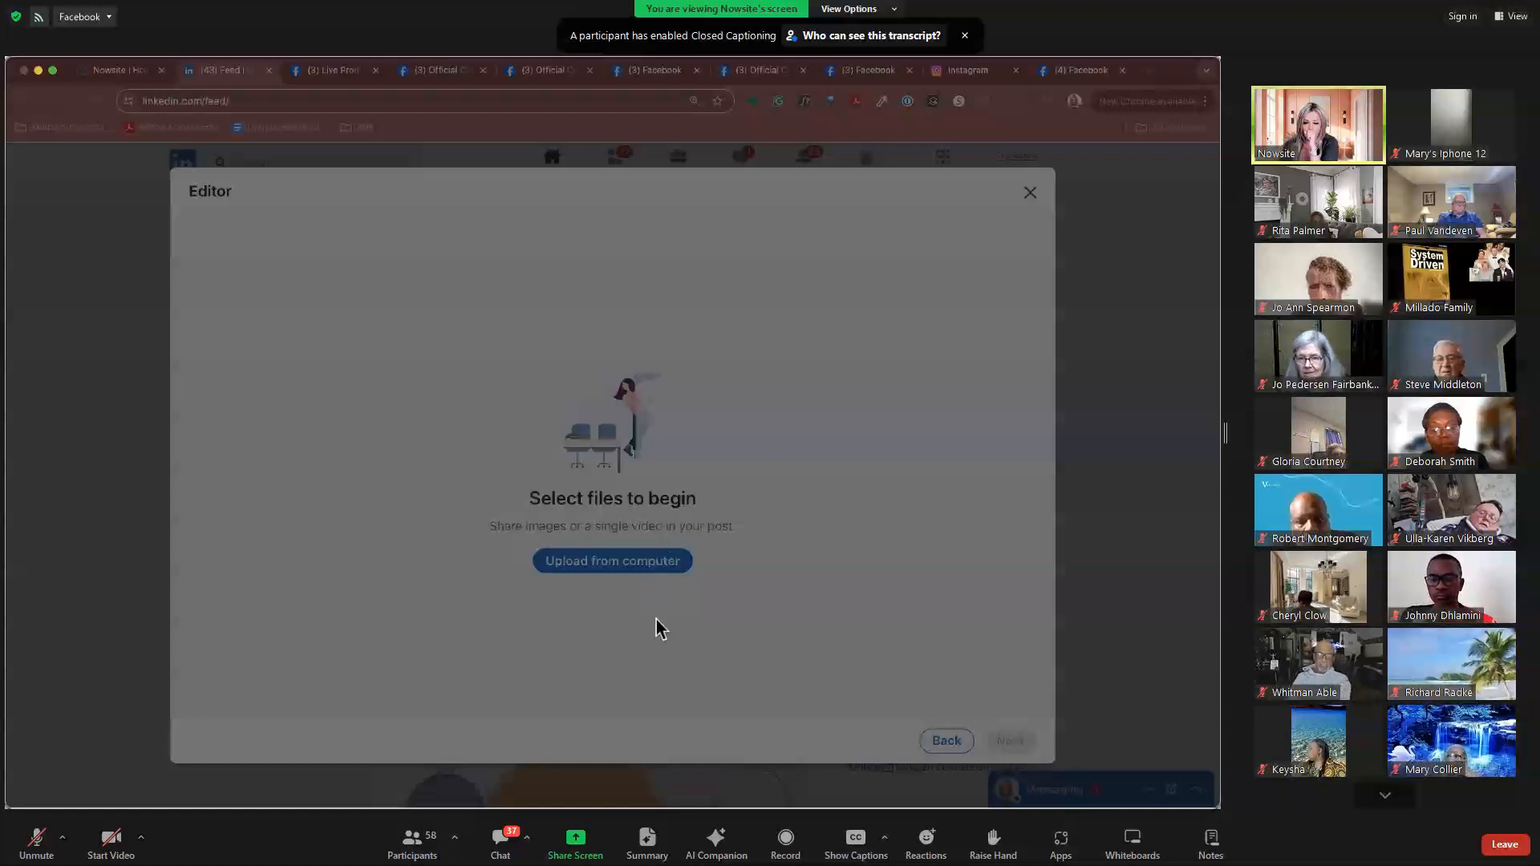
mouse_move(525, 462)
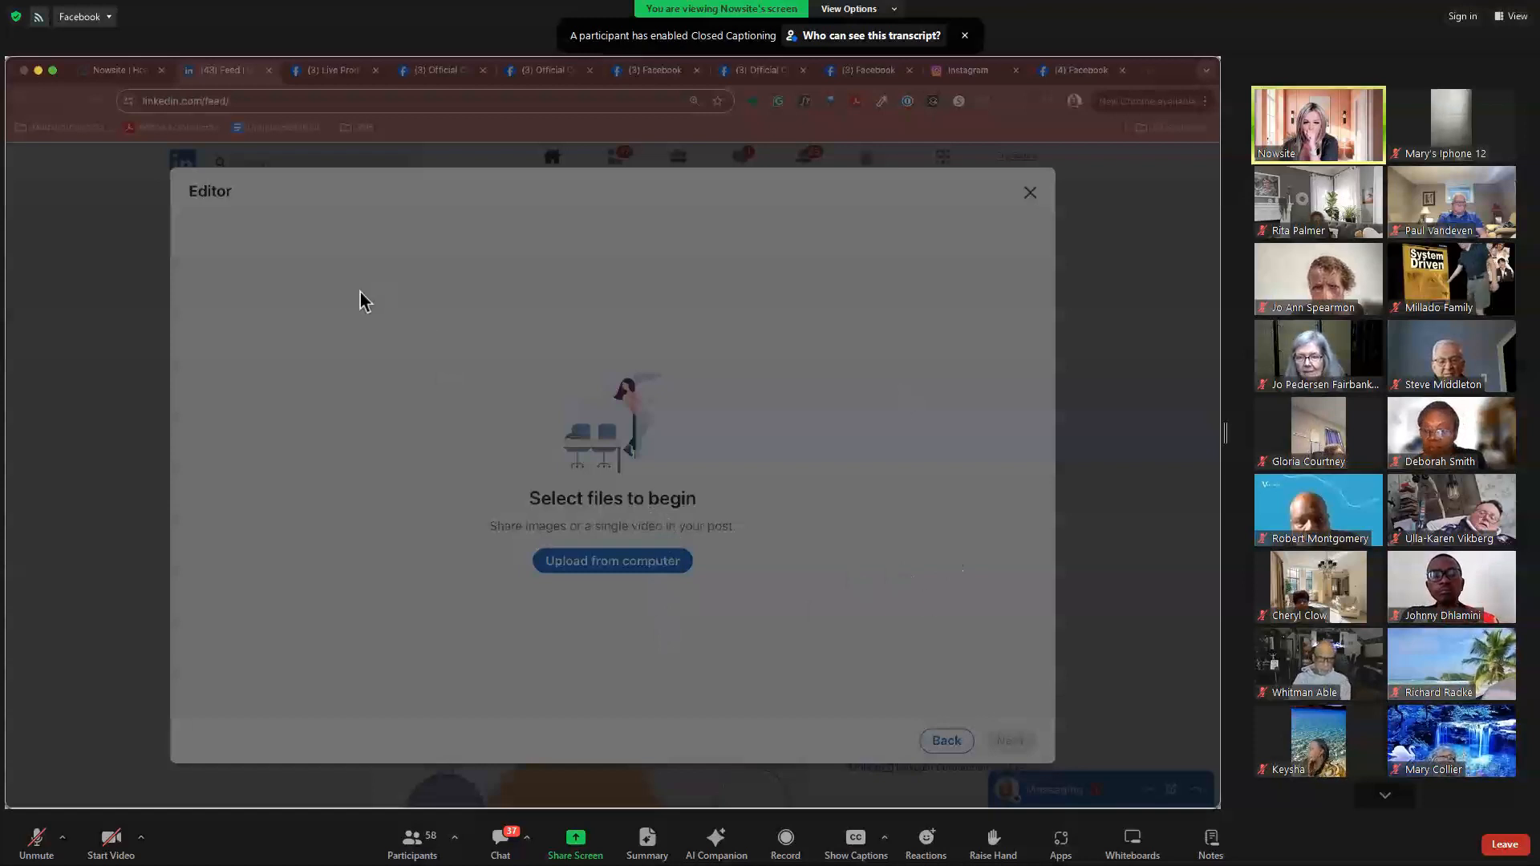
mouse_move(1084, 701)
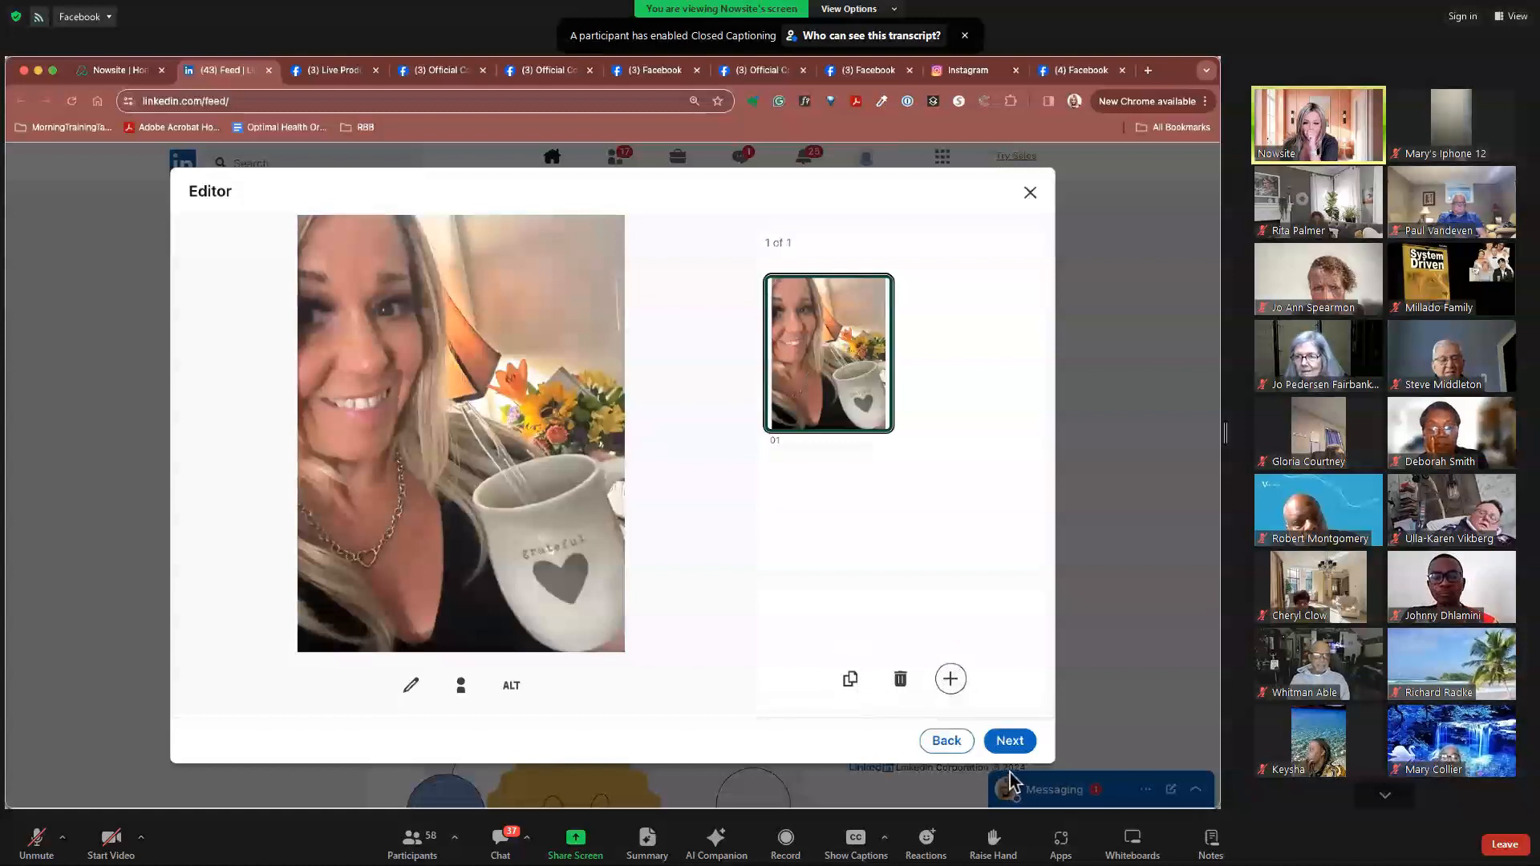
- Confirm the grateful-mug selfie attachment and submit the draft post
left_click(1008, 740)
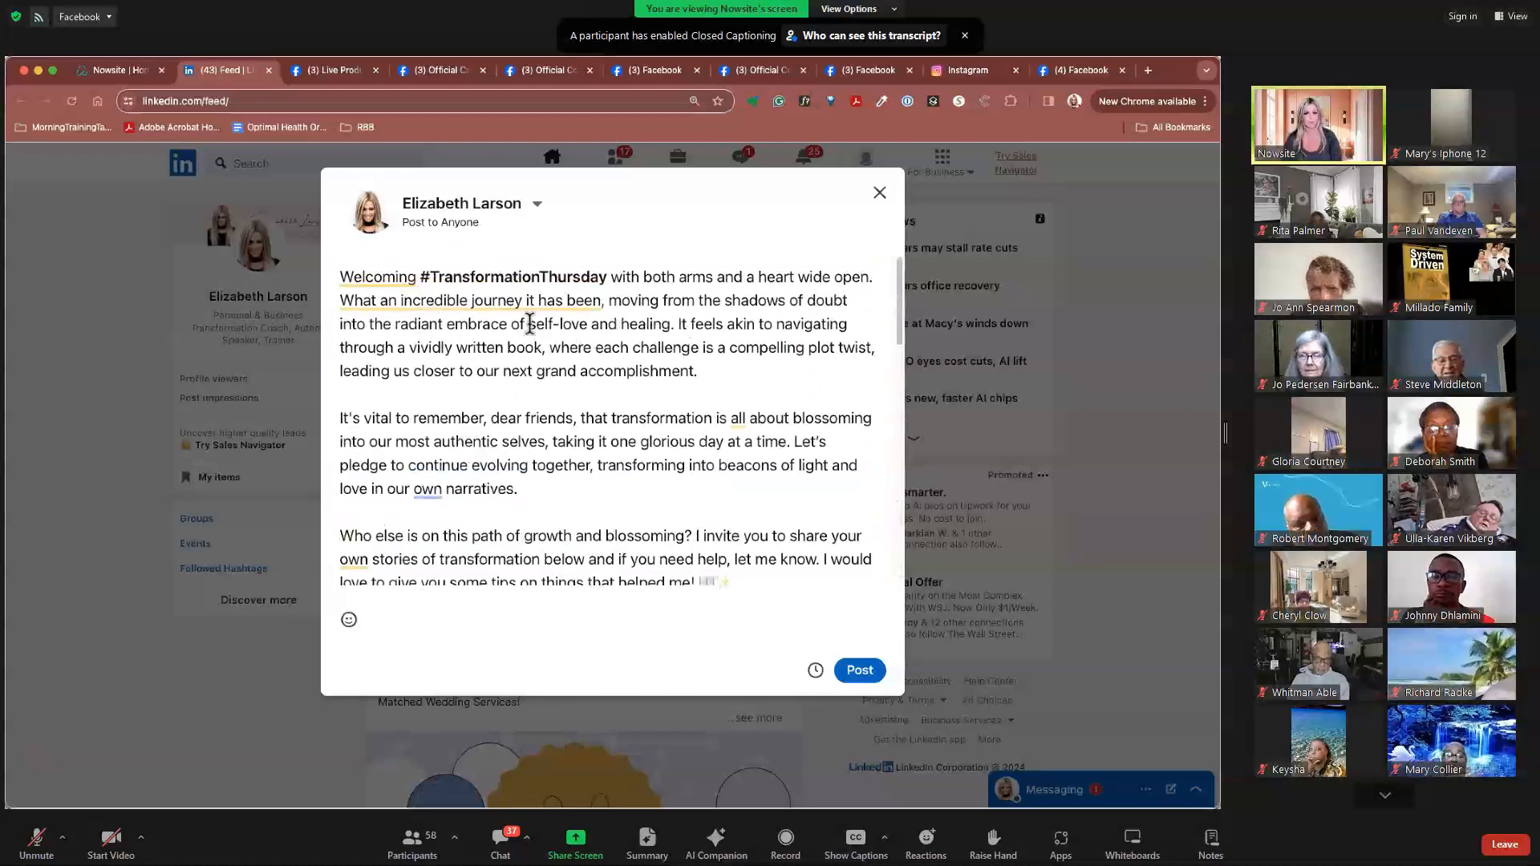
left_click(858, 670)
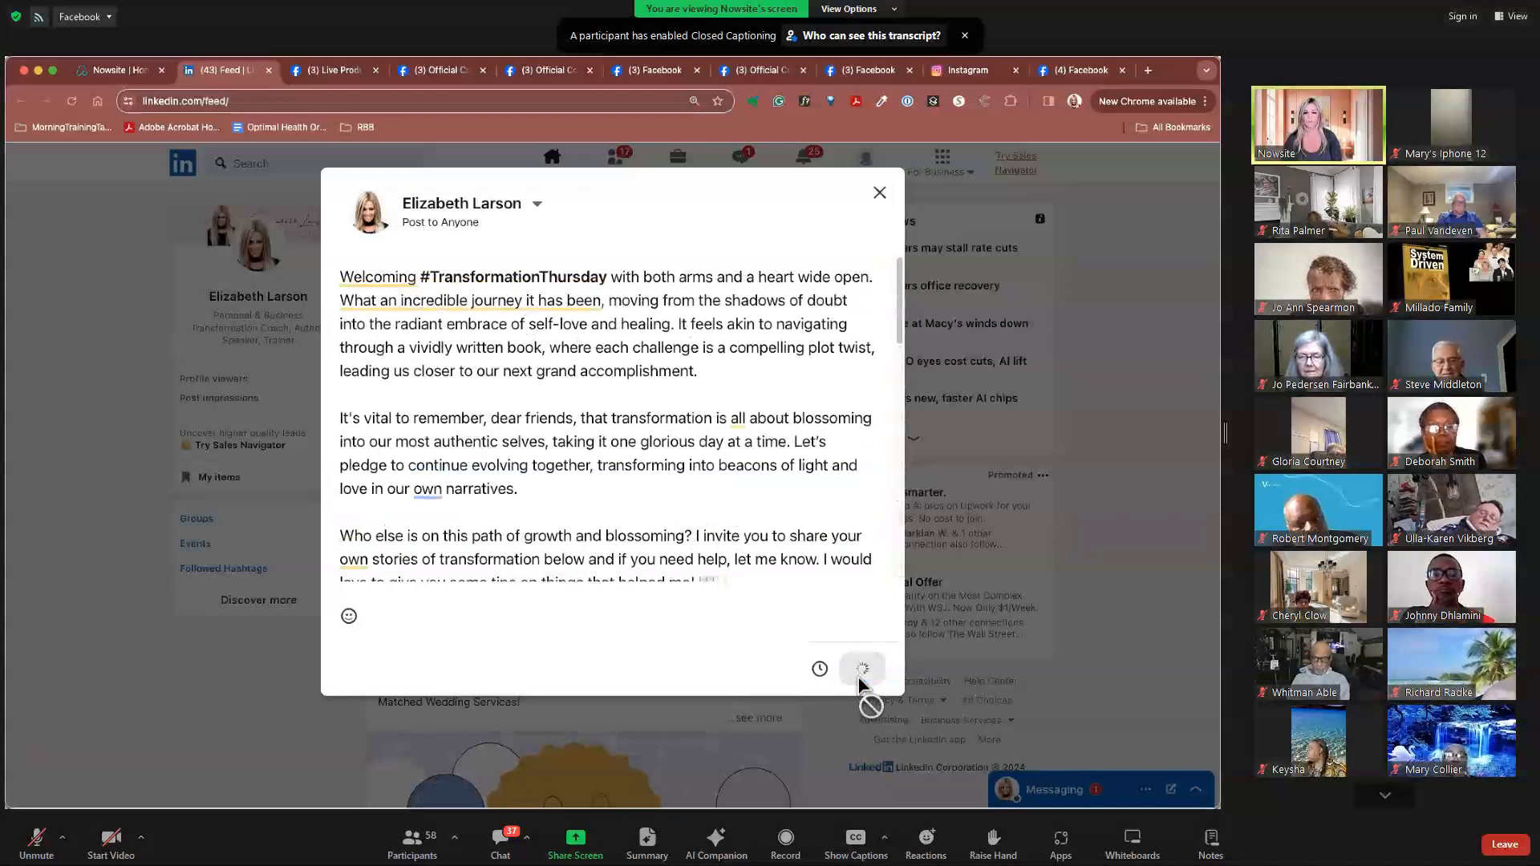
- Publish the #TransformationThursday selfie post and confirm 'Post successful' in the feed
left_click(860, 669)
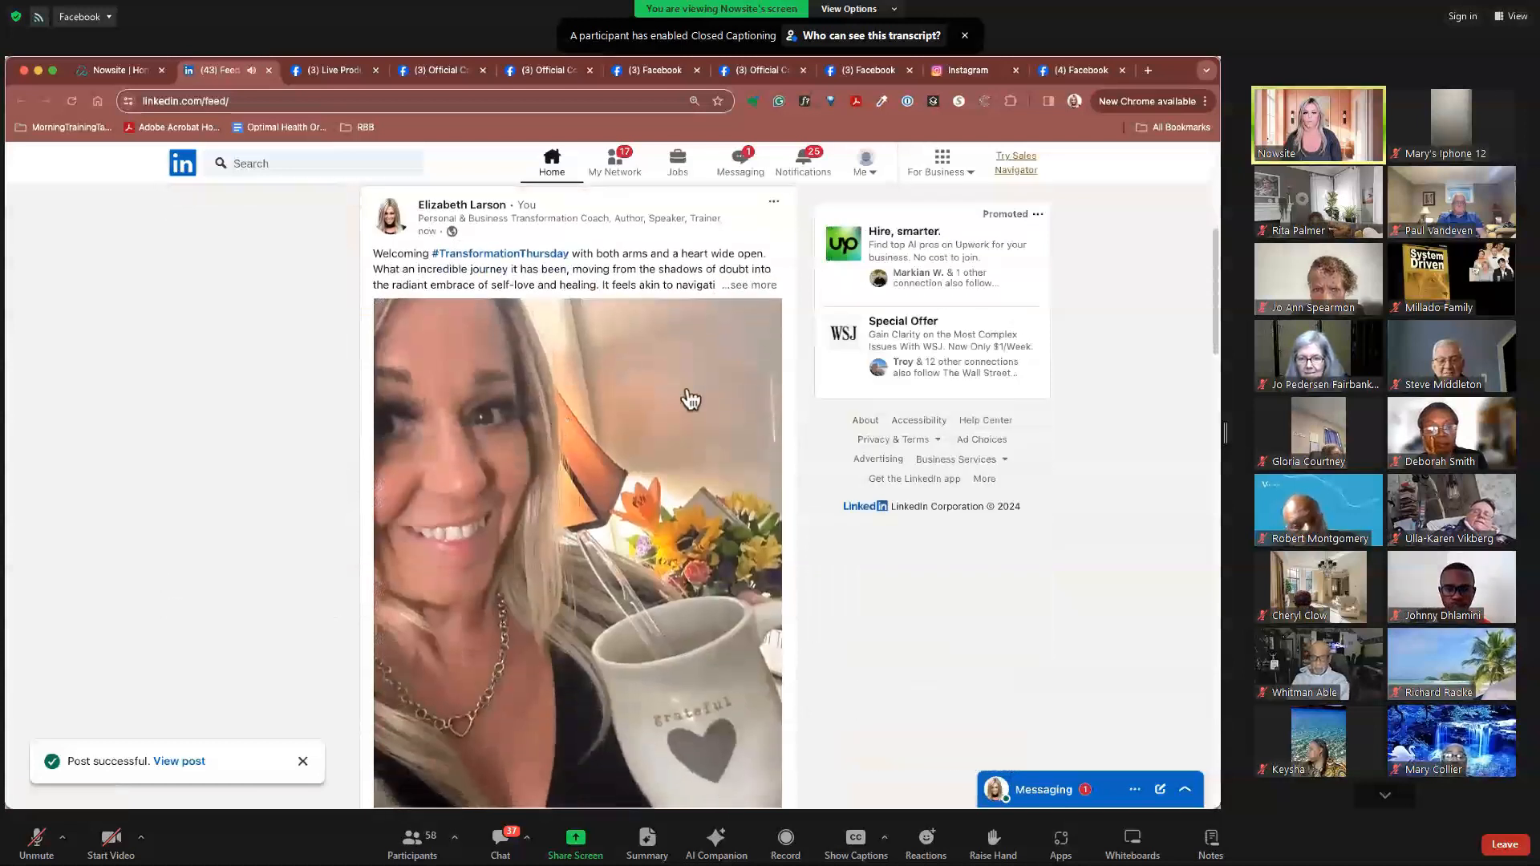
mouse_move(585, 302)
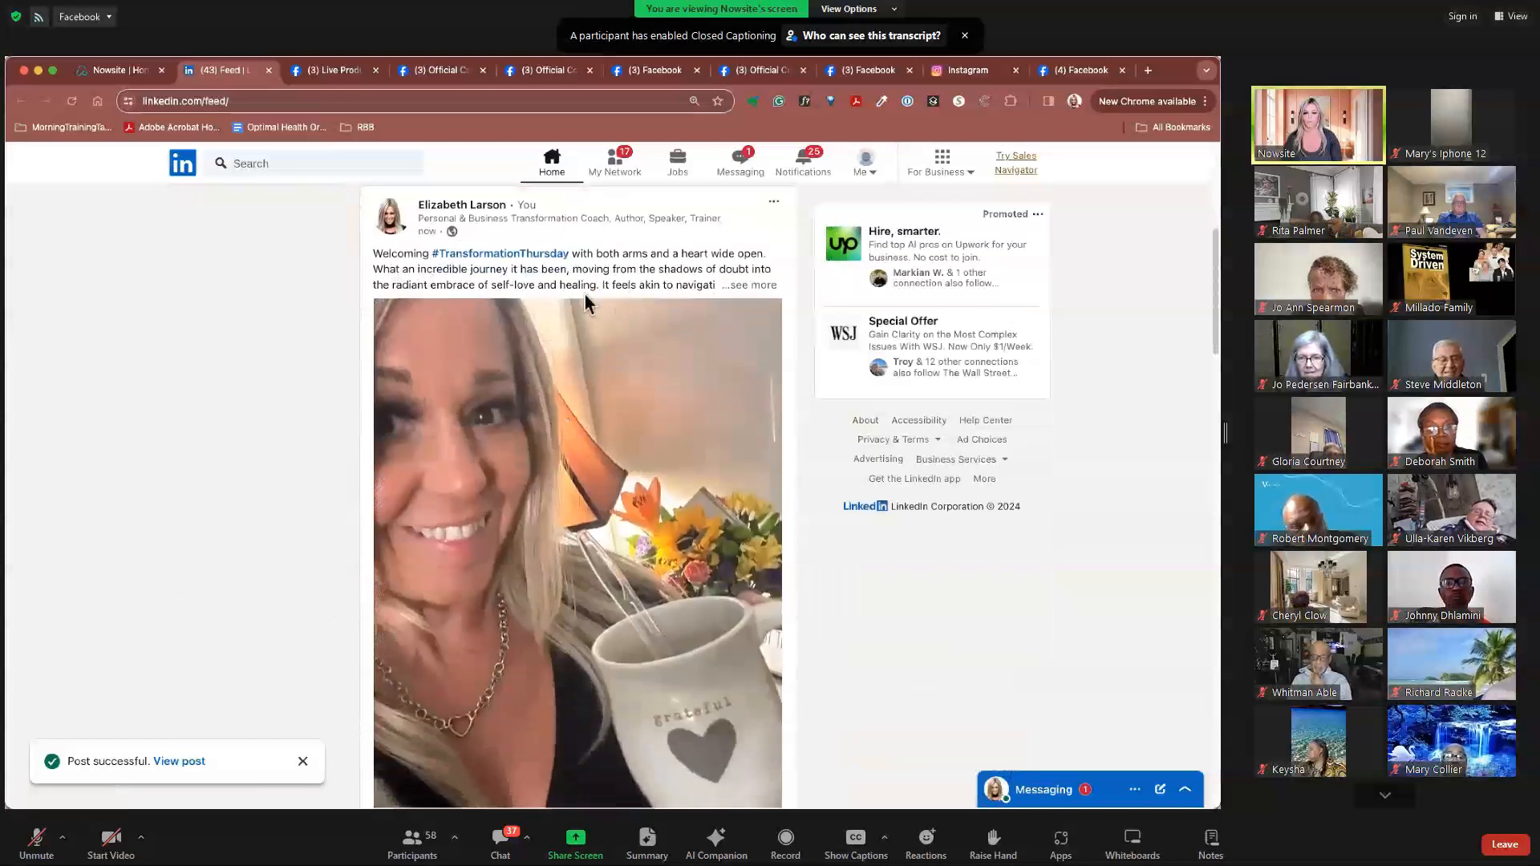
mouse_move(473, 310)
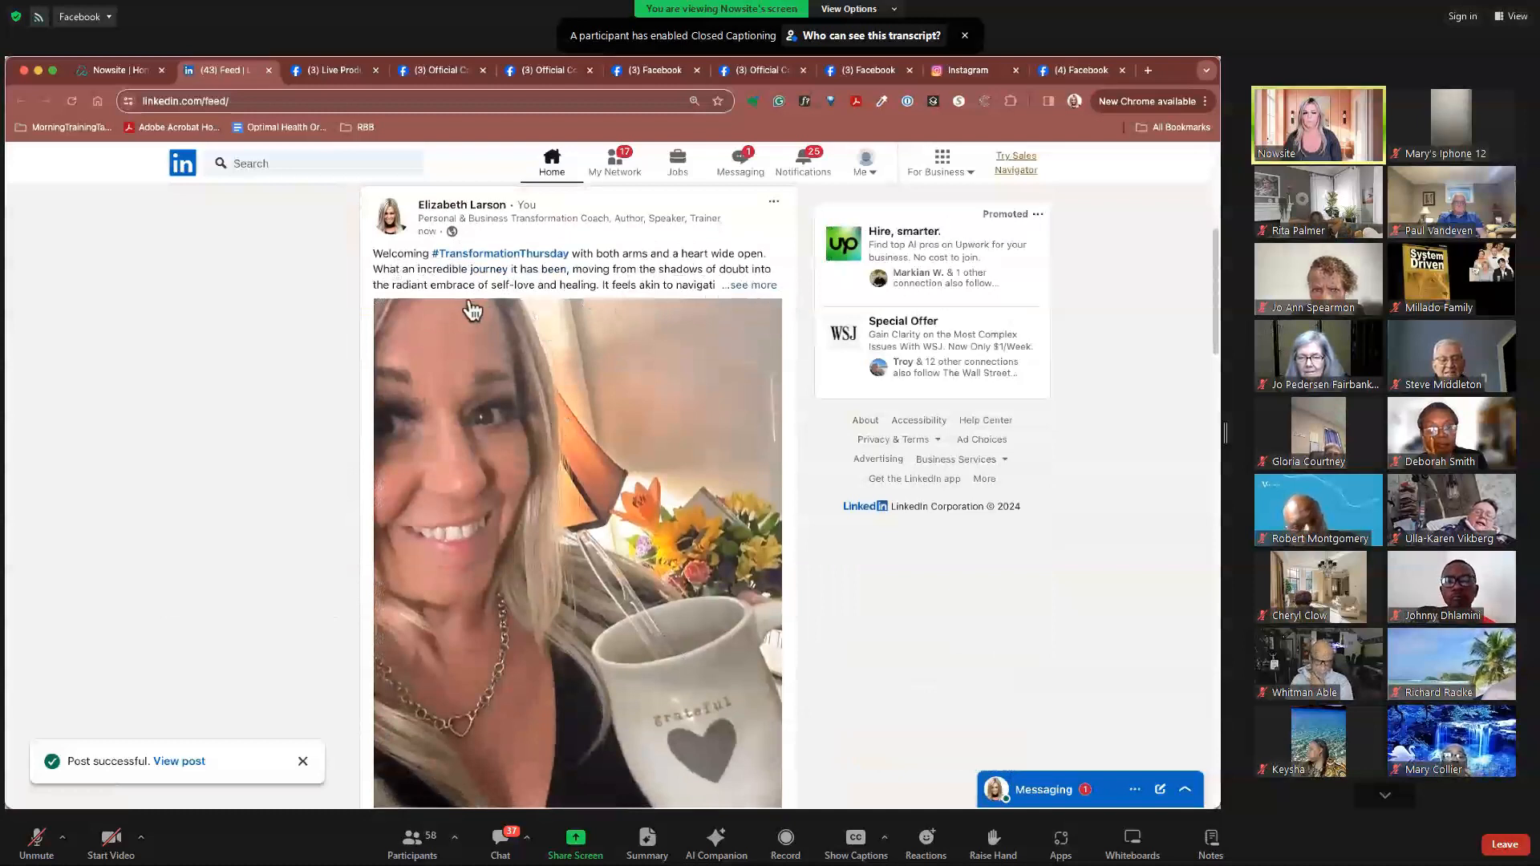
mouse_move(570, 585)
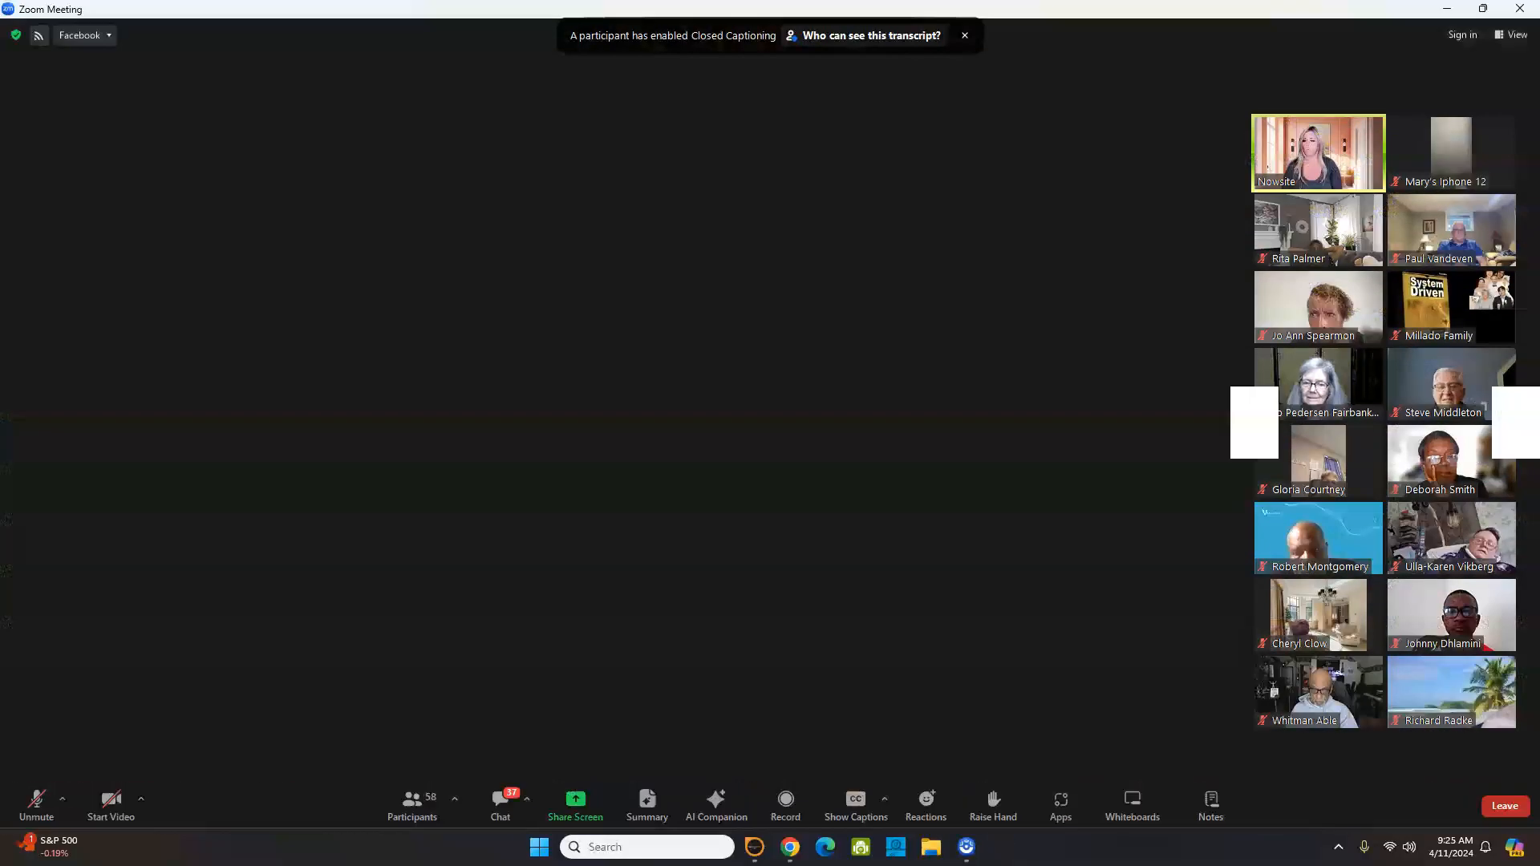
- Resume Zoom screen sharing of the Chrome window showing Nowsite's post creator
left_click(1514, 35)
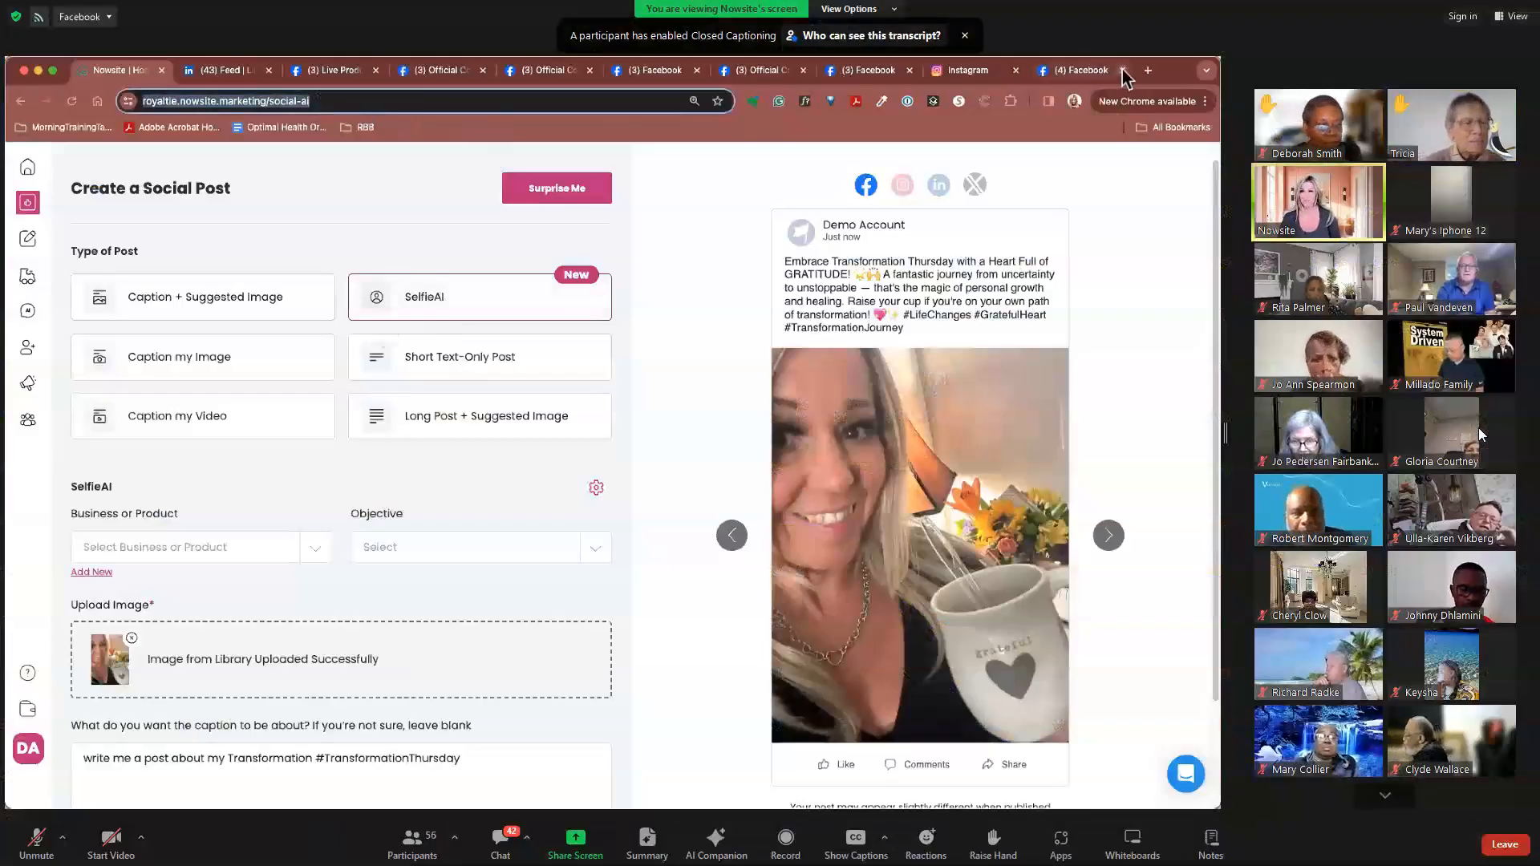
- In a new tab, open Nowsite's Write a Message tool and list its Objective options
left_click(1145, 70)
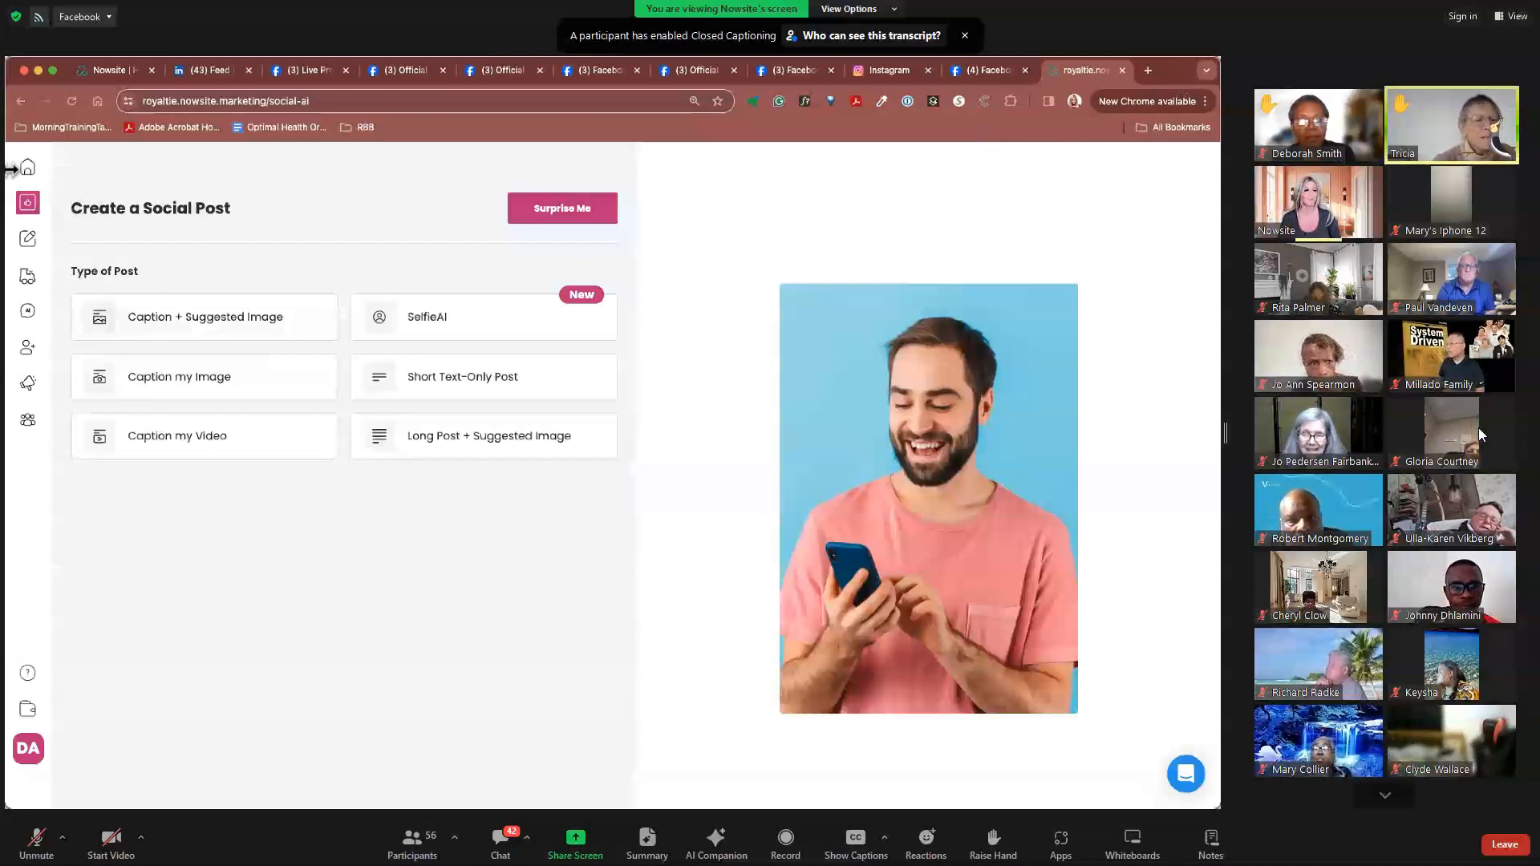
left_click(27, 167)
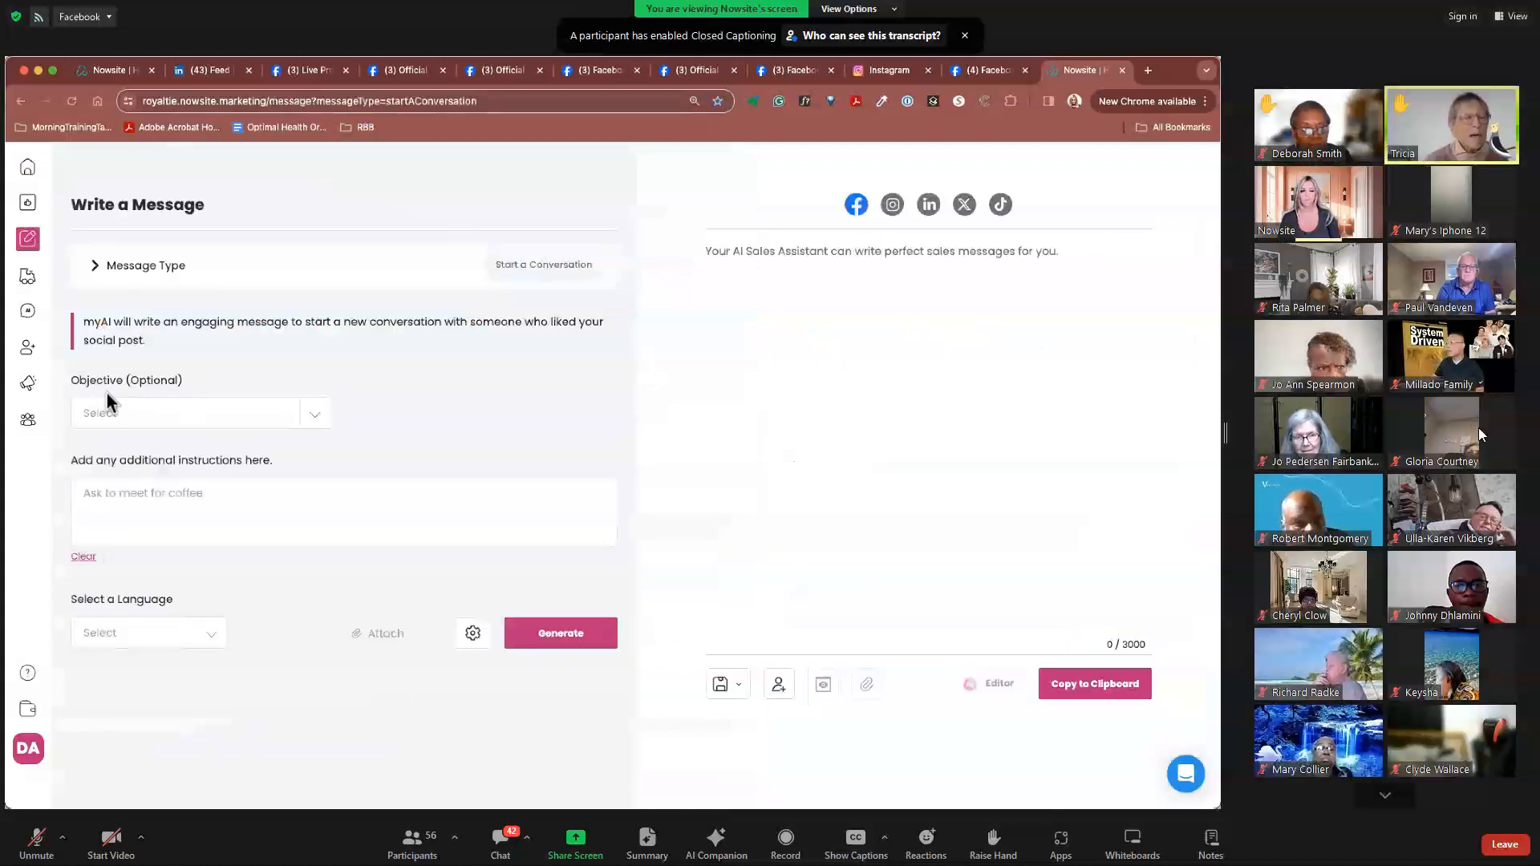
left_click(201, 412)
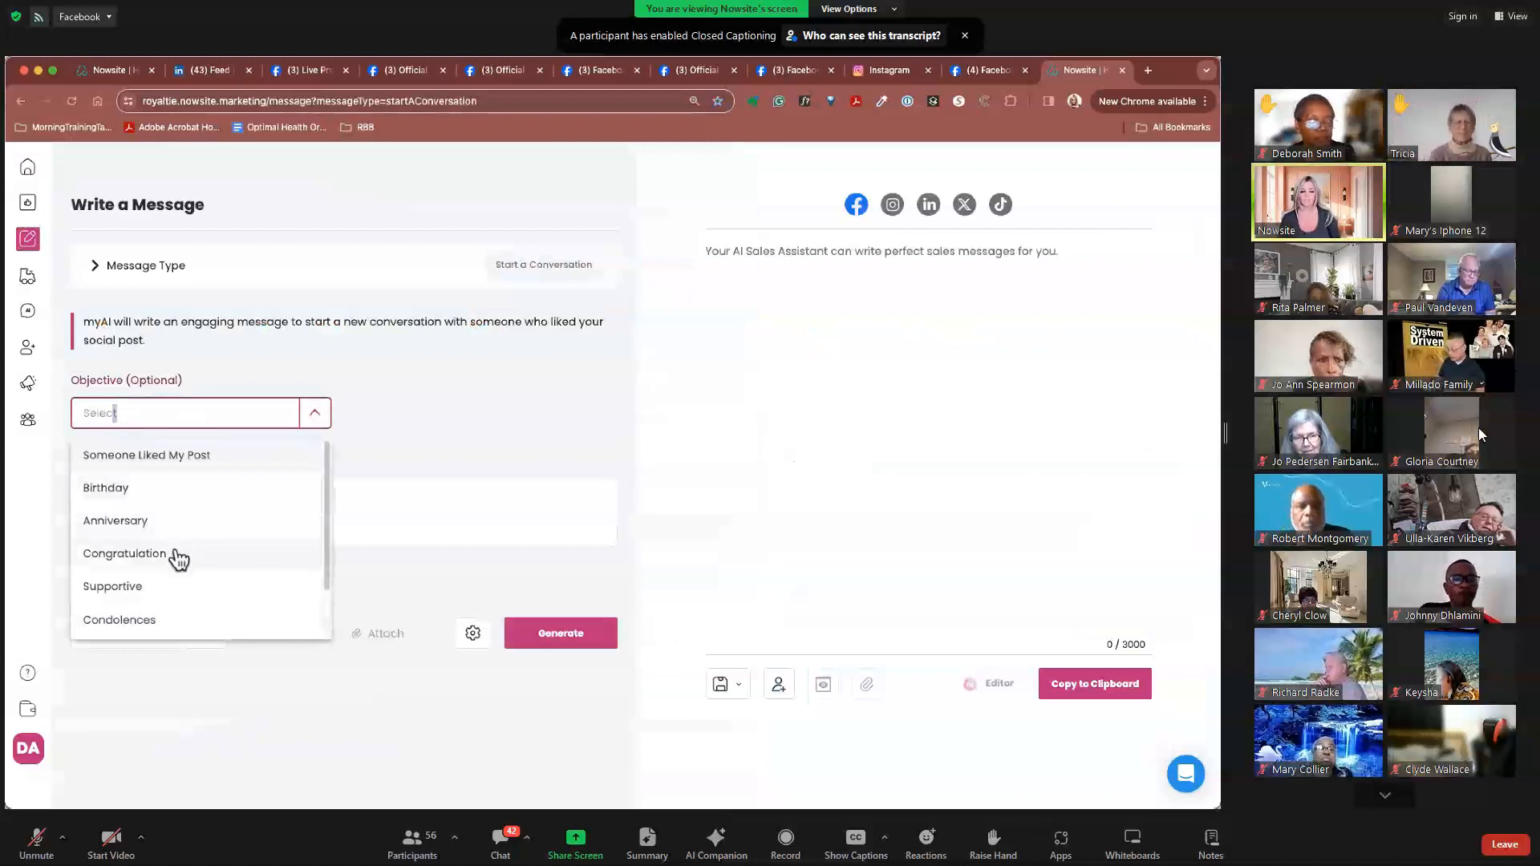
mouse_move(165, 474)
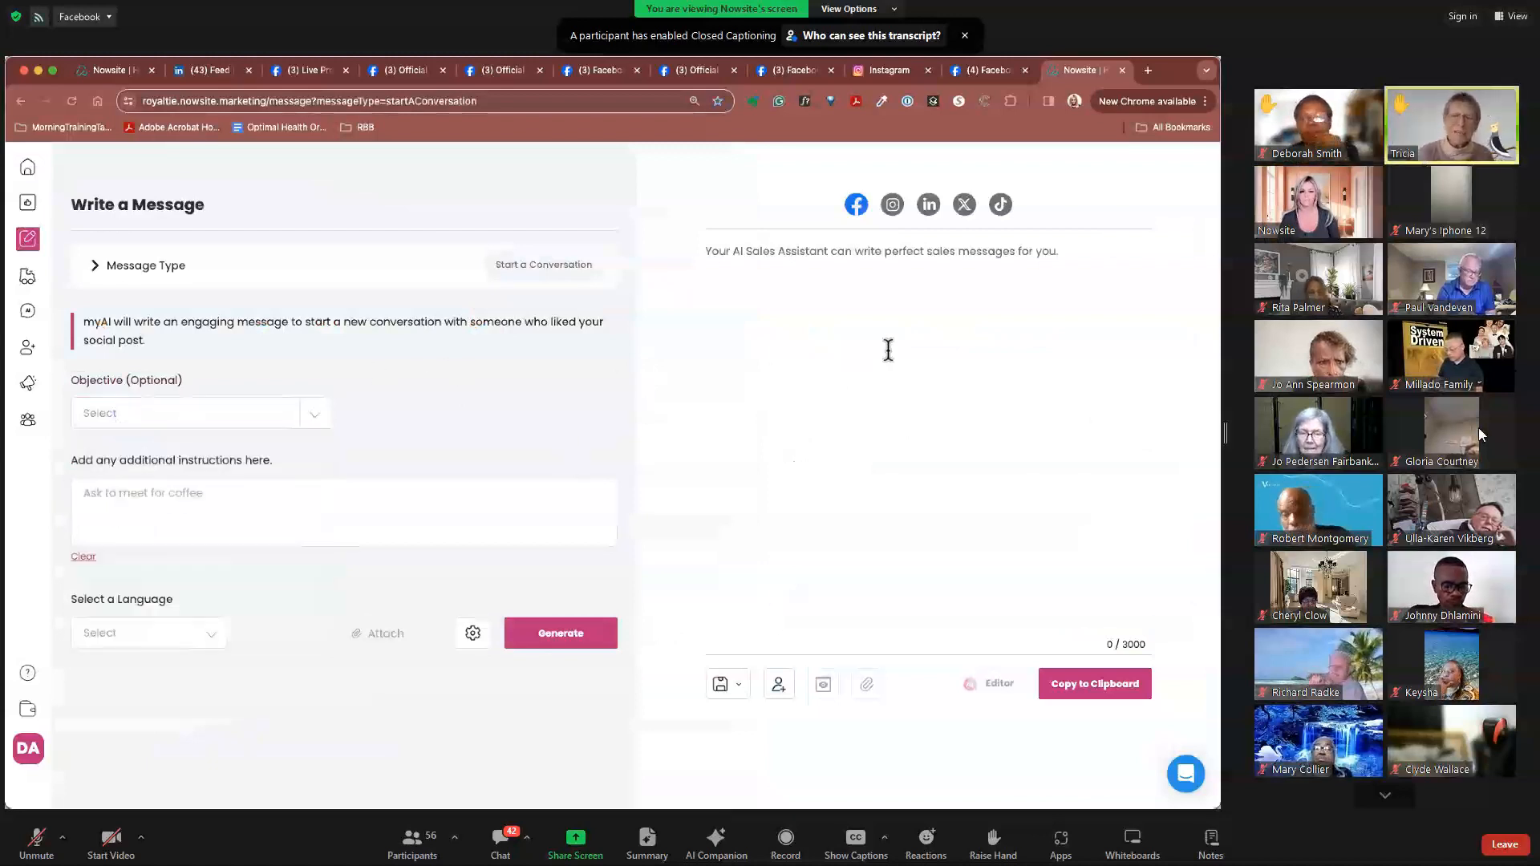
mouse_move(27, 167)
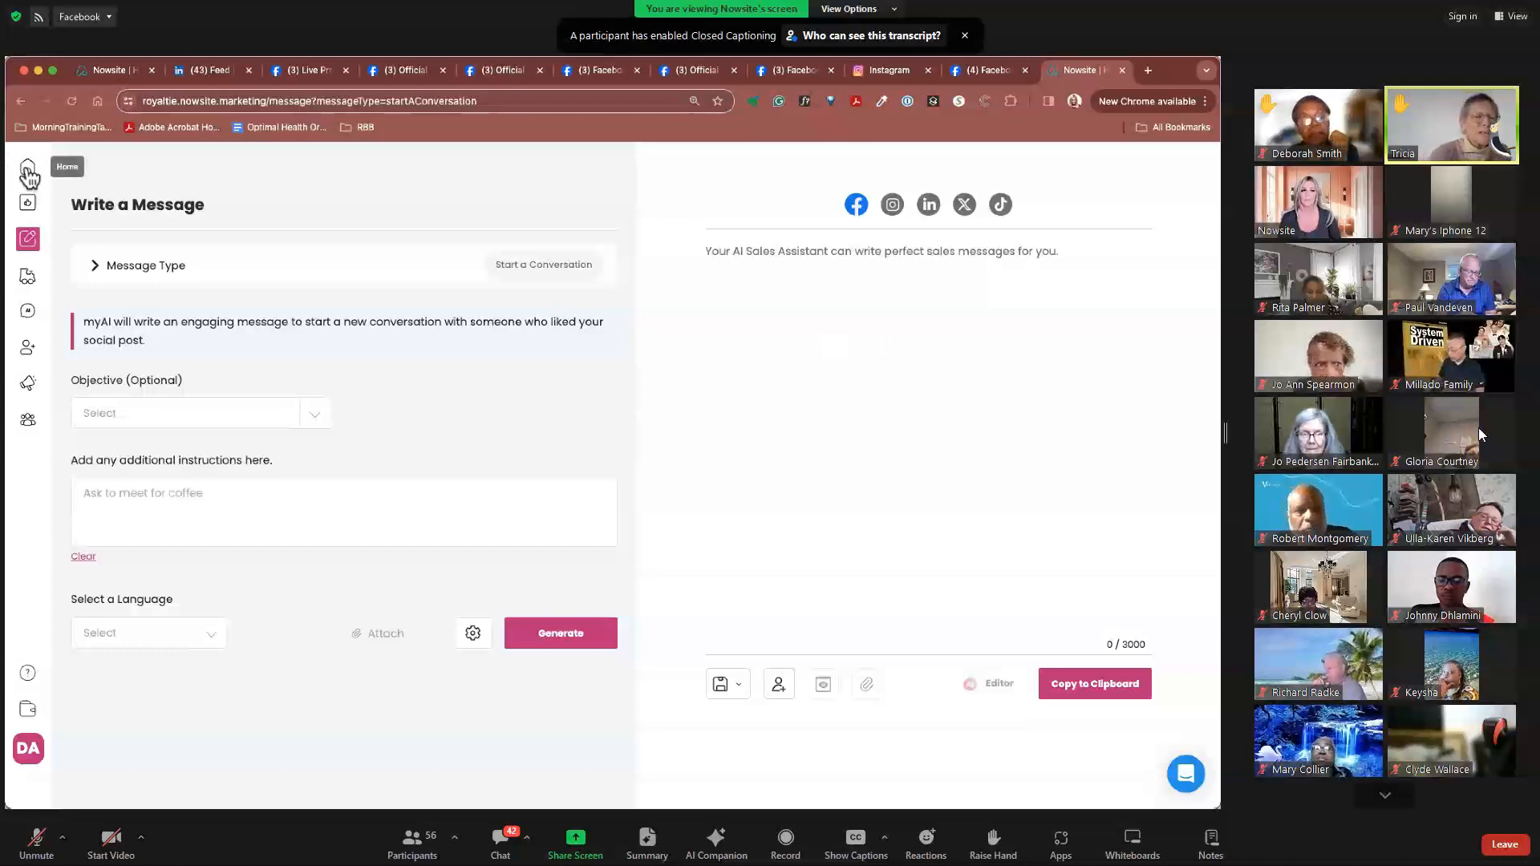
- Browse the Help Me Reply objectives list, then return to the Nowsite home dashboard
left_click(28, 167)
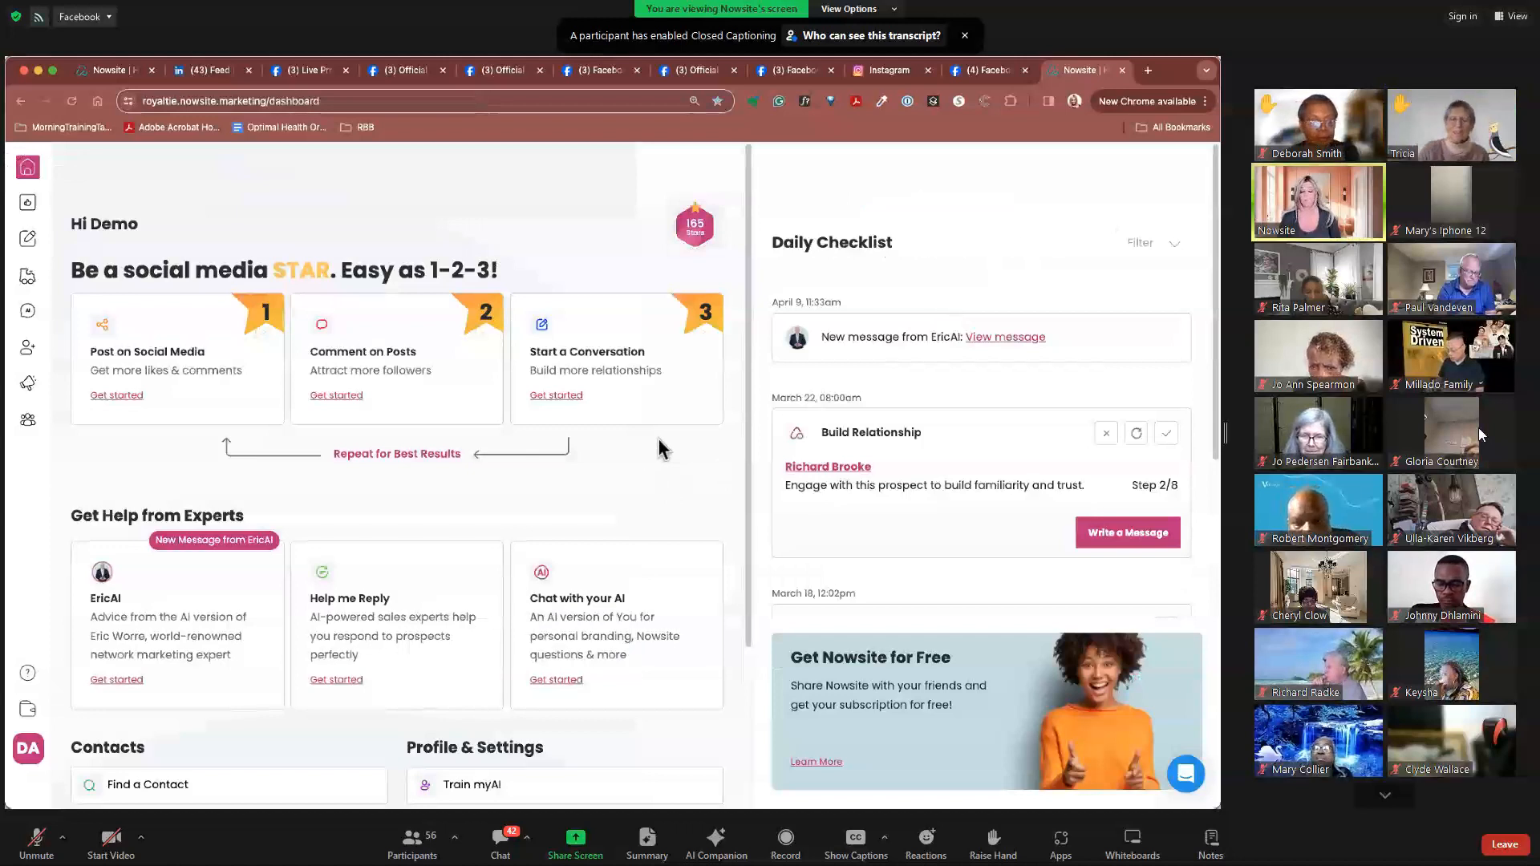
scroll("down", 3)
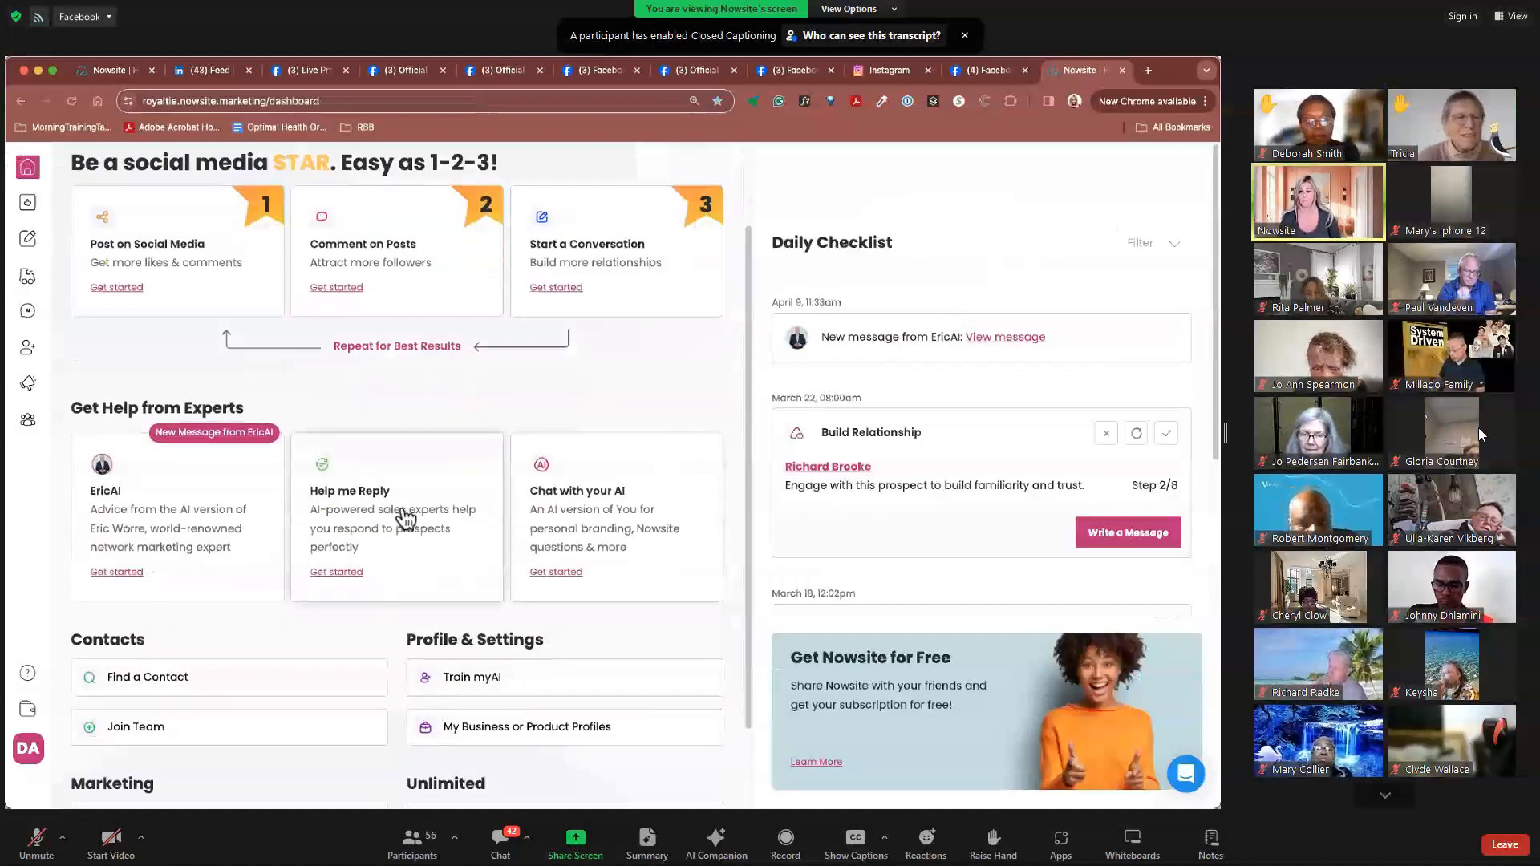
left_click(336, 572)
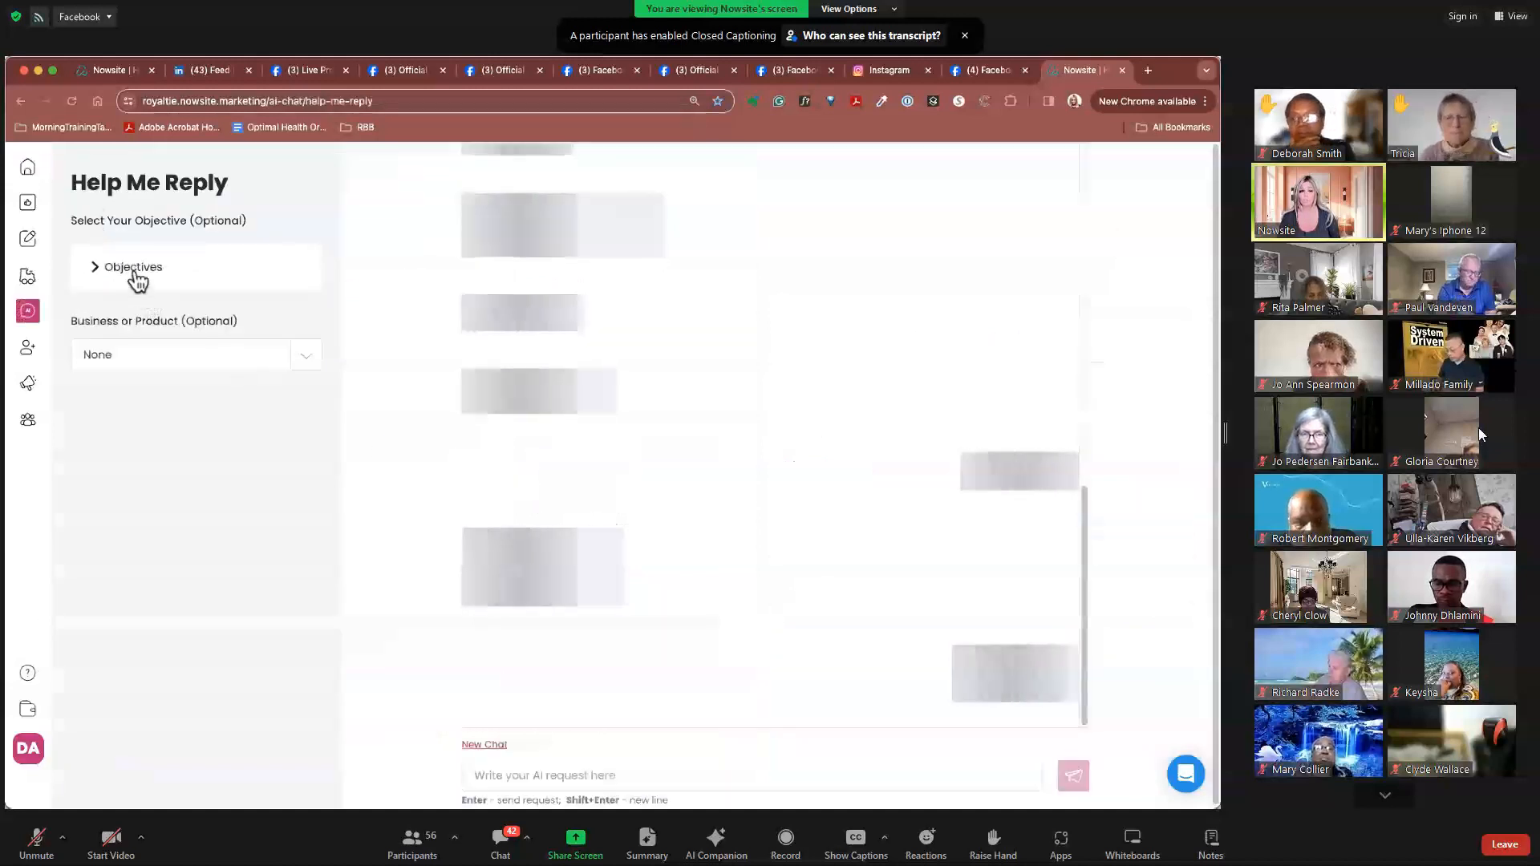
left_click(133, 266)
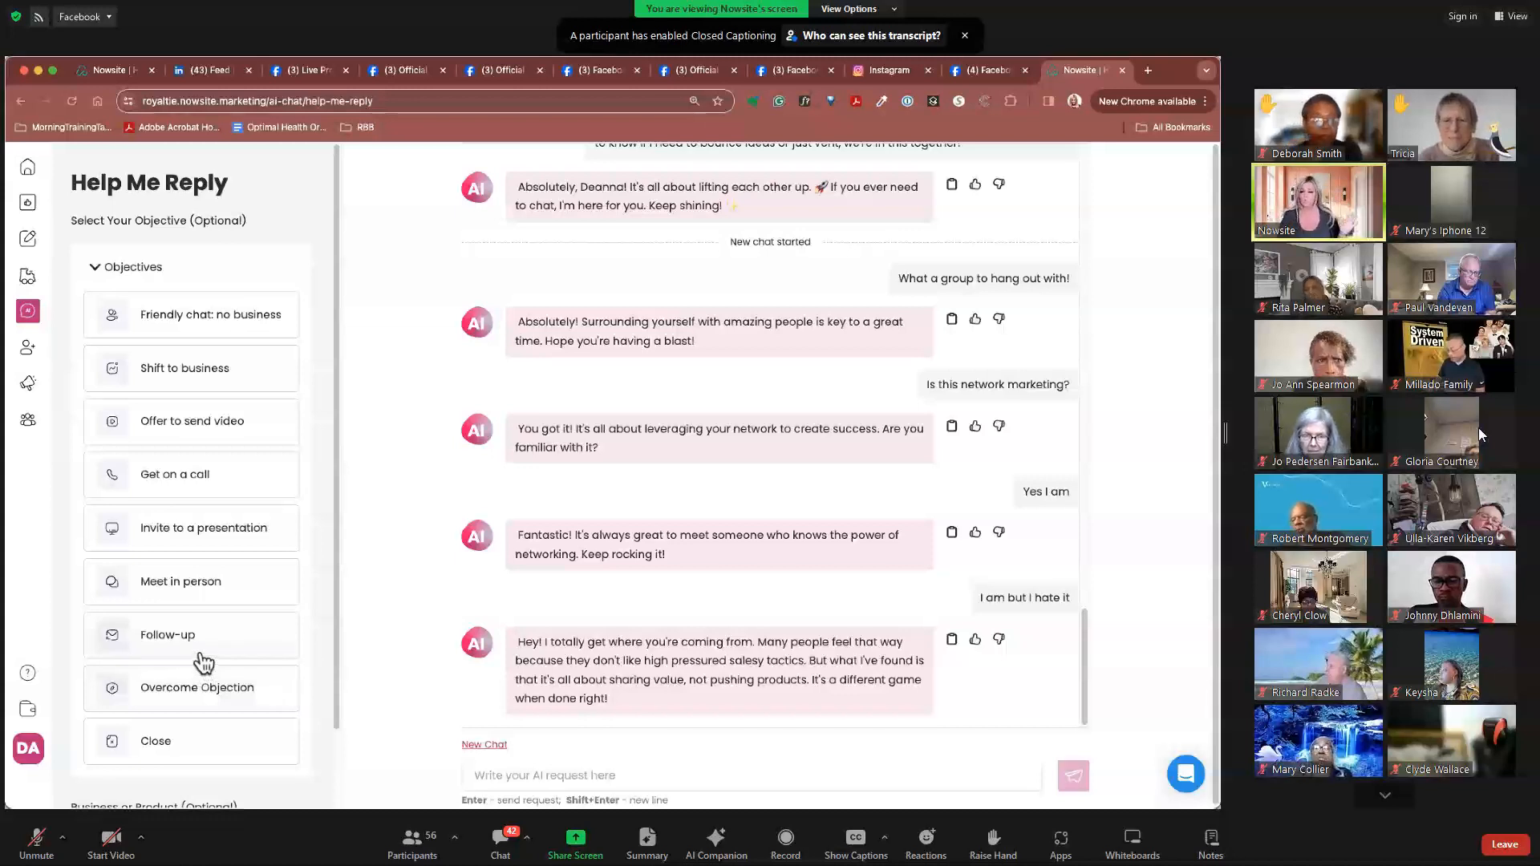
mouse_move(27, 166)
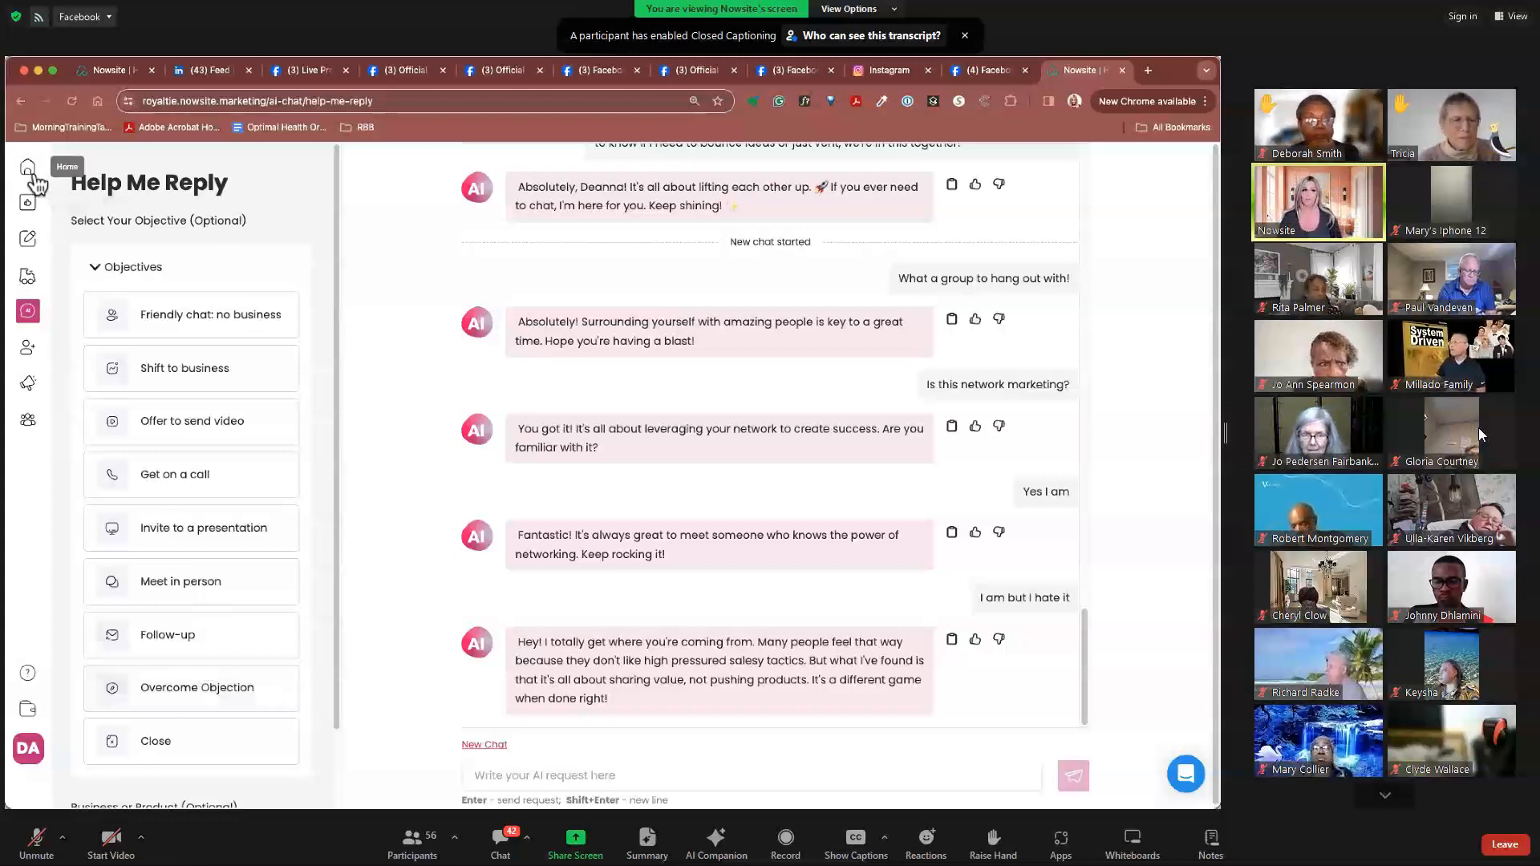
left_click(27, 167)
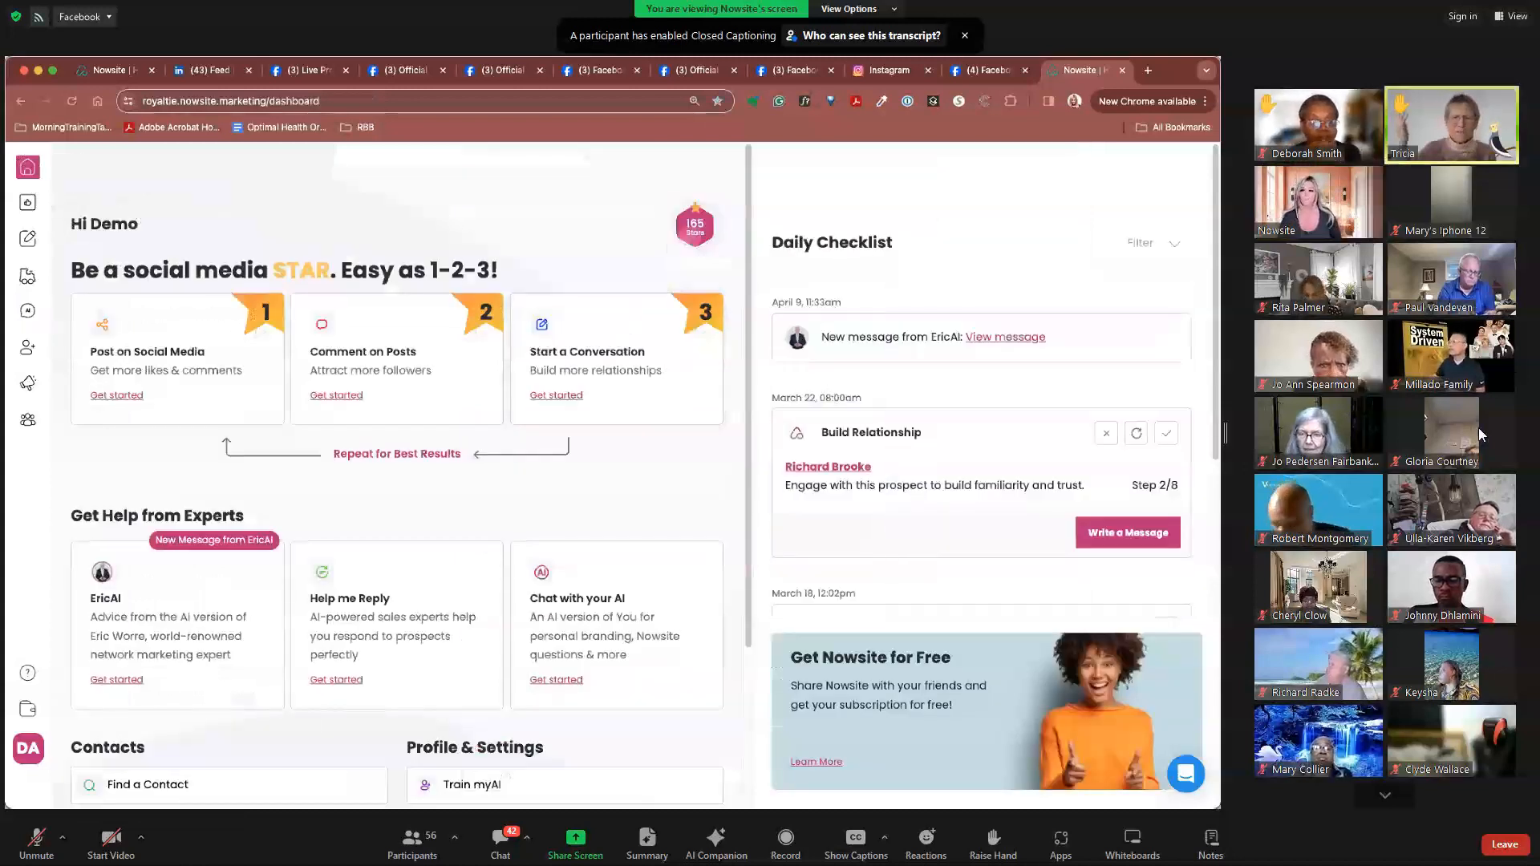